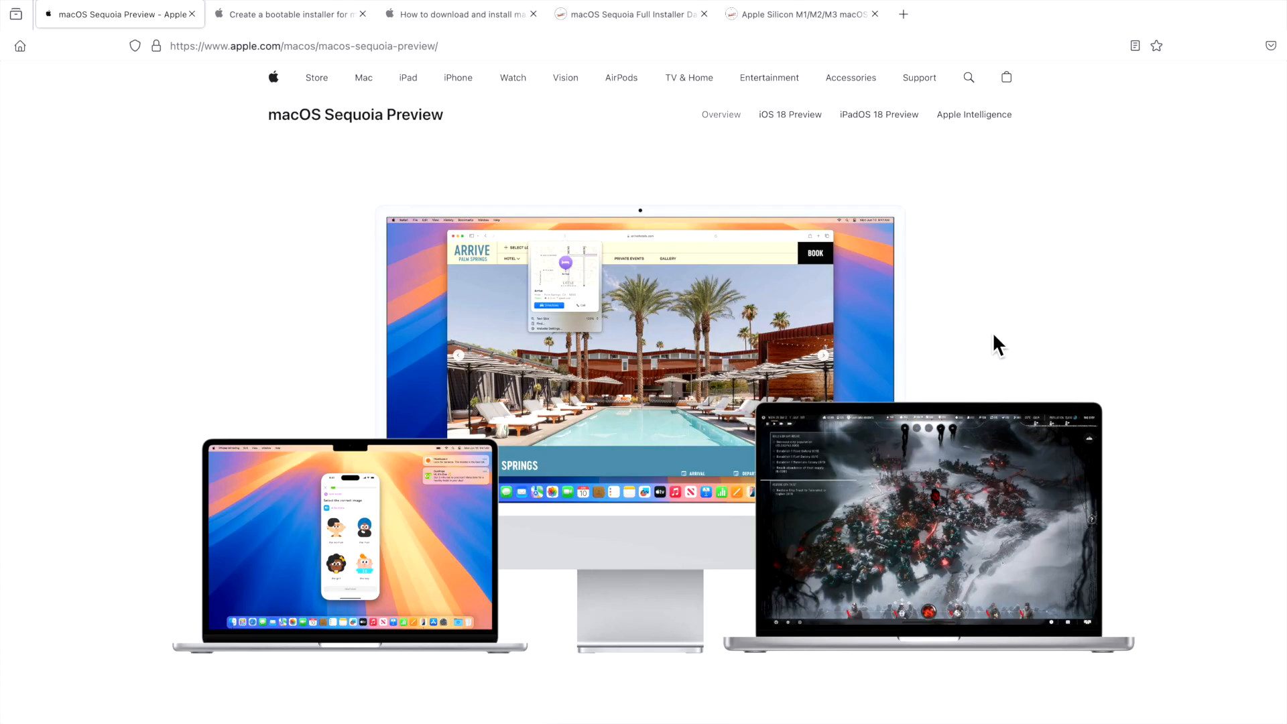
Switch to the tab with Apple's 'Create a bootable installer for macOS' article.
left_click(294, 13)
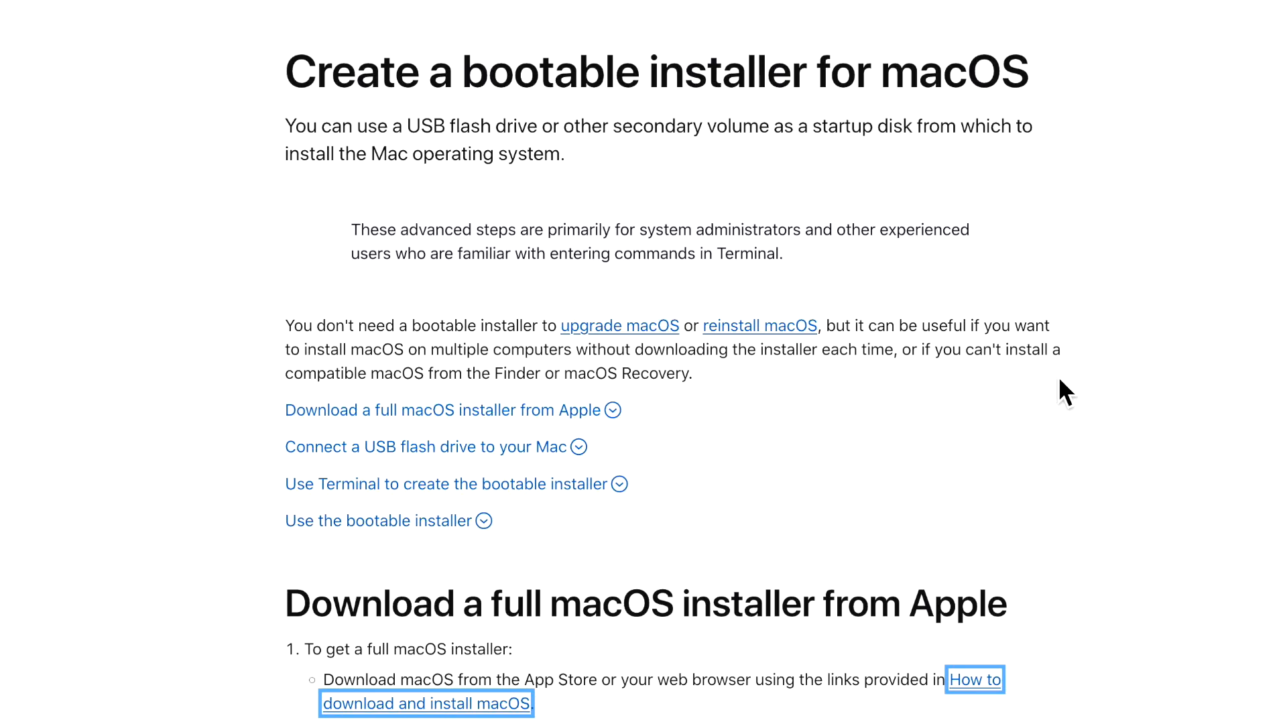
mouse_move(1070, 402)
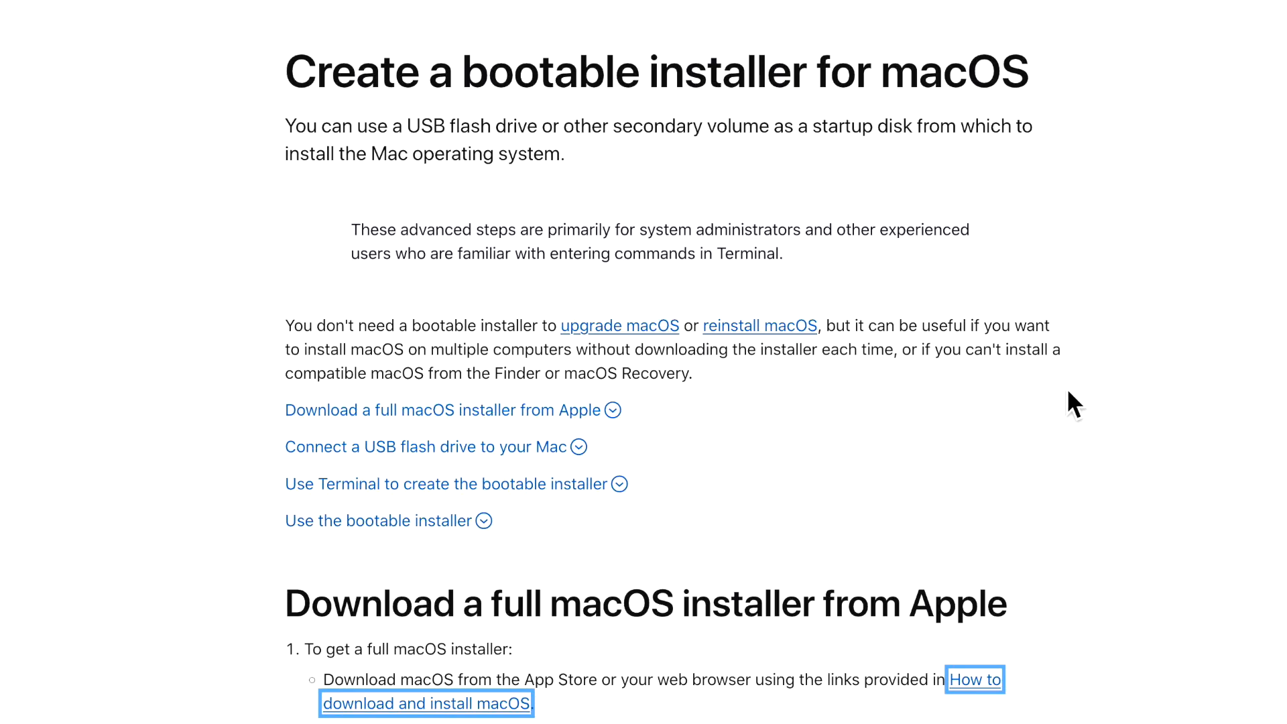
mouse_move(1070, 407)
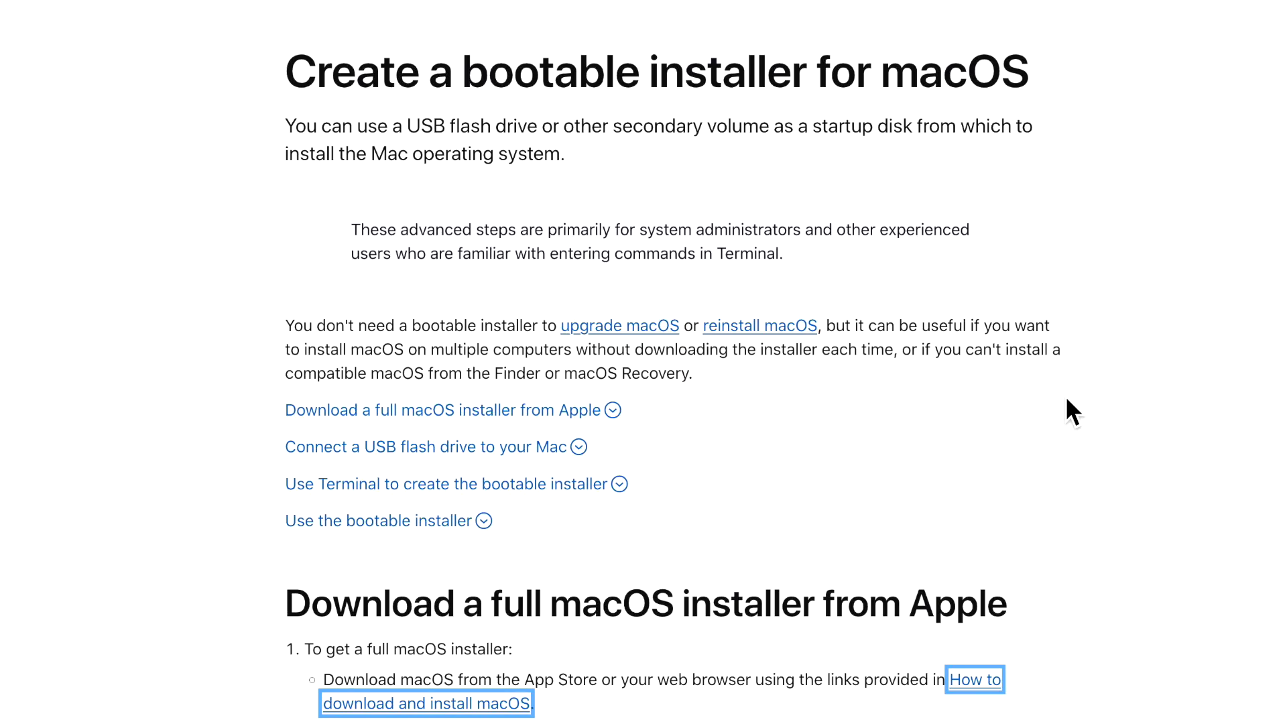
mouse_move(1063, 429)
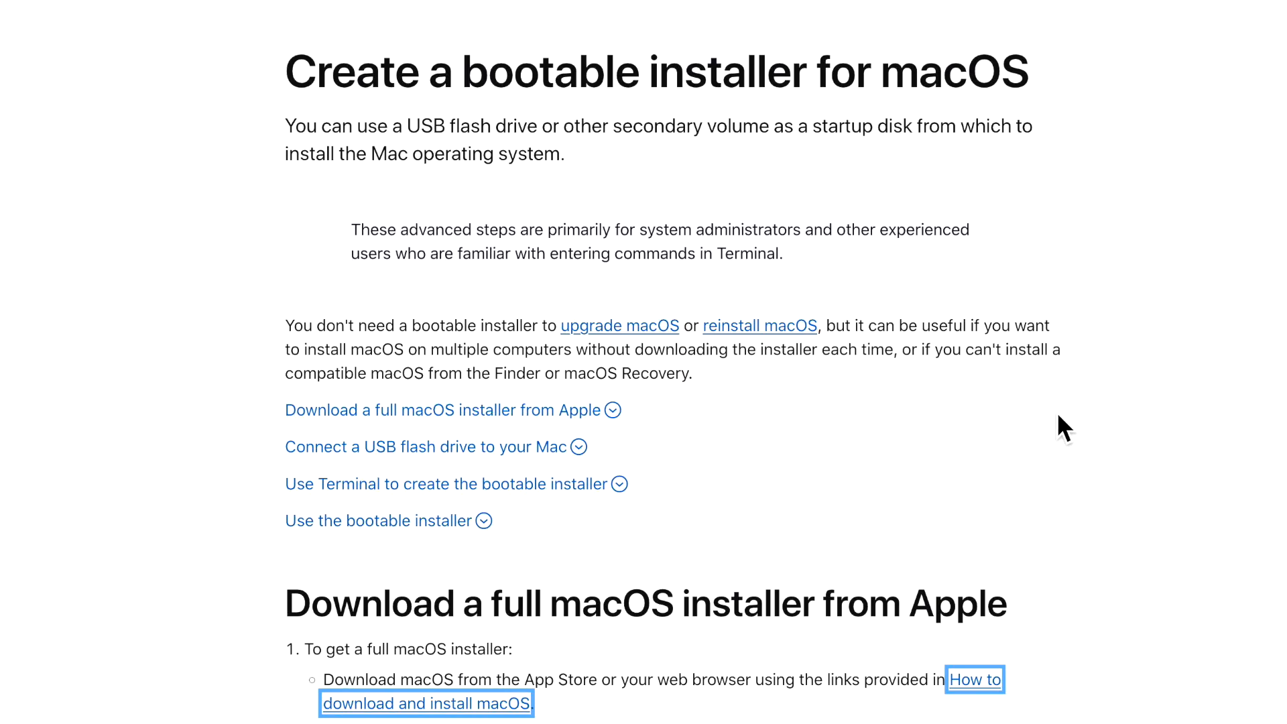
mouse_move(1073, 441)
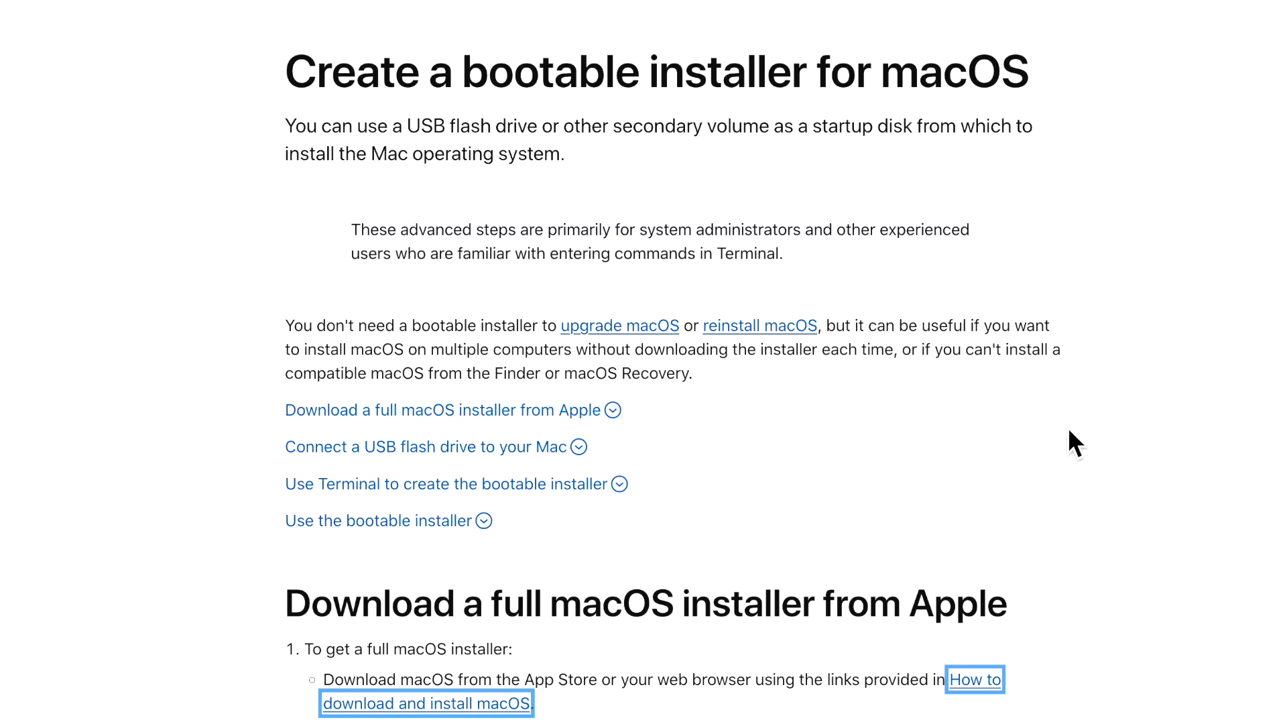
mouse_move(930, 536)
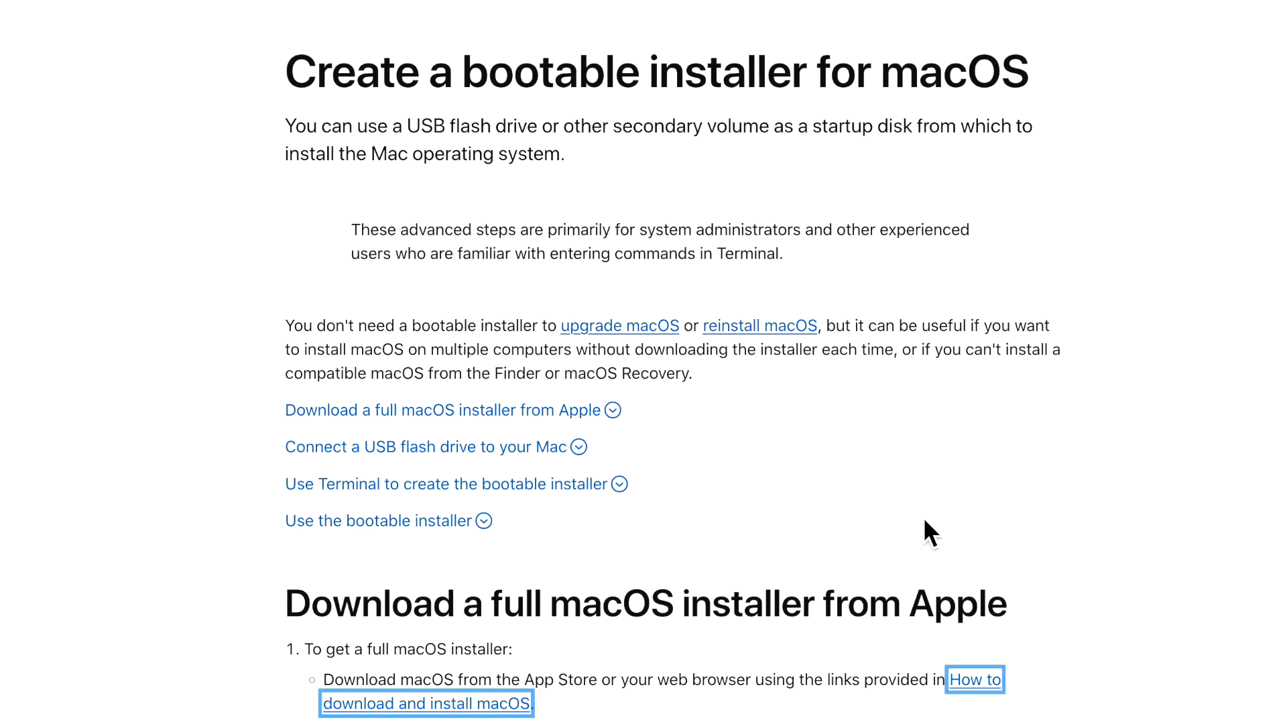
mouse_move(922, 546)
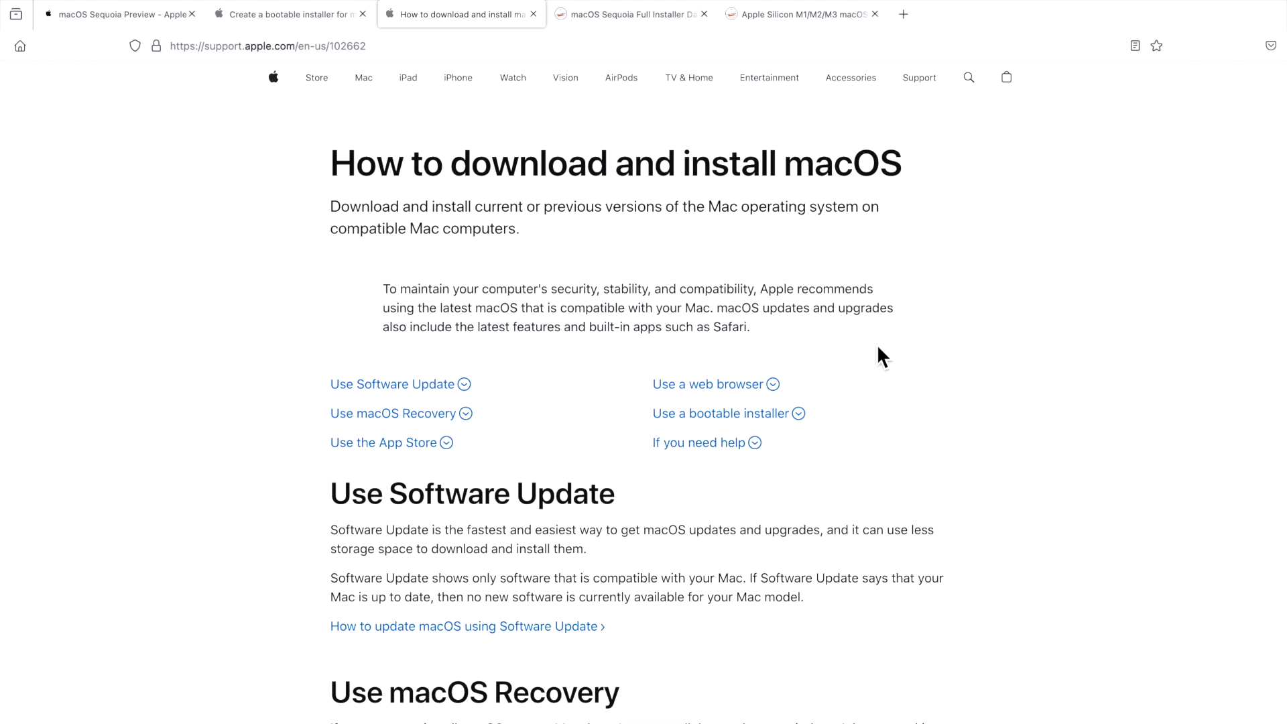
mouse_move(667, 206)
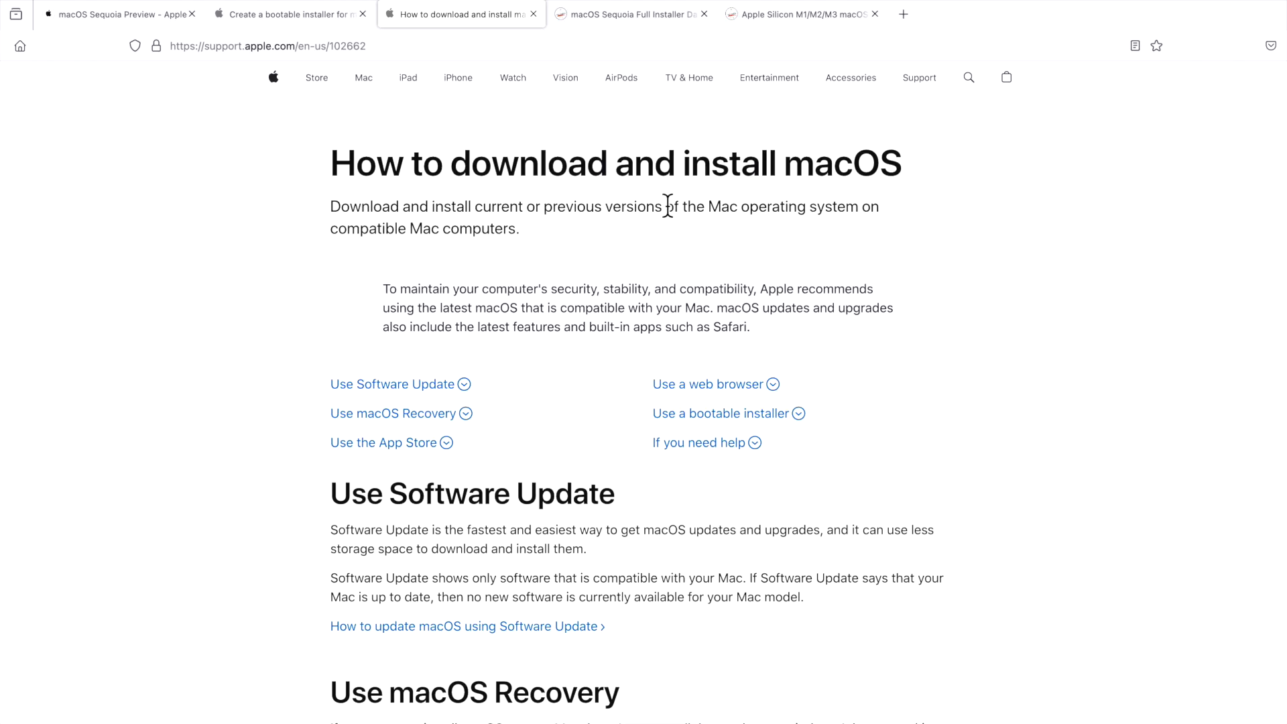
Scroll Apple's download article to the App Store links from Sonoma 14 to High Sierra 10.13.
scroll("down", 3)
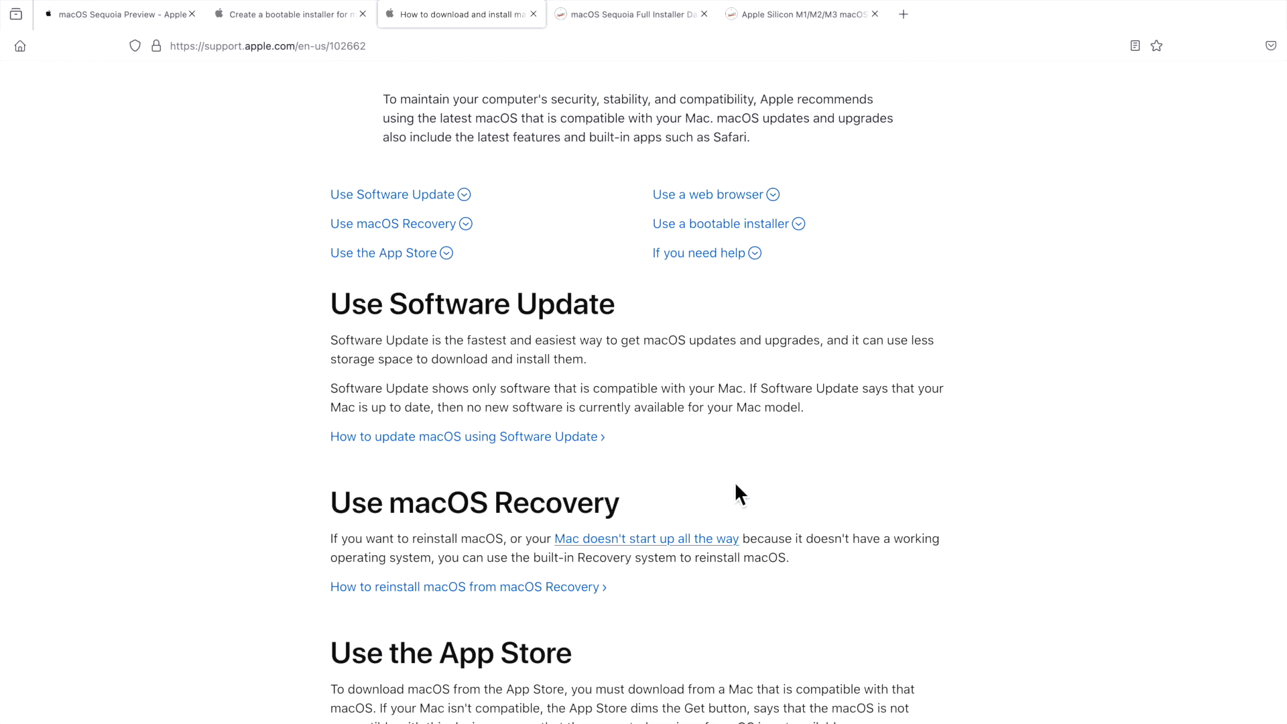
mouse_move(461, 371)
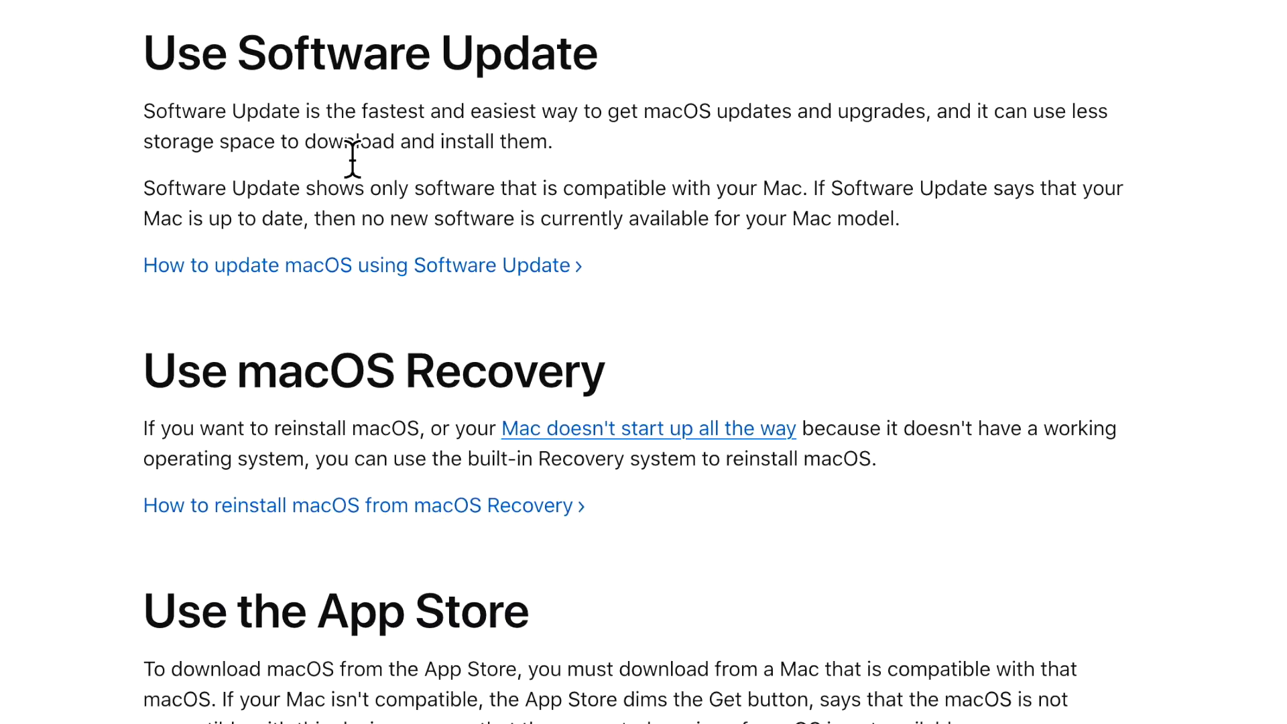
mouse_move(335, 154)
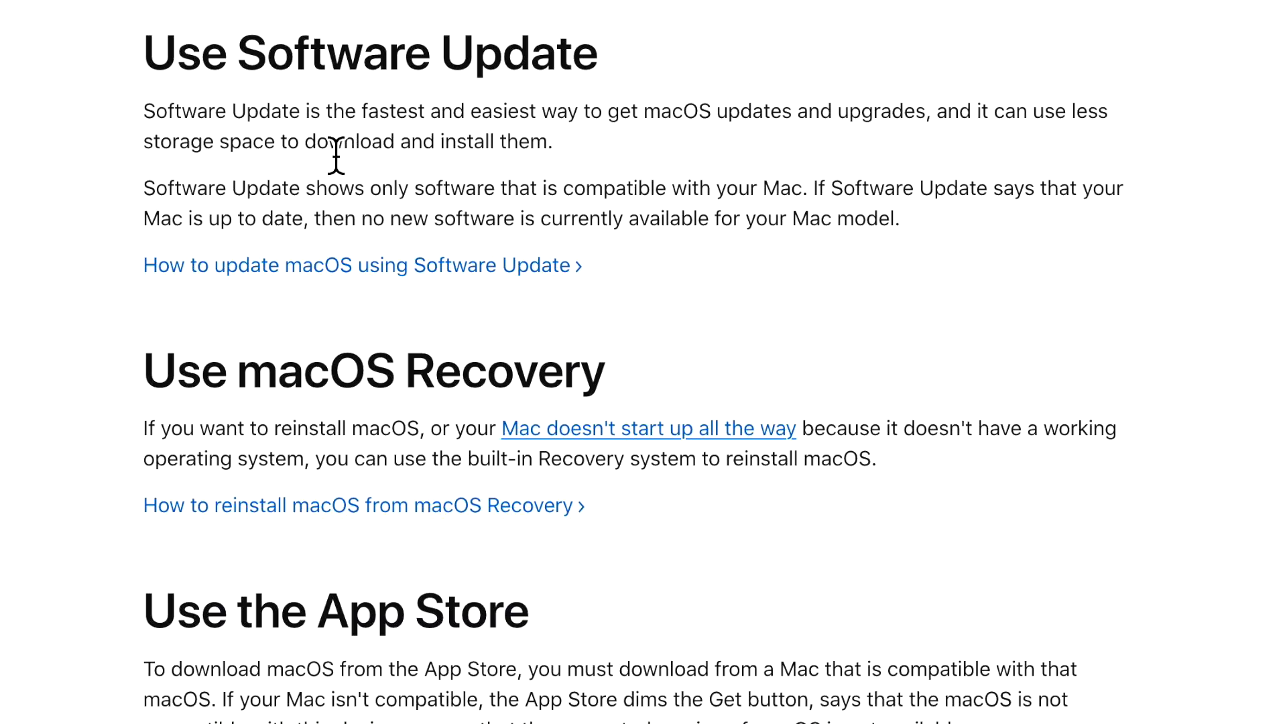
mouse_move(482, 227)
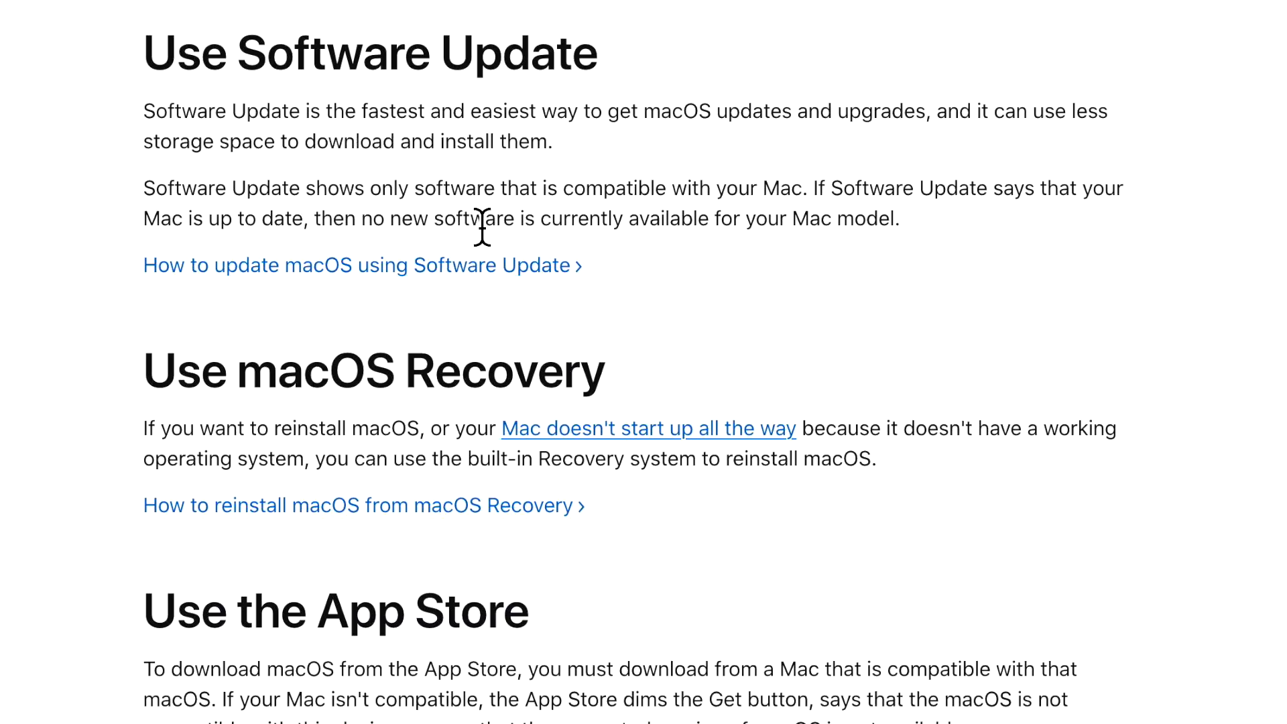
scroll("down", 3)
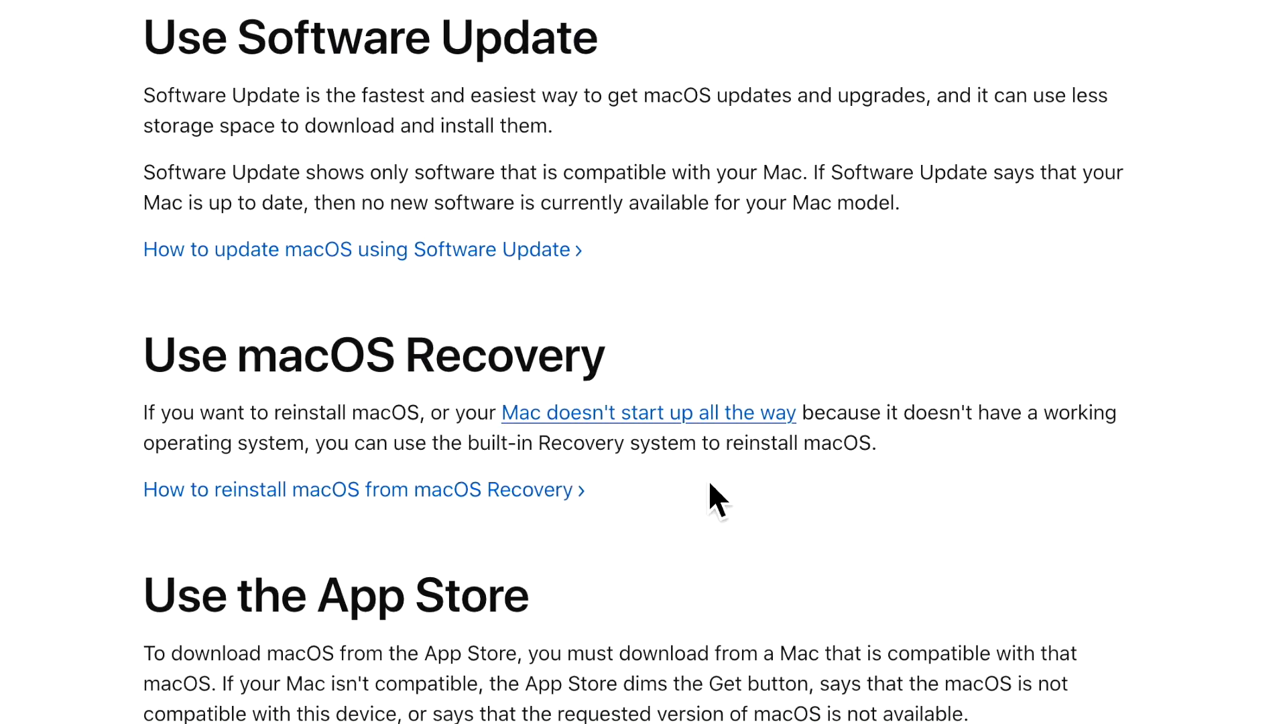
mouse_move(702, 491)
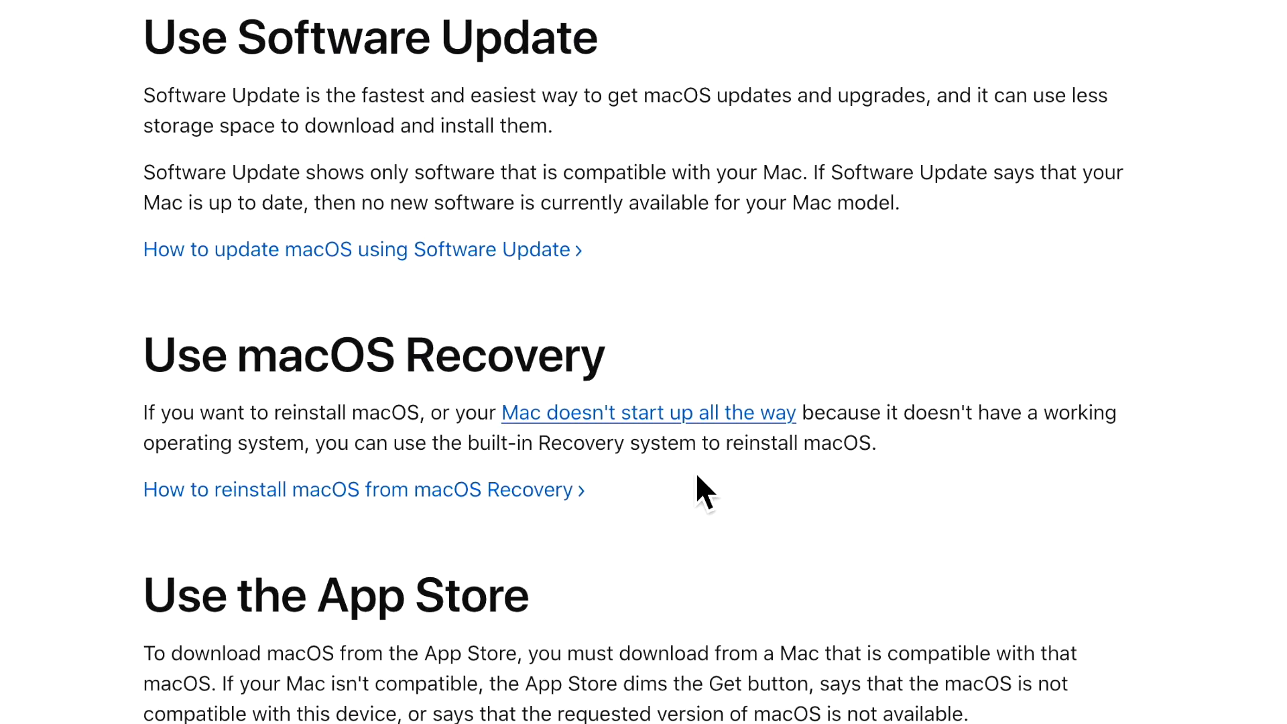
mouse_move(710, 490)
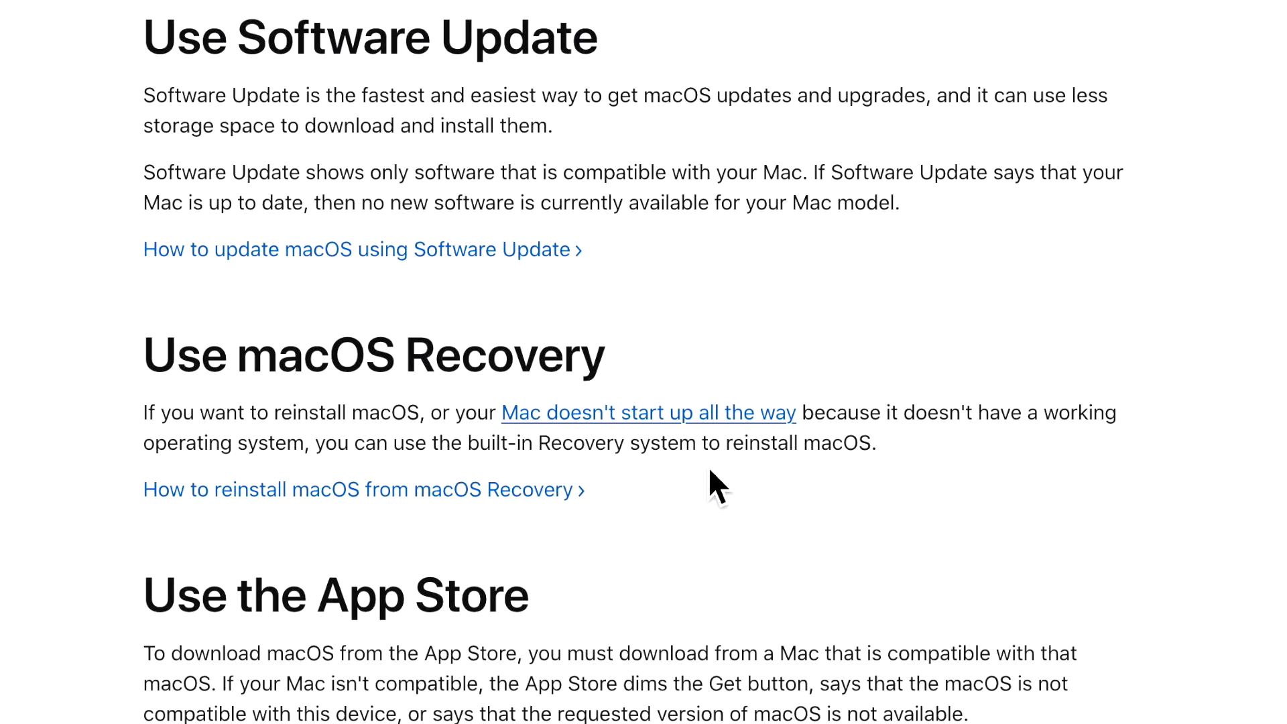
scroll("down", 3)
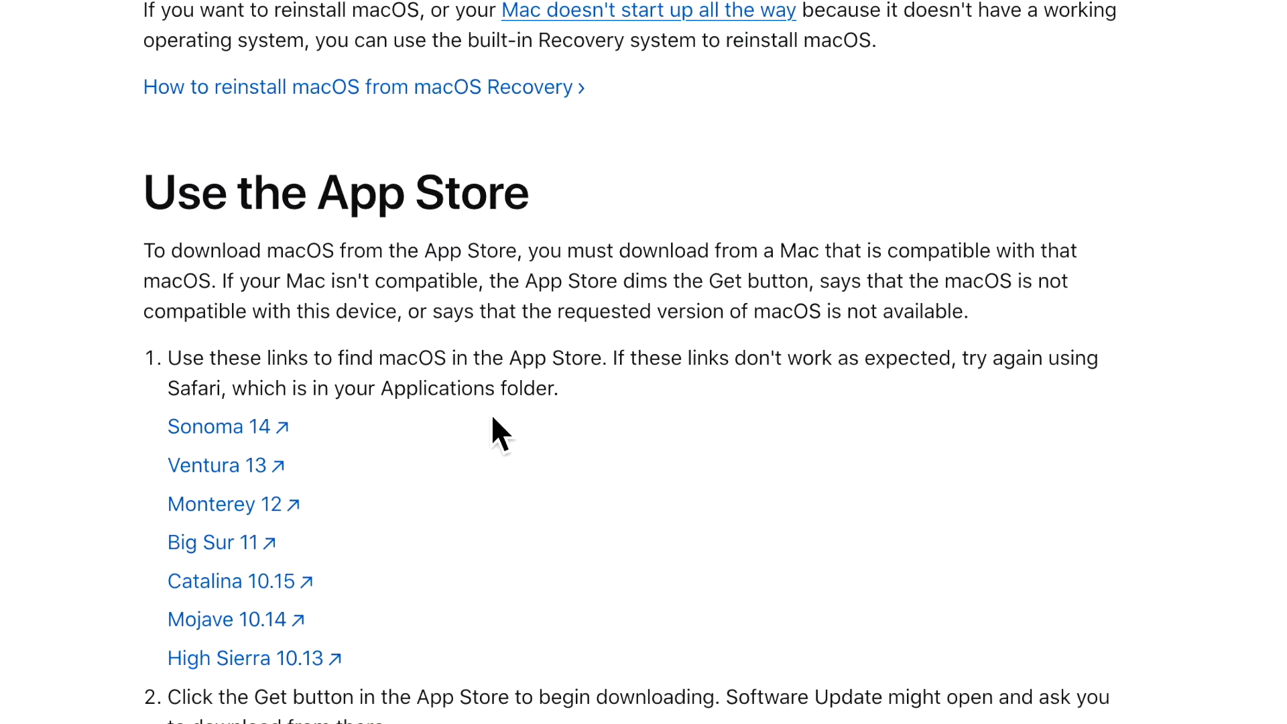
mouse_move(557, 402)
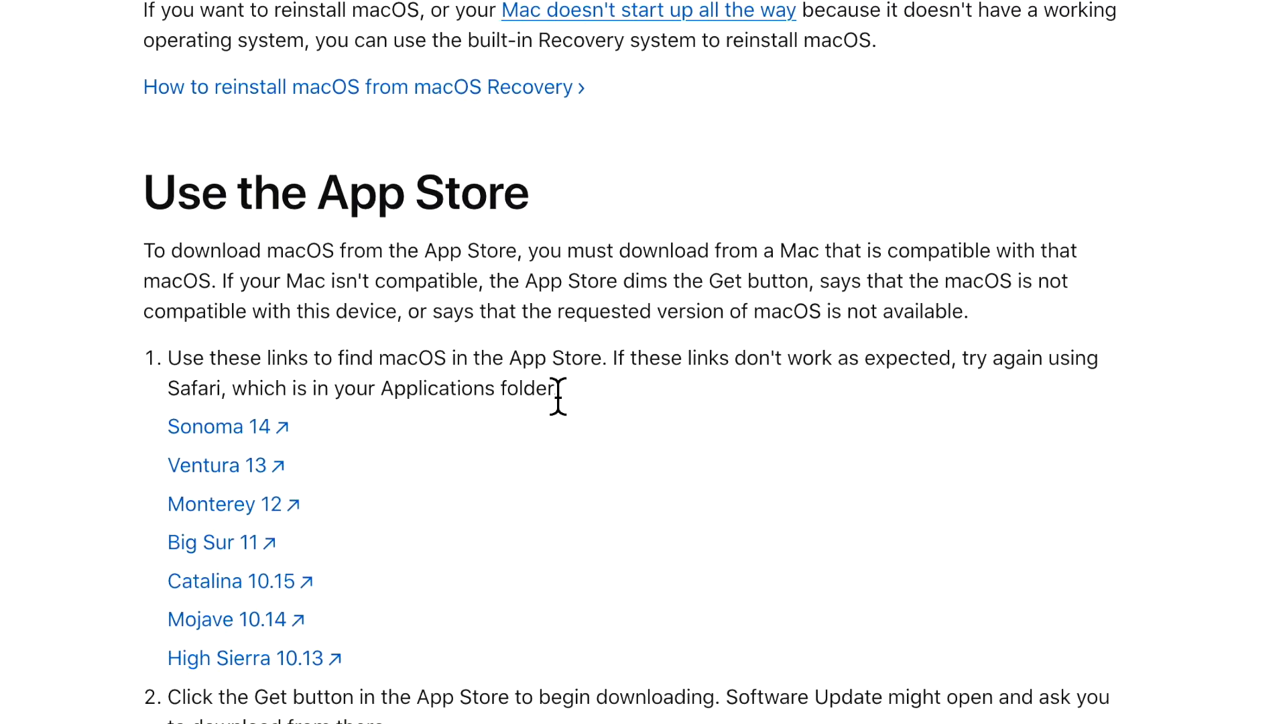
mouse_move(244, 469)
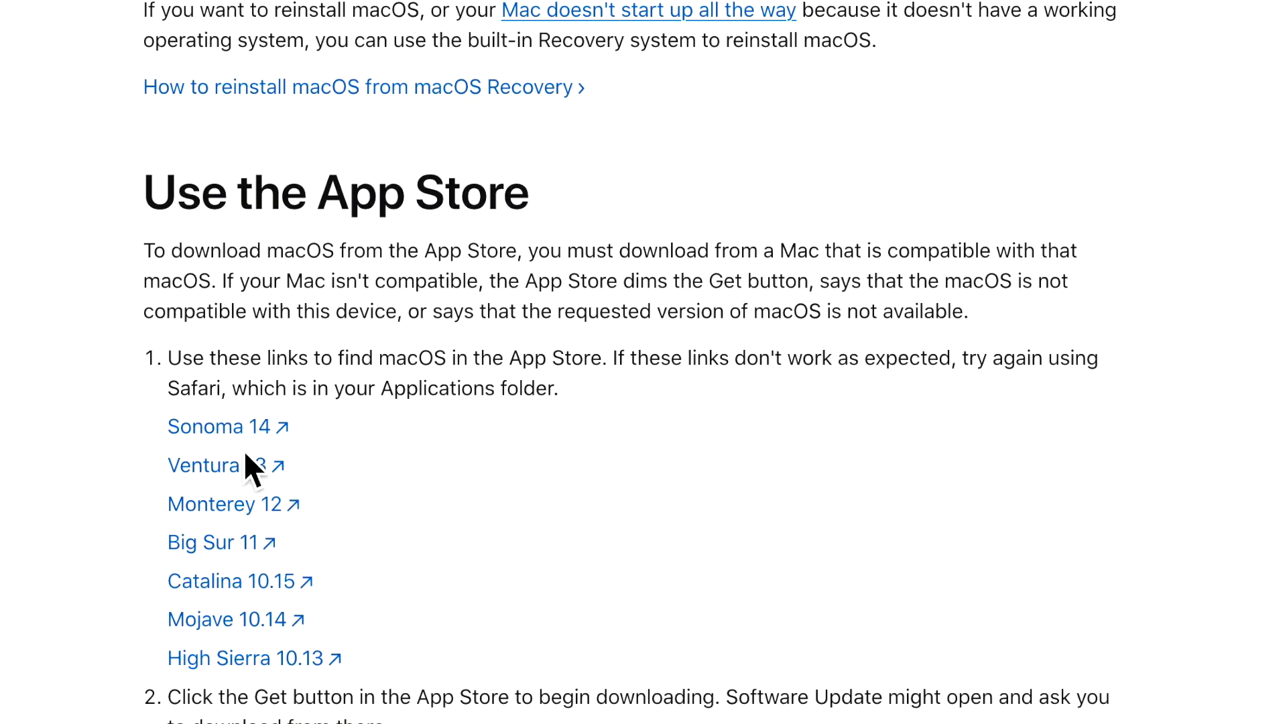
mouse_move(830, 598)
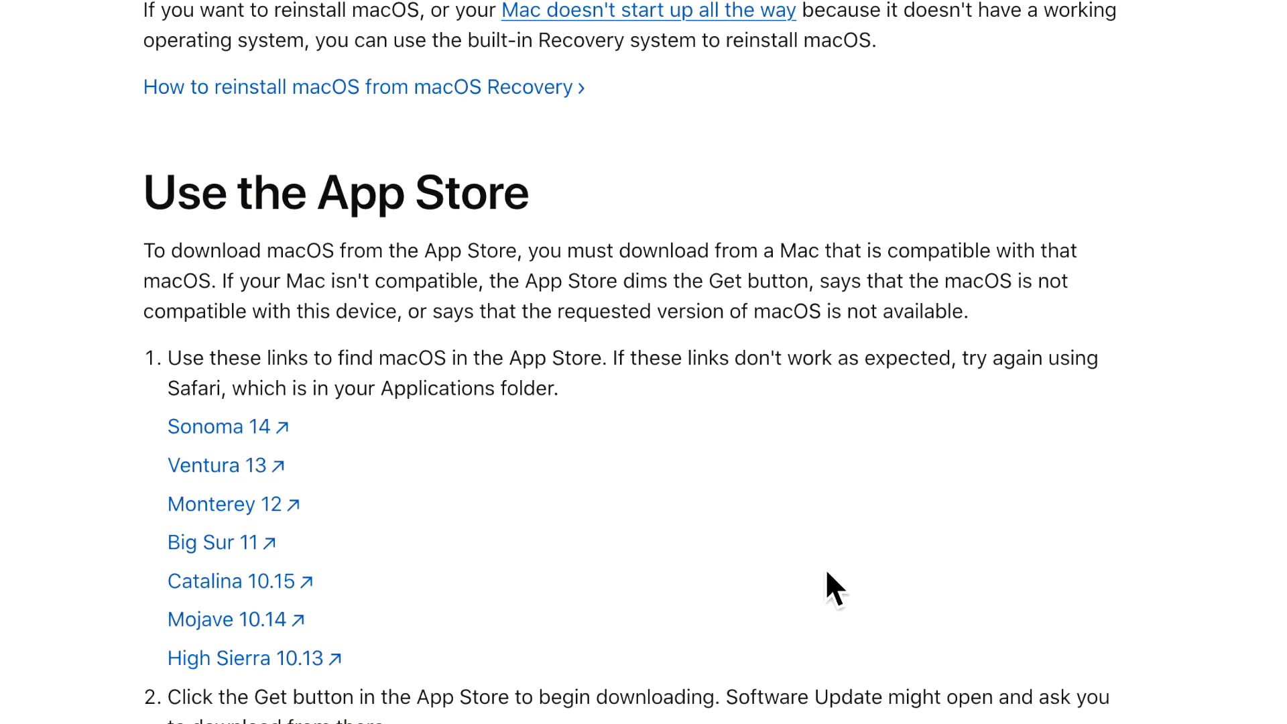
mouse_move(912, 545)
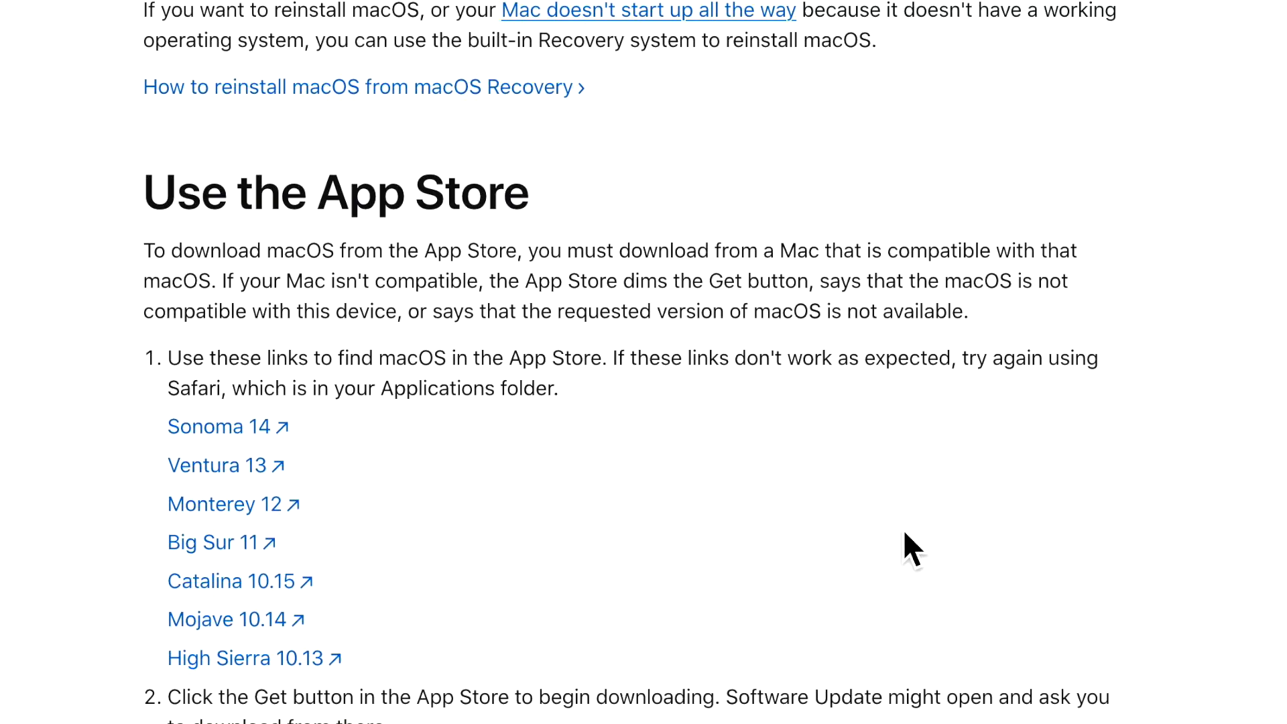
mouse_move(582, 550)
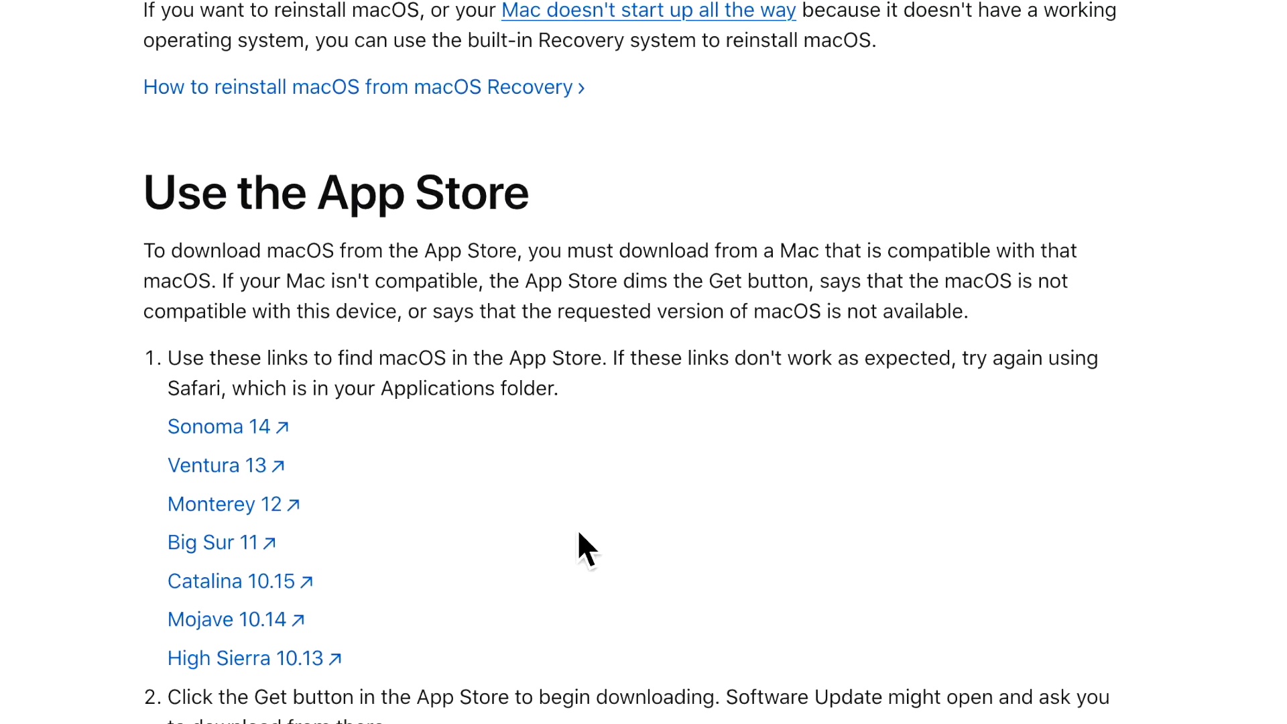
mouse_move(448, 471)
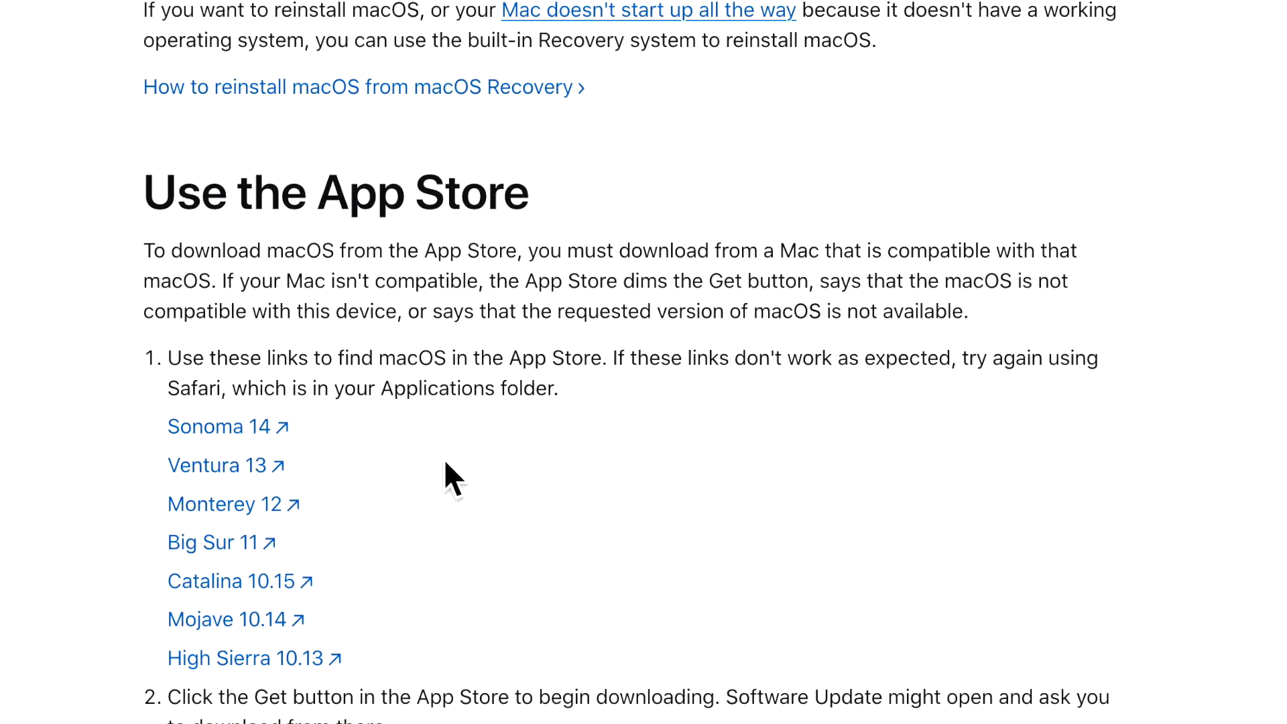
mouse_move(437, 476)
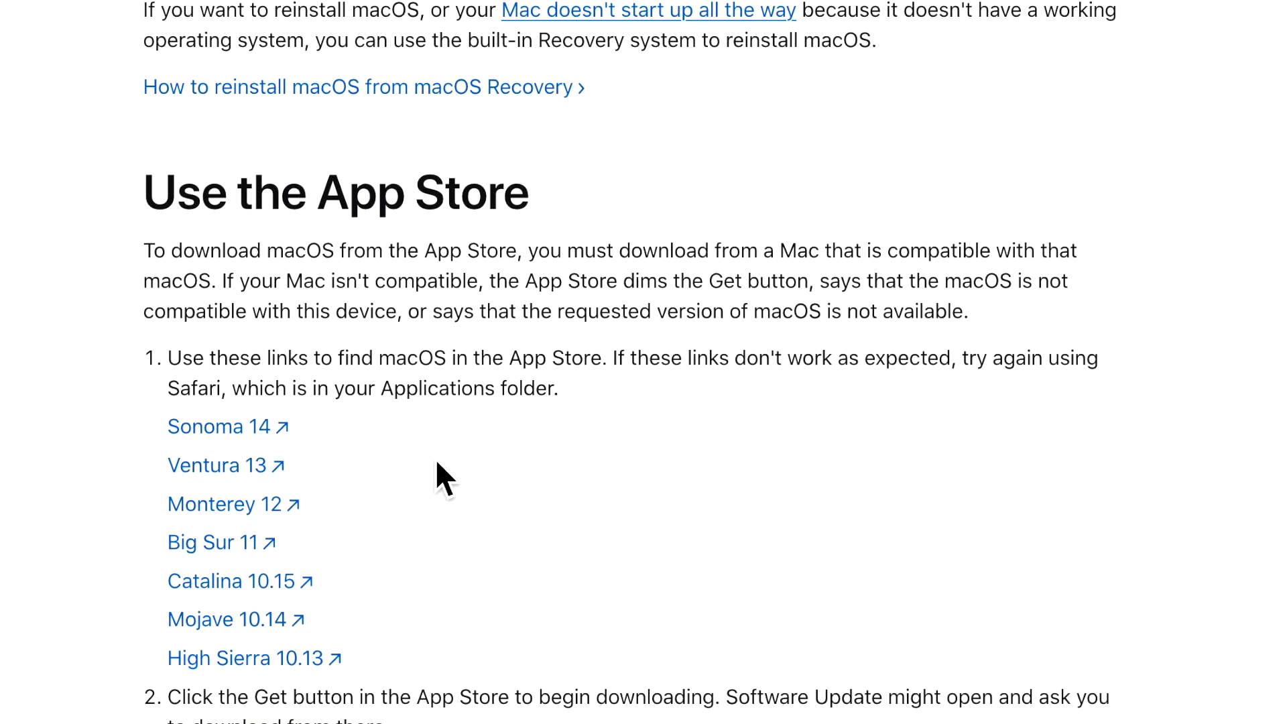
scroll("down", 3)
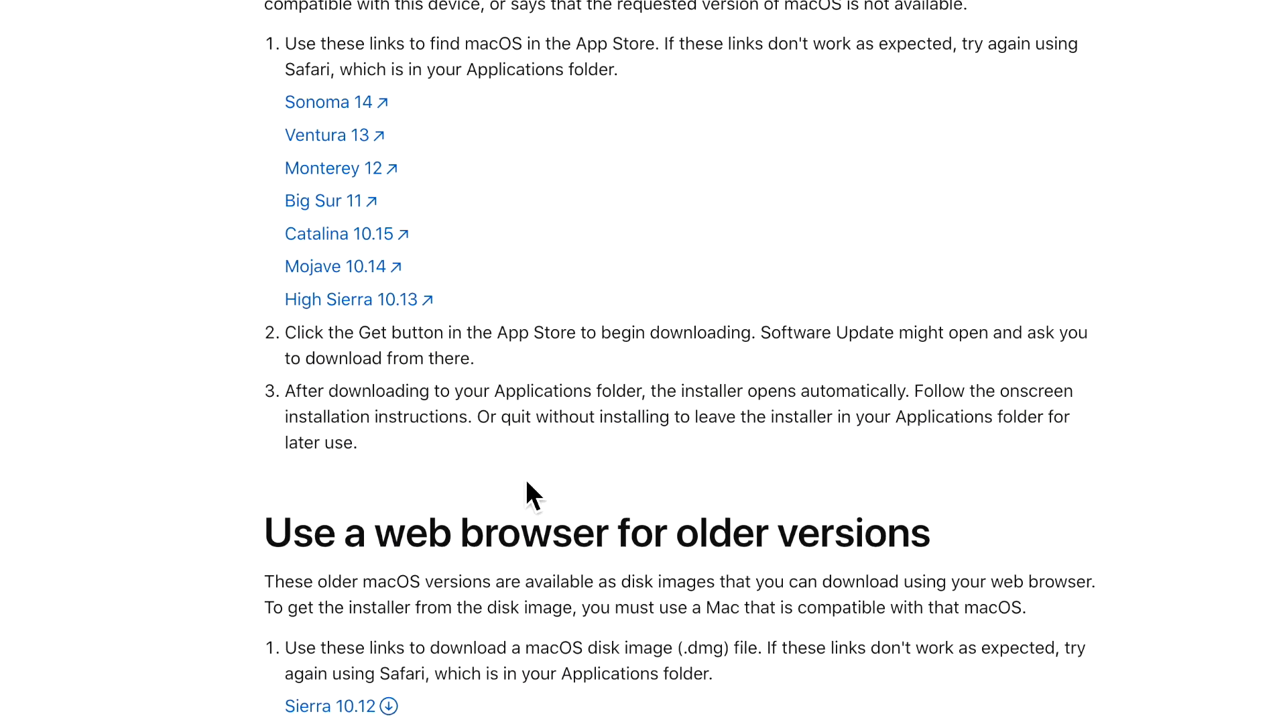
scroll("down", 3)
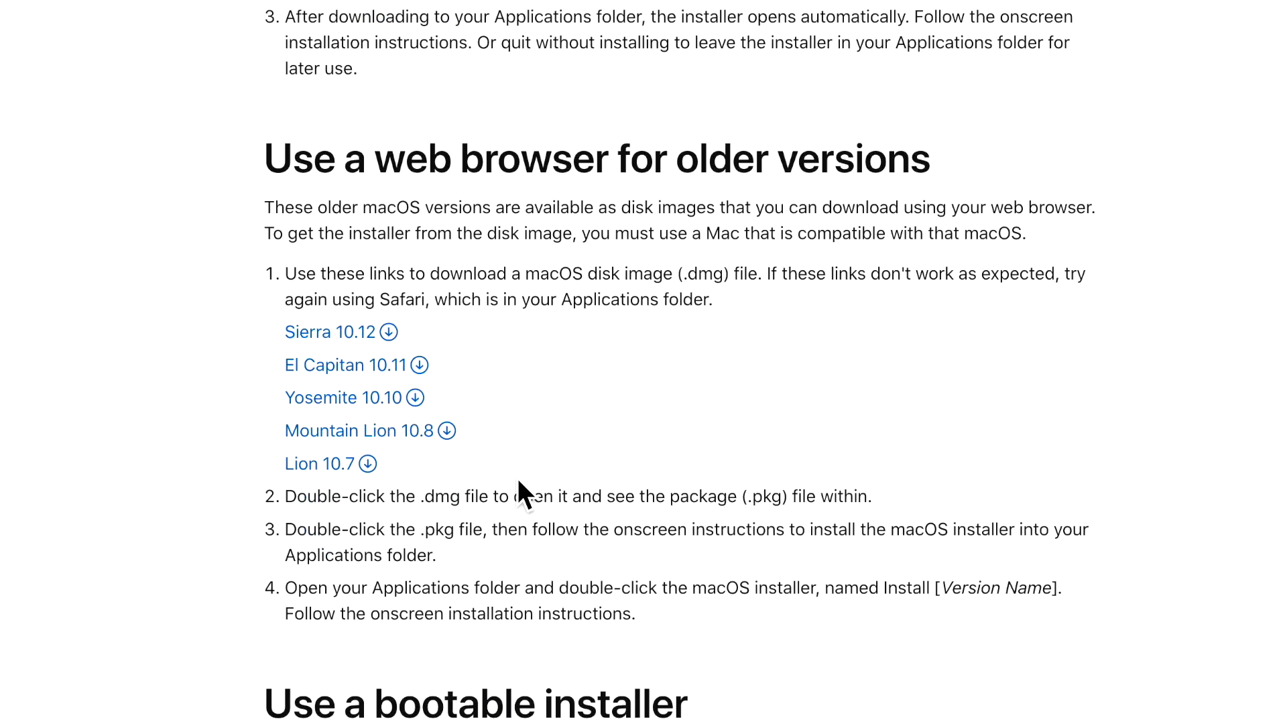
scroll("down", 3)
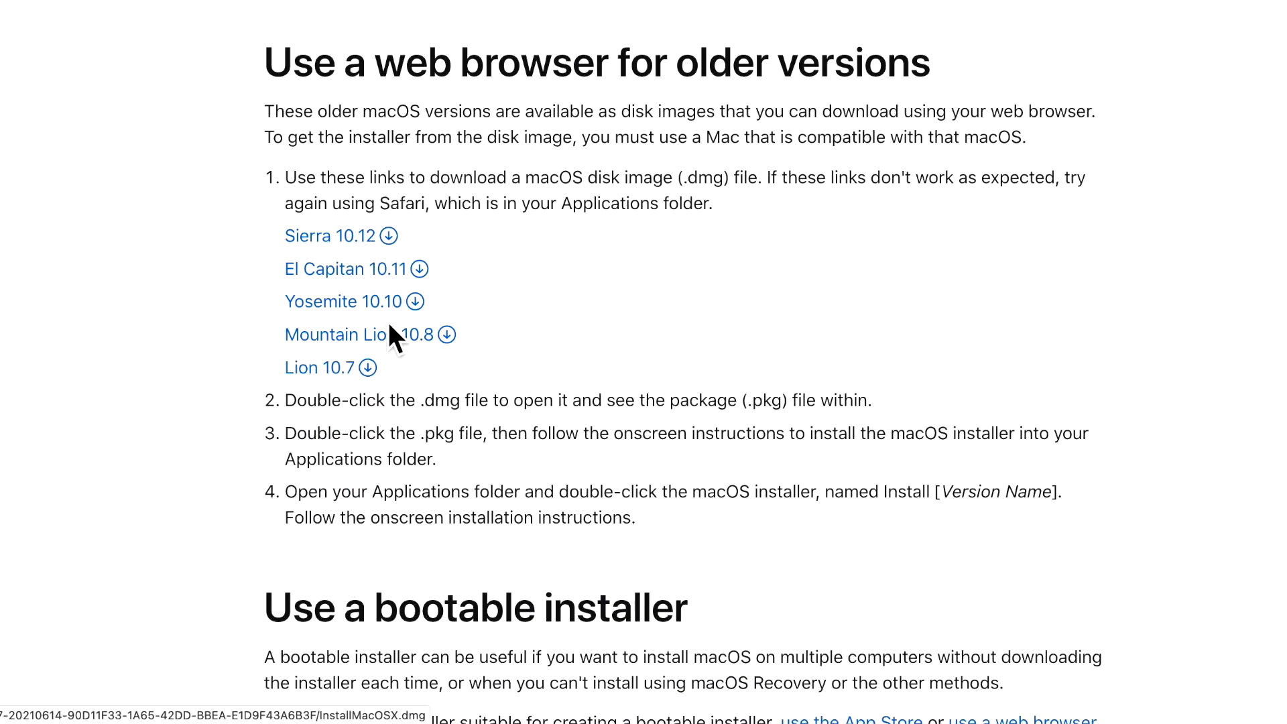
mouse_move(625, 137)
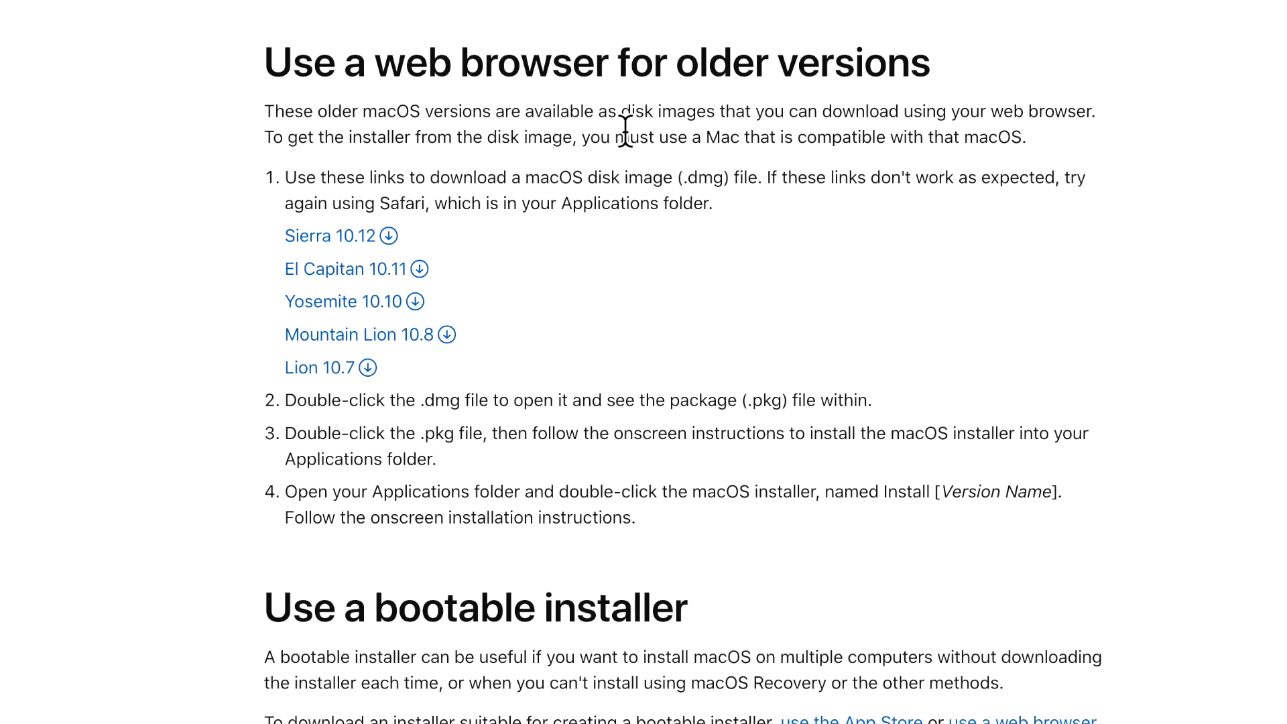
mouse_move(362, 318)
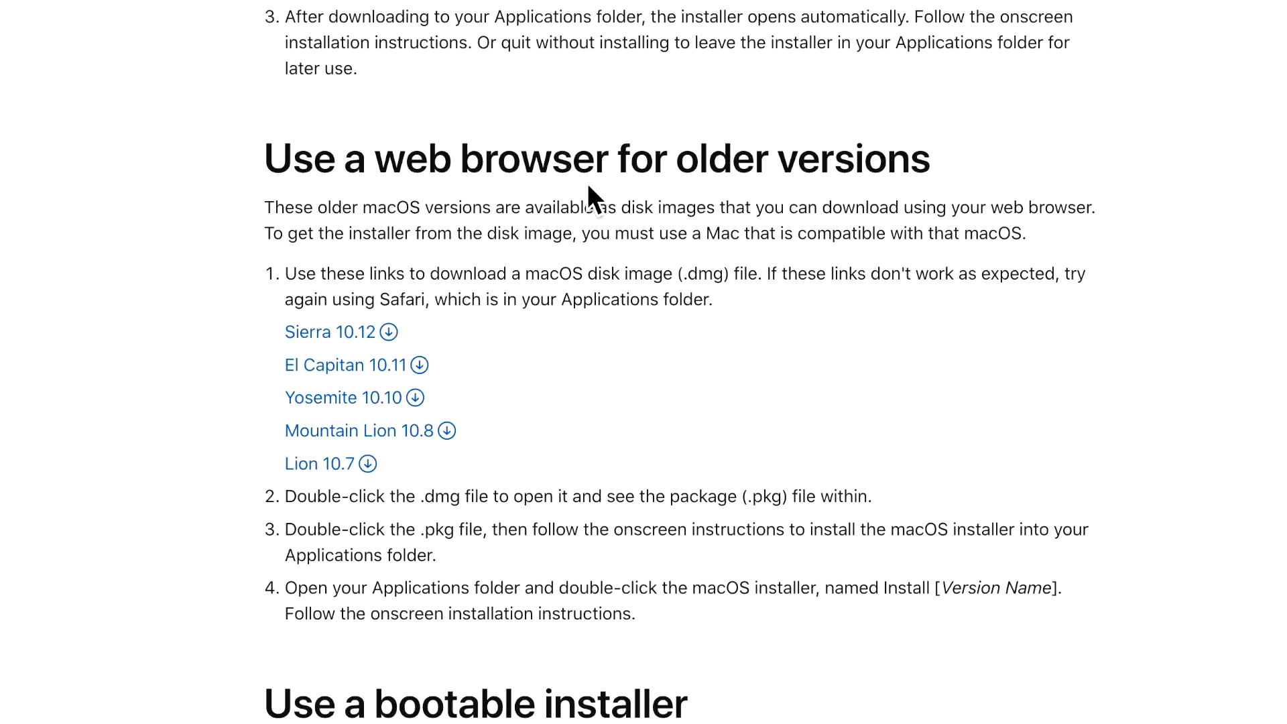
scroll("up", 3)
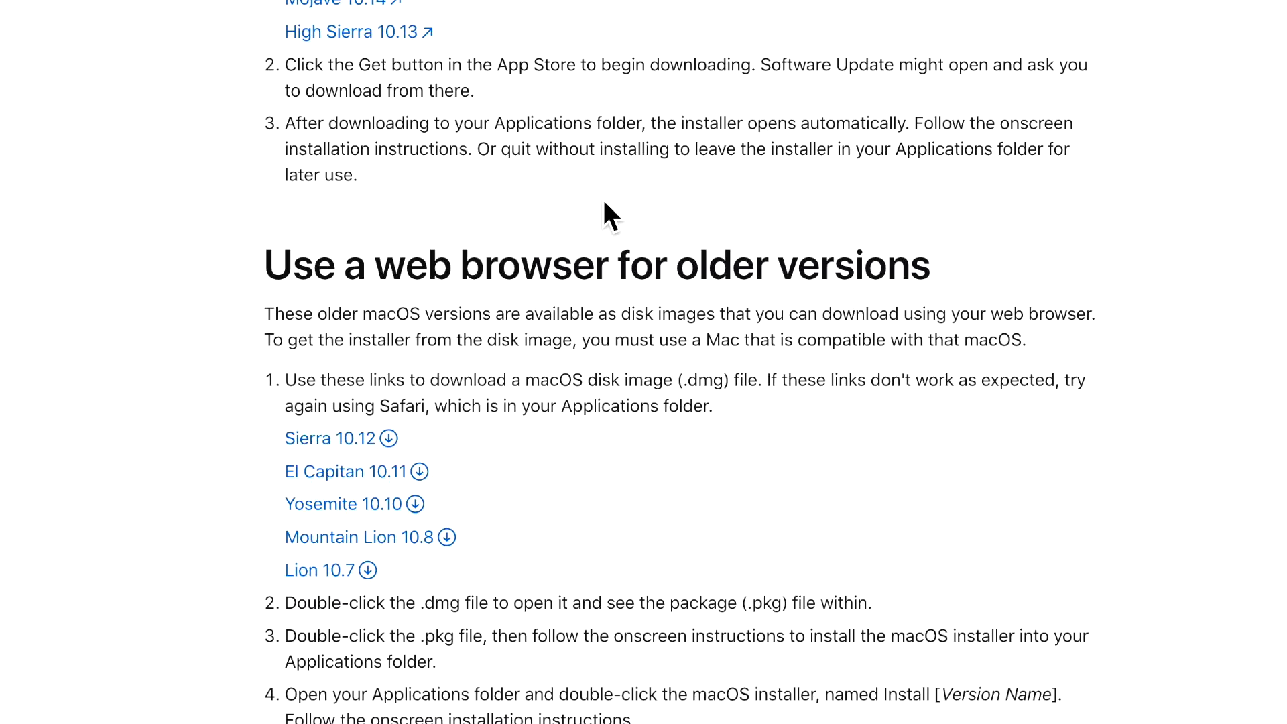
mouse_move(592, 239)
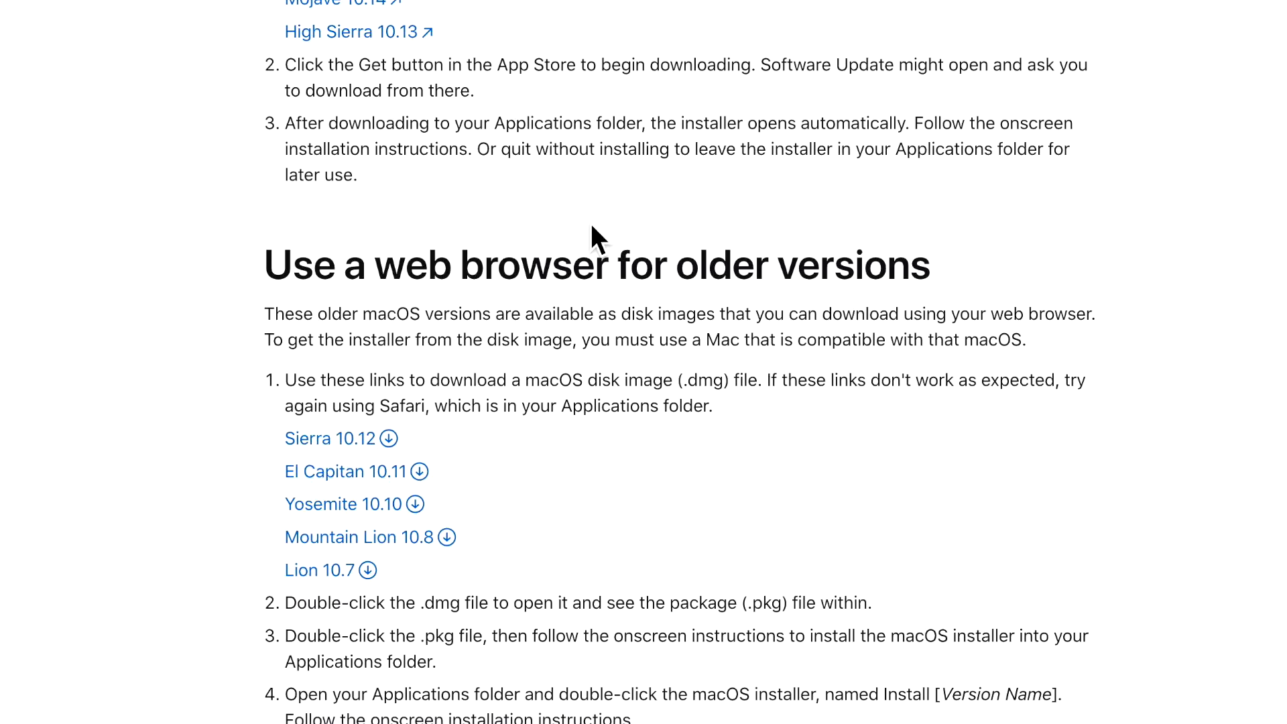
mouse_move(582, 257)
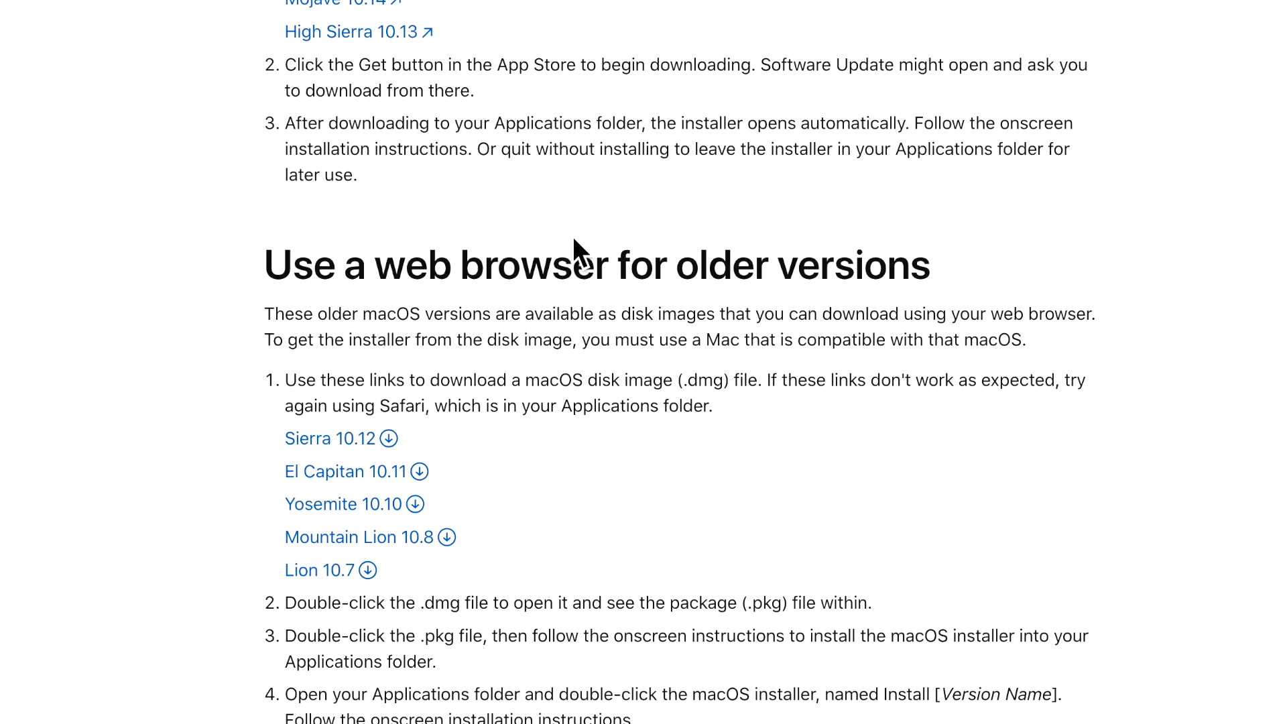
mouse_move(515, 319)
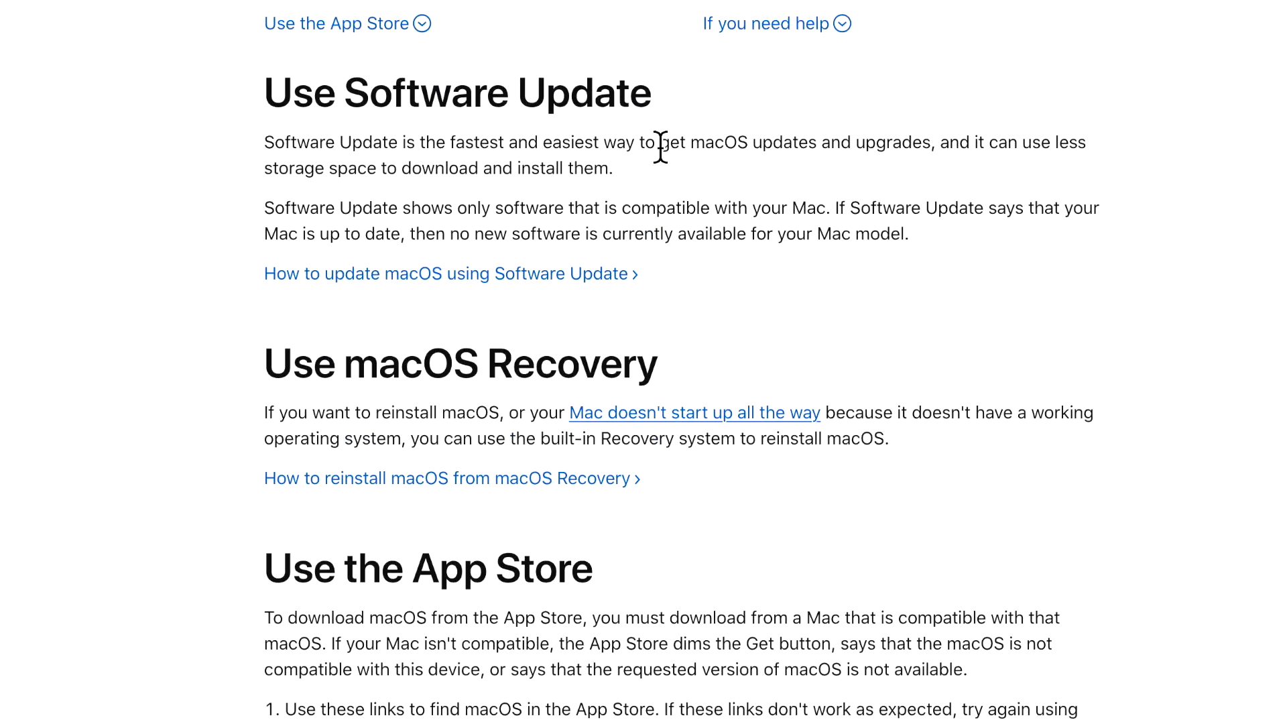
scroll("up", 3)
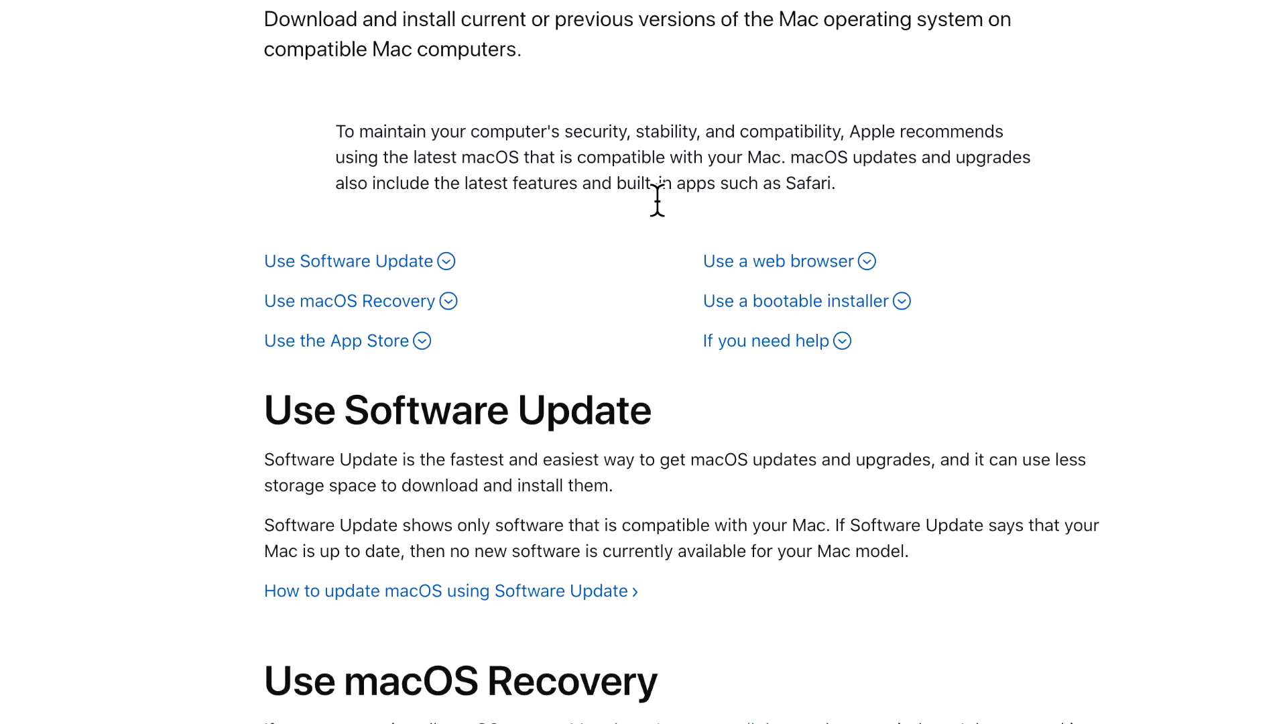
mouse_move(649, 225)
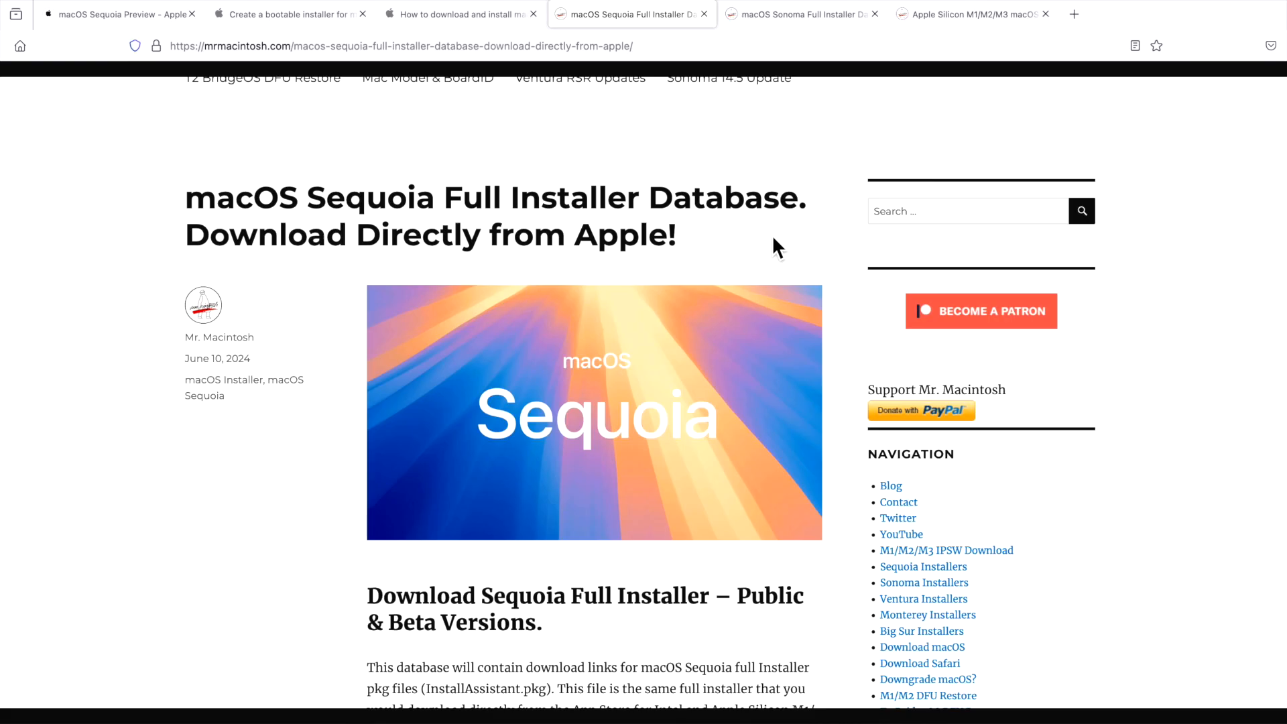
Scroll the Sonoma installer database to the macOS Sonoma Final InstallAssistant.pkg table.
scroll("down", 3)
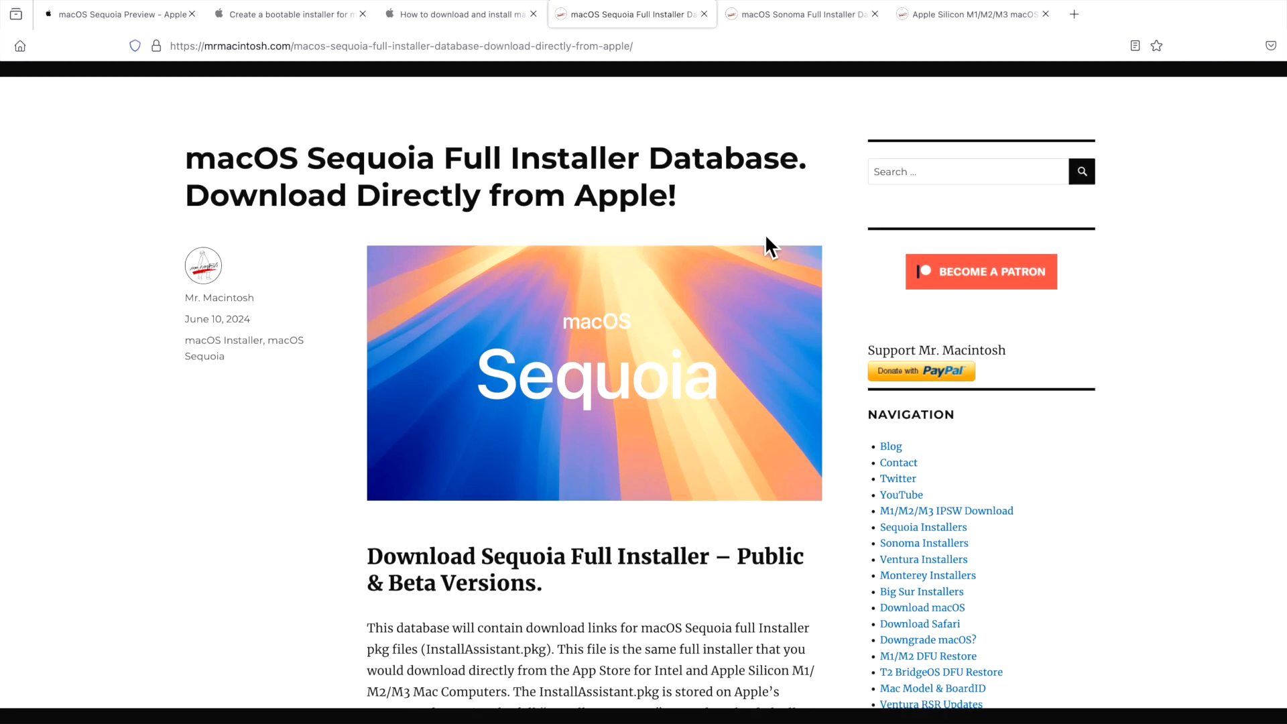
mouse_move(359, 247)
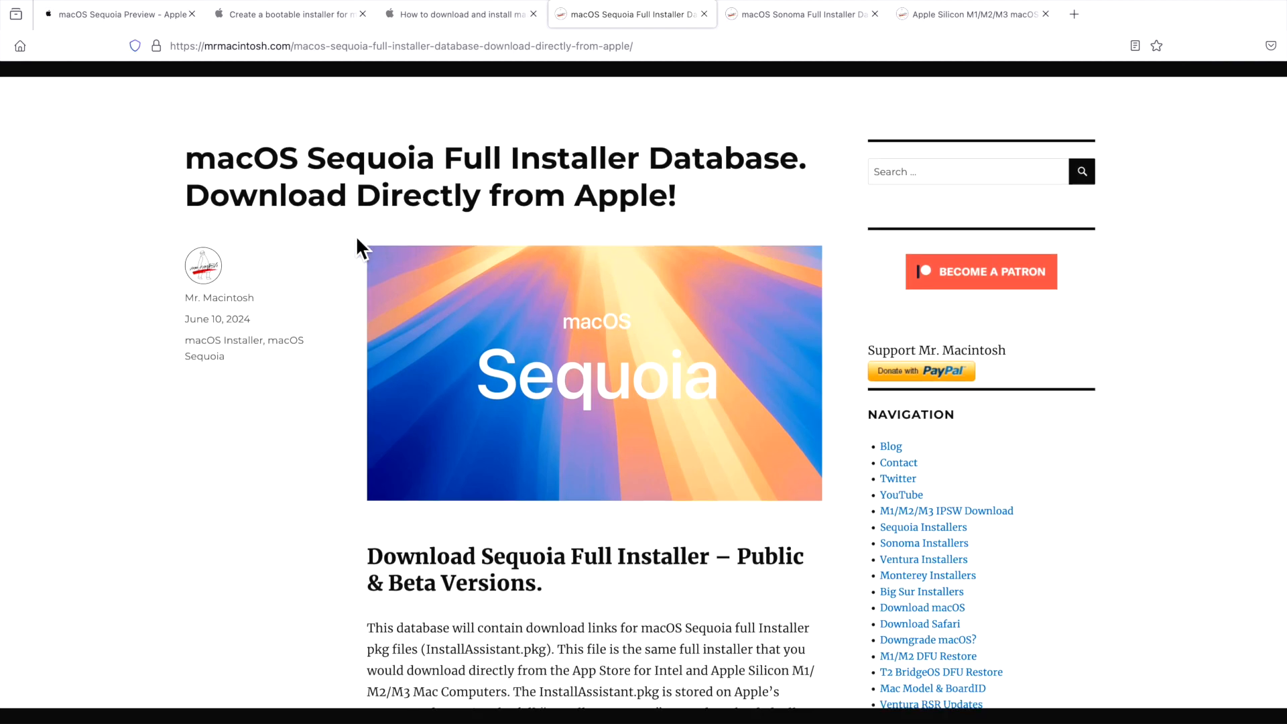
mouse_move(608, 205)
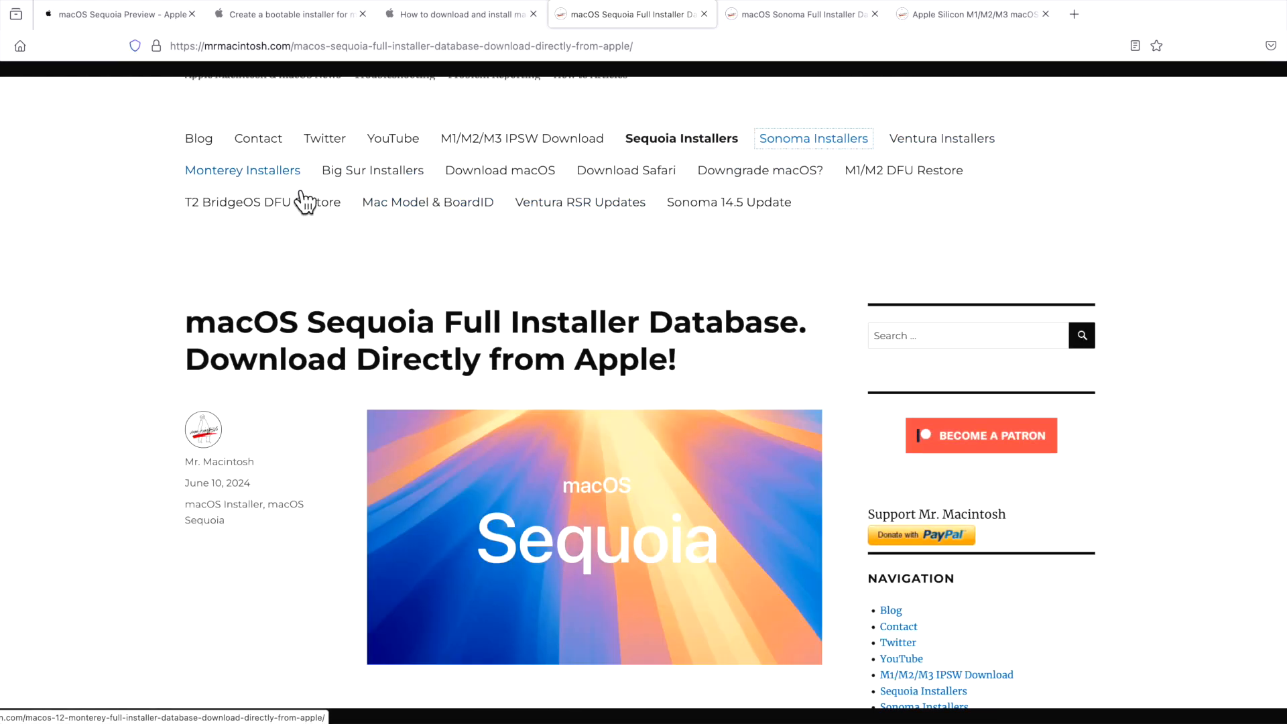
mouse_move(547, 332)
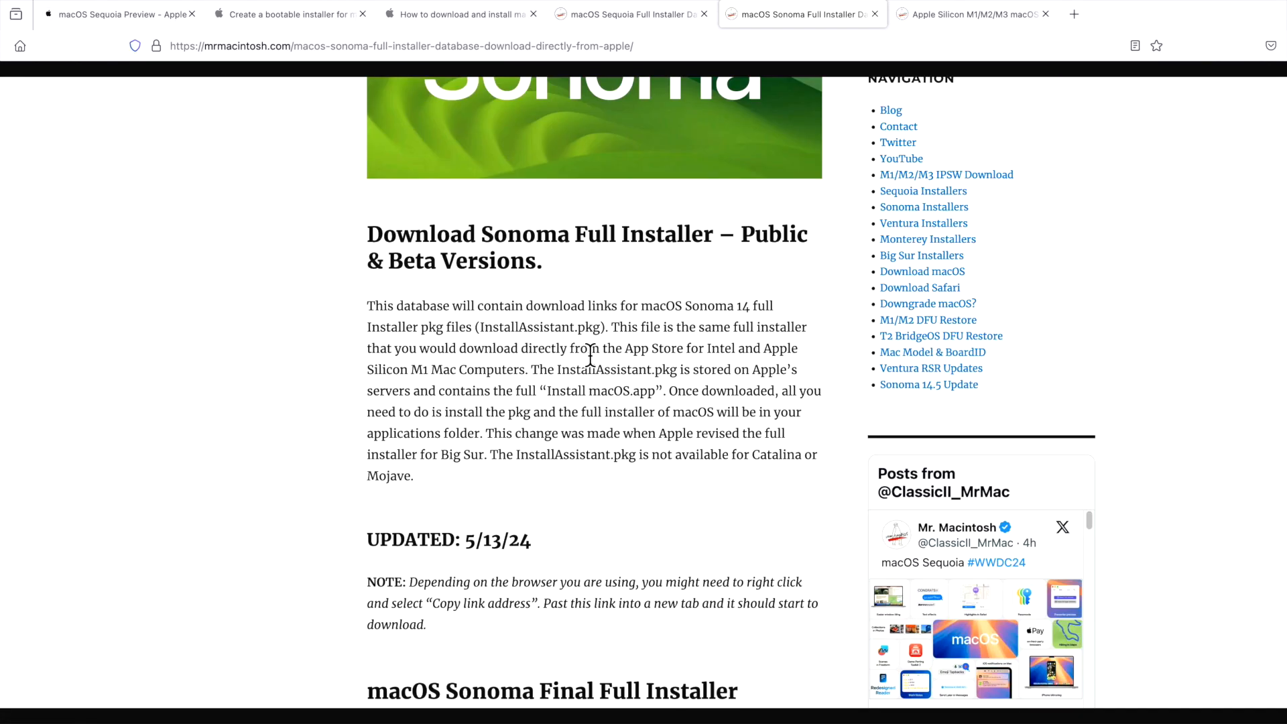
scroll("down", 3)
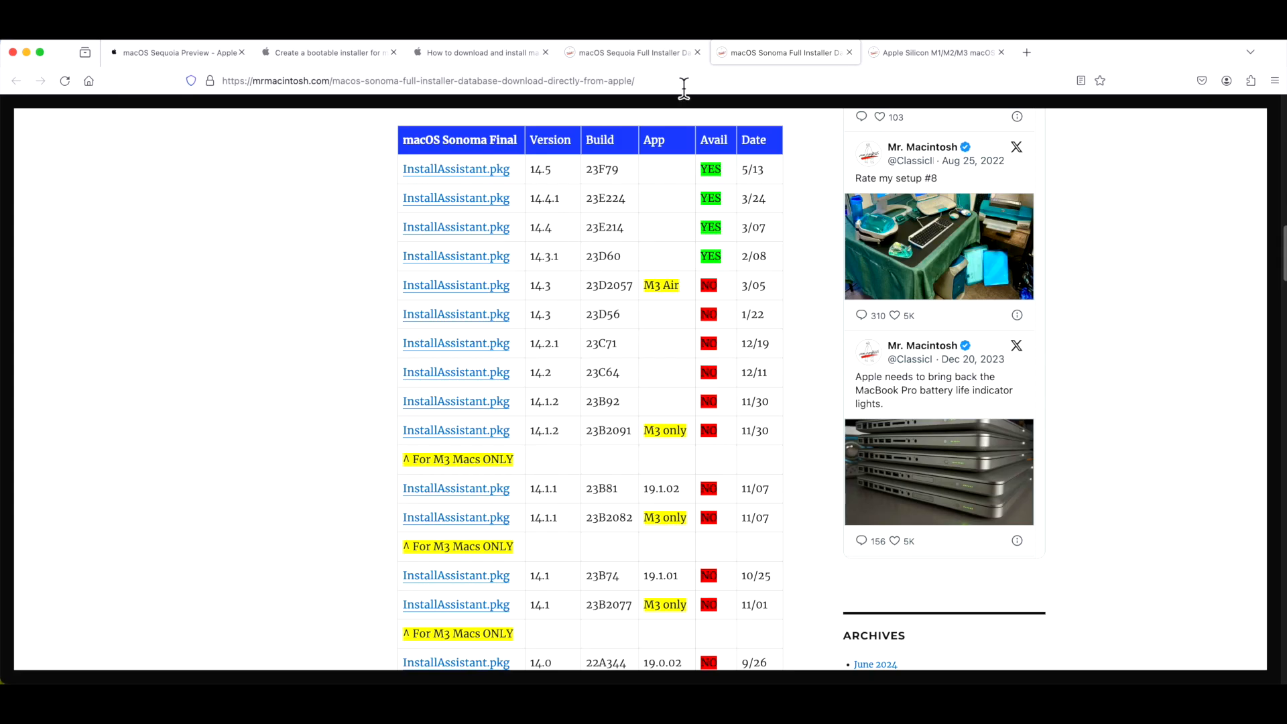
Start downloading the Sequoia 15.0 beta InstallAssistant.pkg from its installer database.
left_click(631, 52)
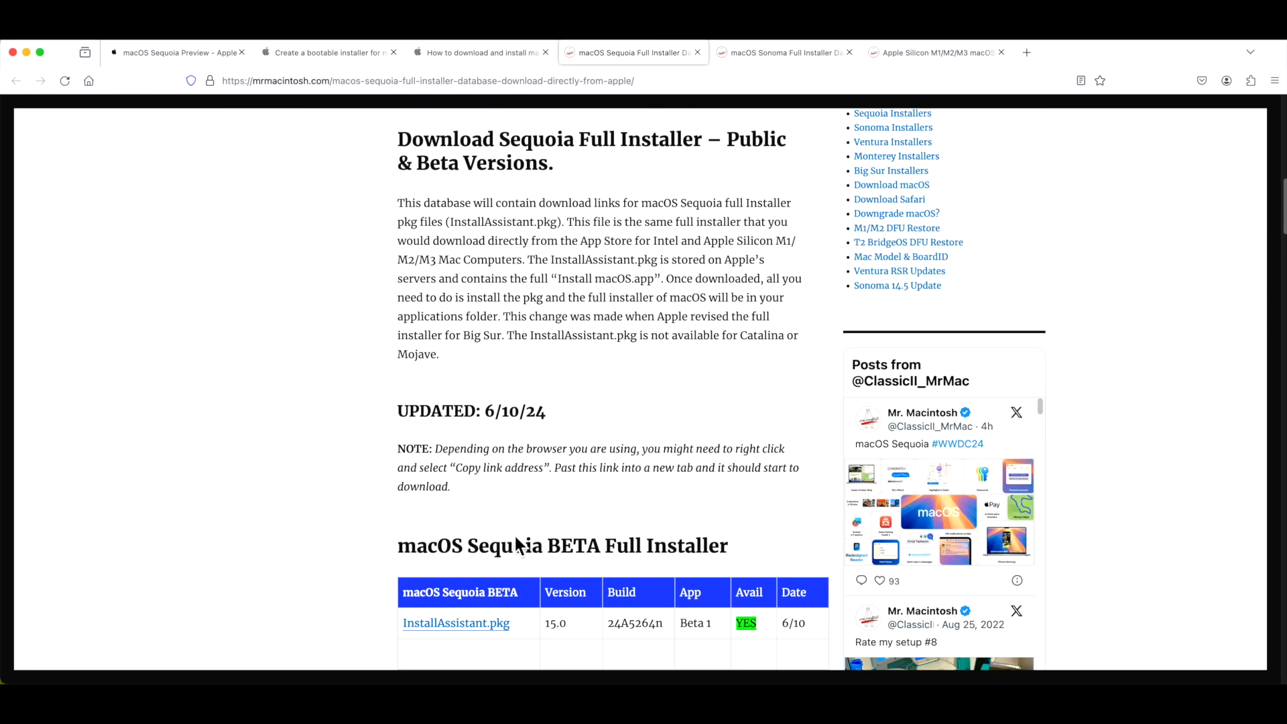
mouse_move(673, 469)
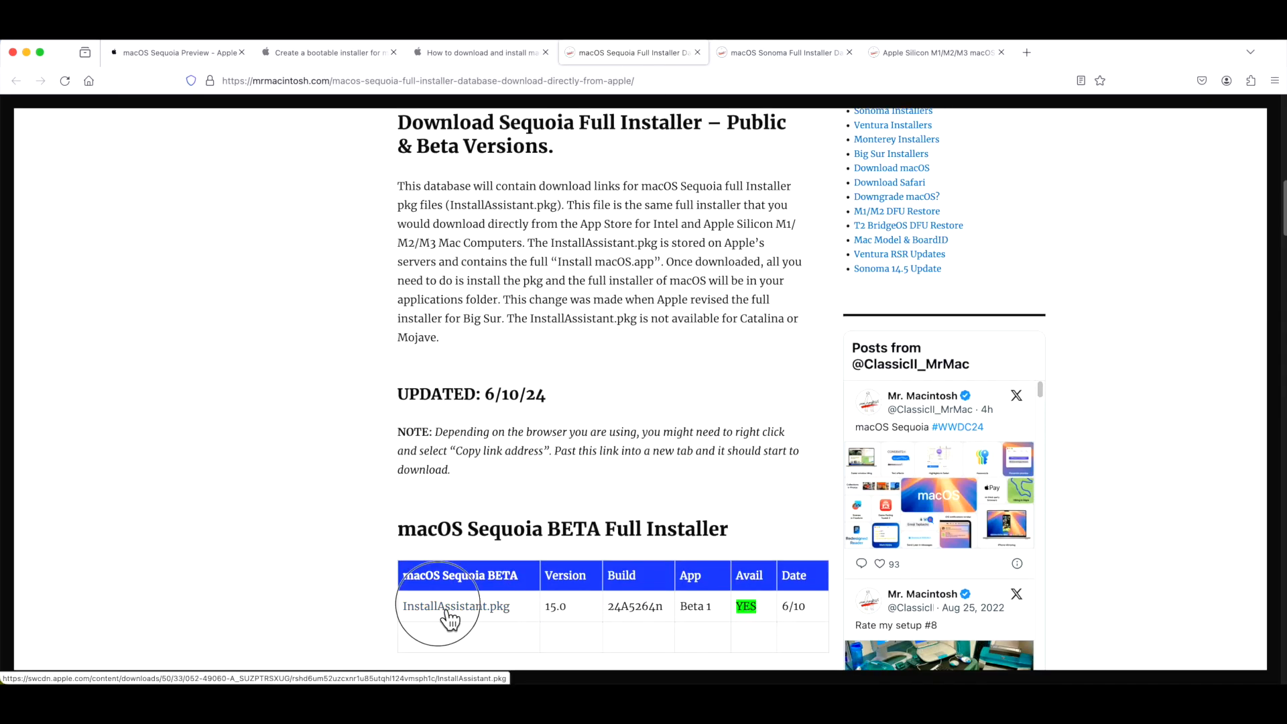
left_click(452, 606)
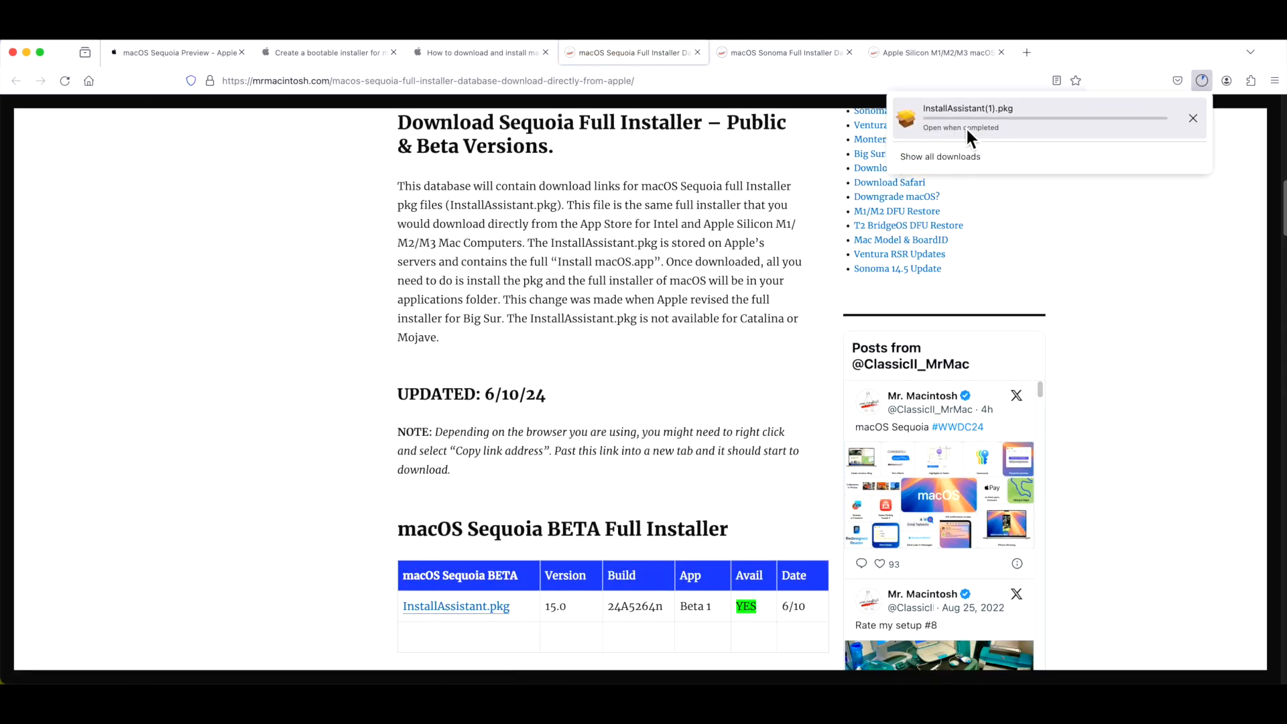
mouse_move(1179, 122)
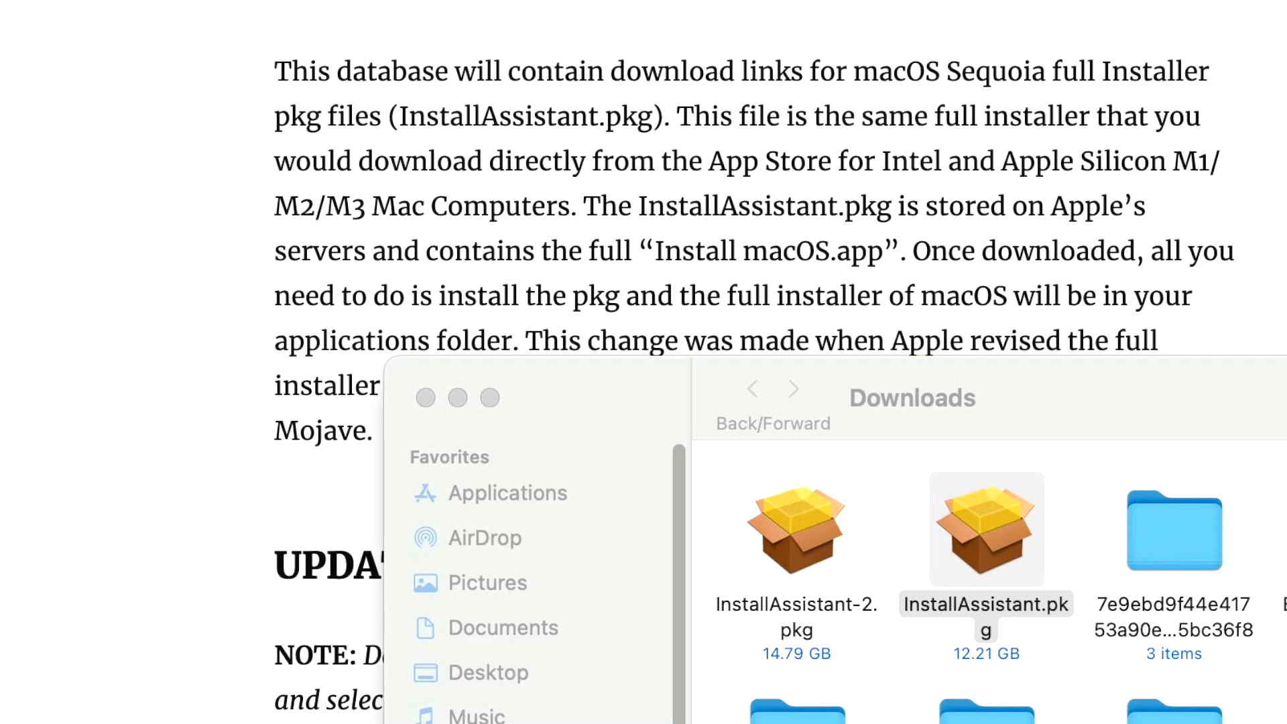
Run the downloaded InstallAssistant.pkg installer from Downloads through to completion.
left_click(796, 530)
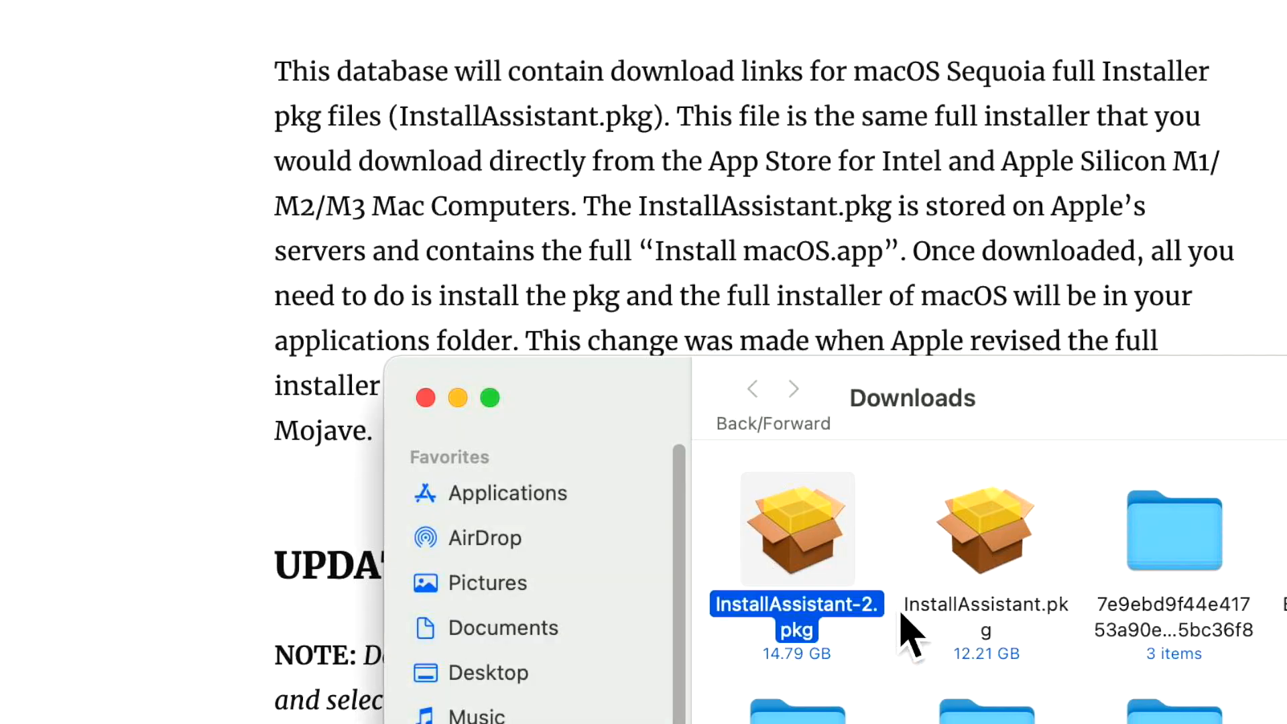
left_click(986, 530)
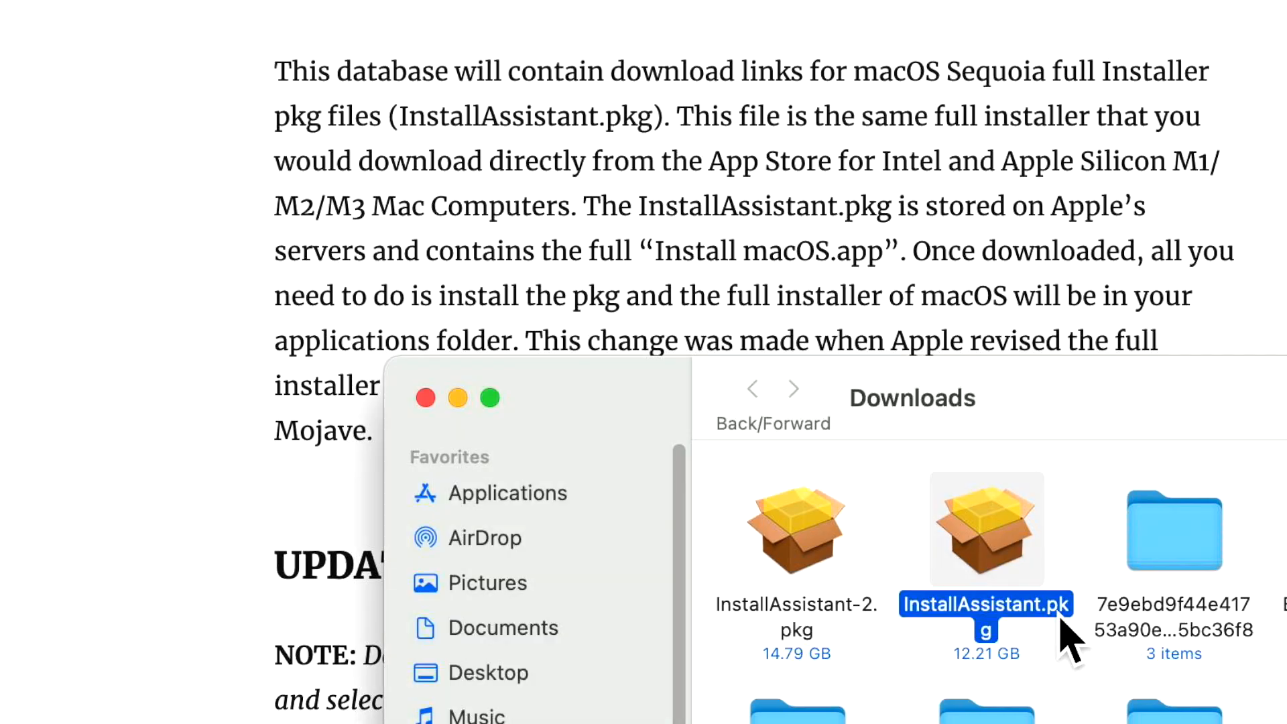
mouse_move(998, 565)
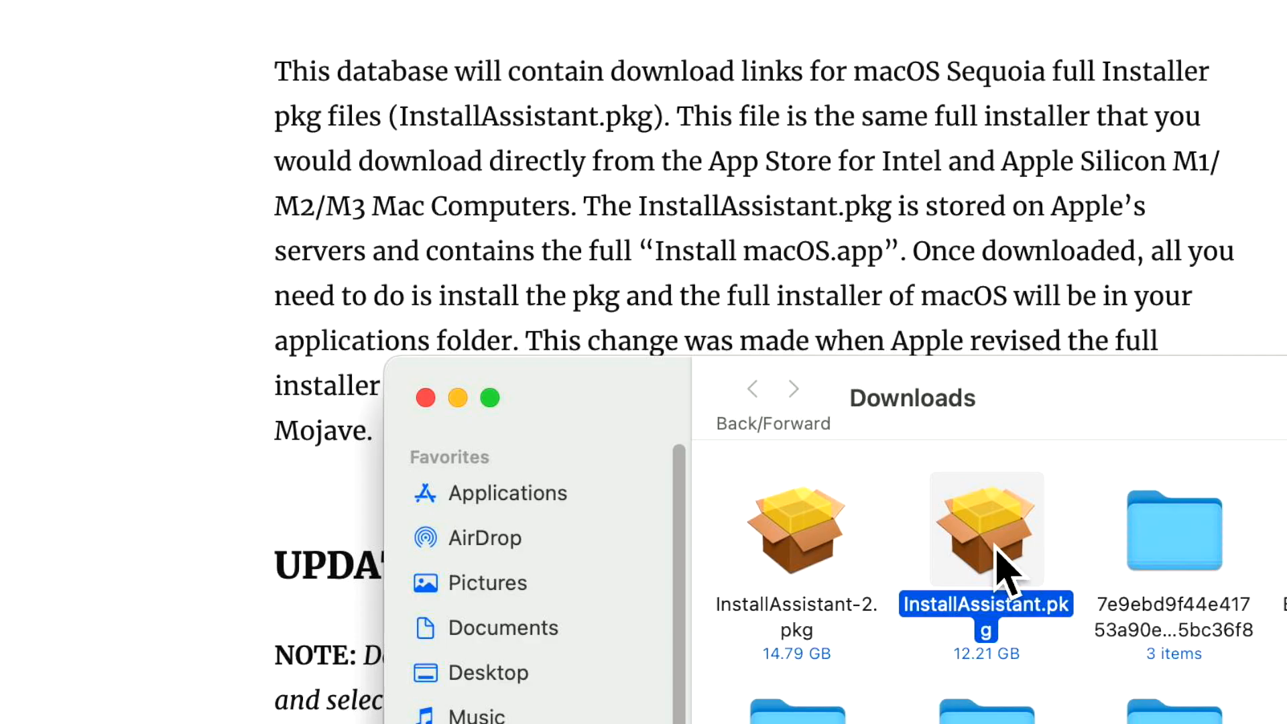
double_click(987, 534)
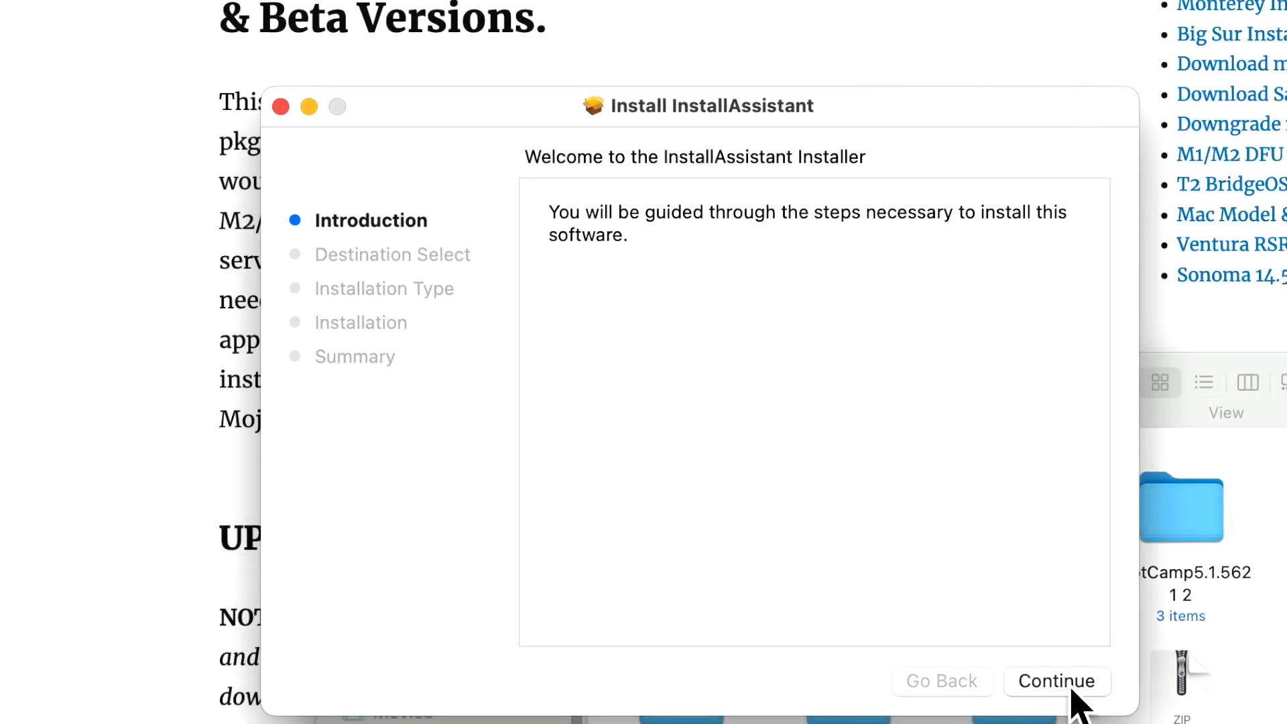
left_click(1056, 681)
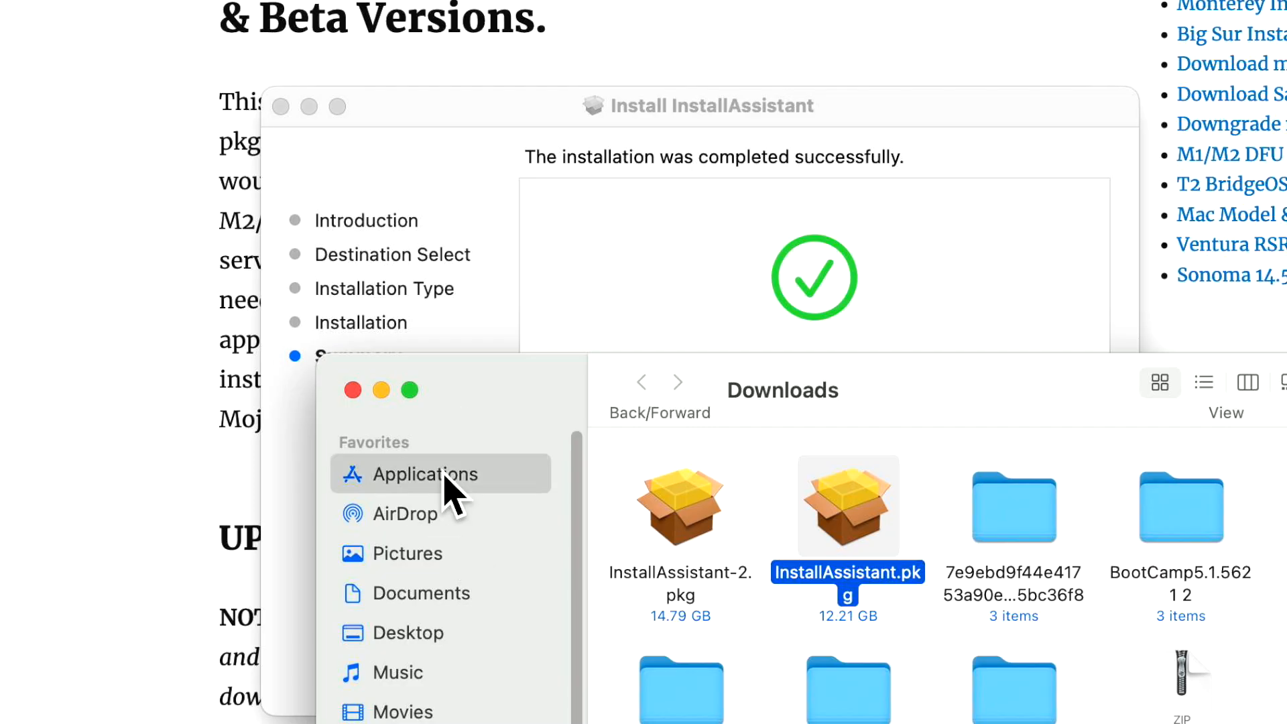
Show the Applications folder in Finder to locate the new full installer.
left_click(425, 474)
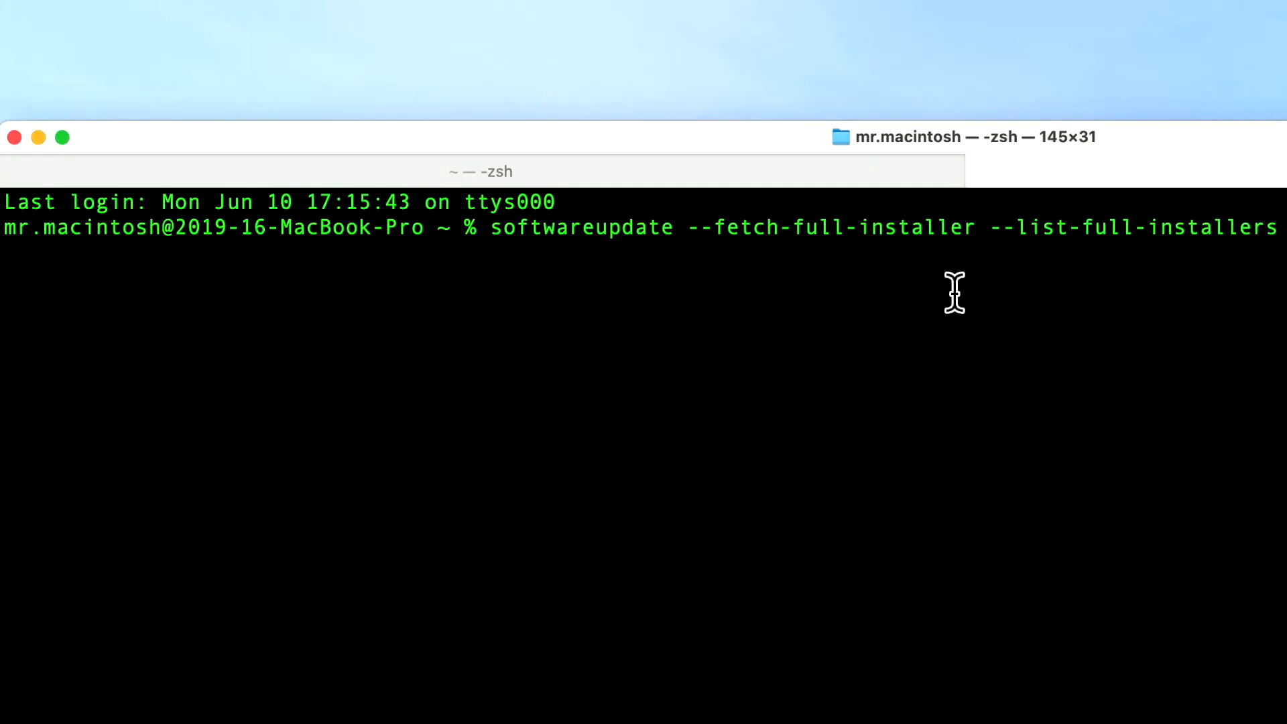
mouse_move(701, 267)
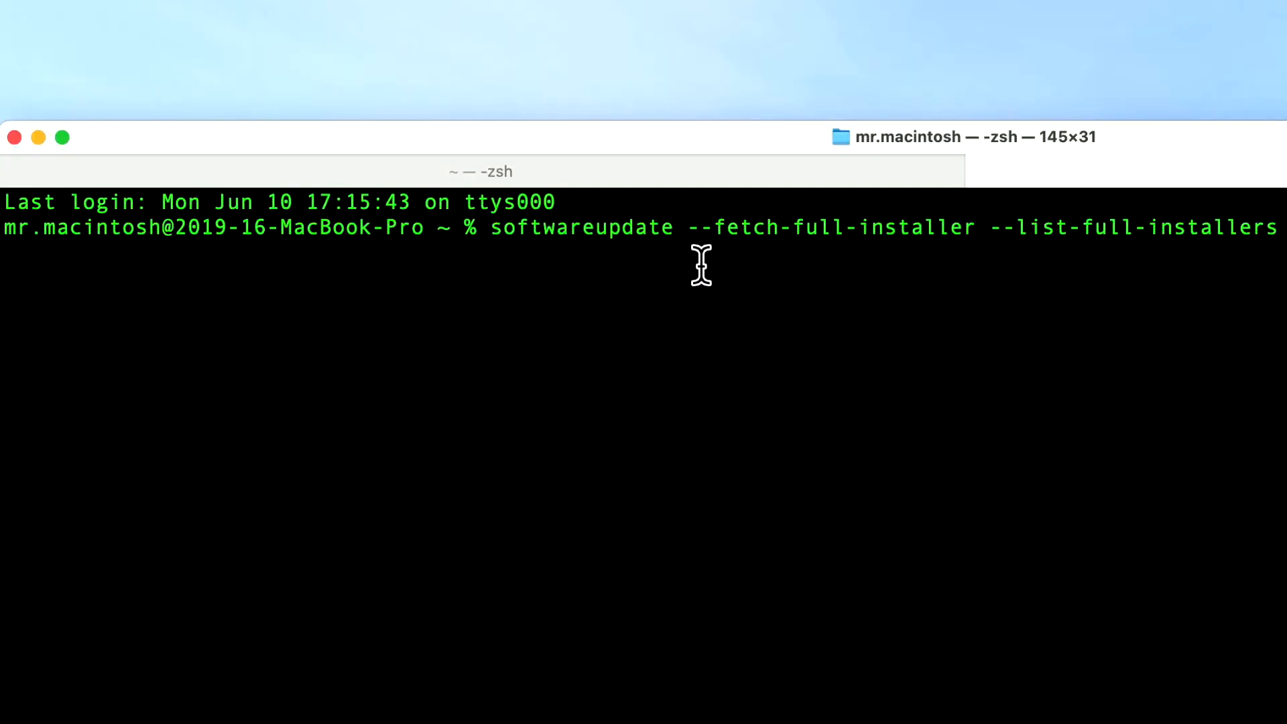
mouse_move(1016, 275)
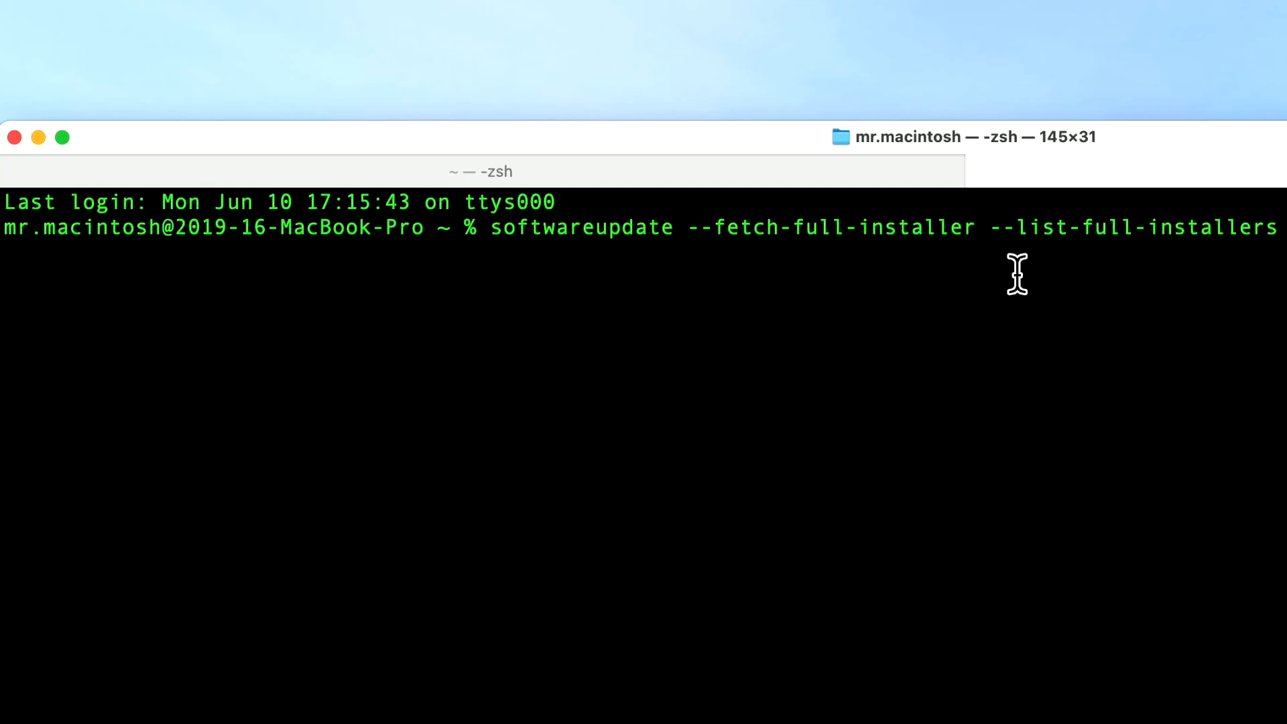
mouse_move(1209, 290)
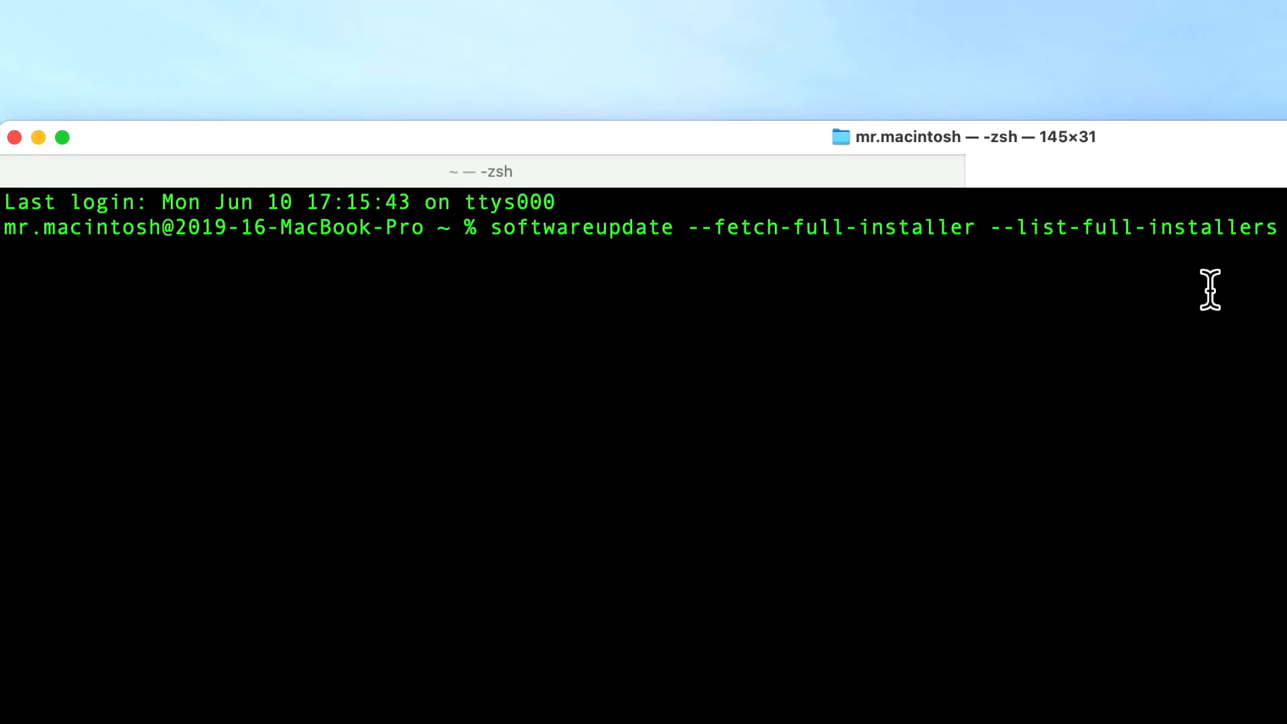
mouse_move(1230, 298)
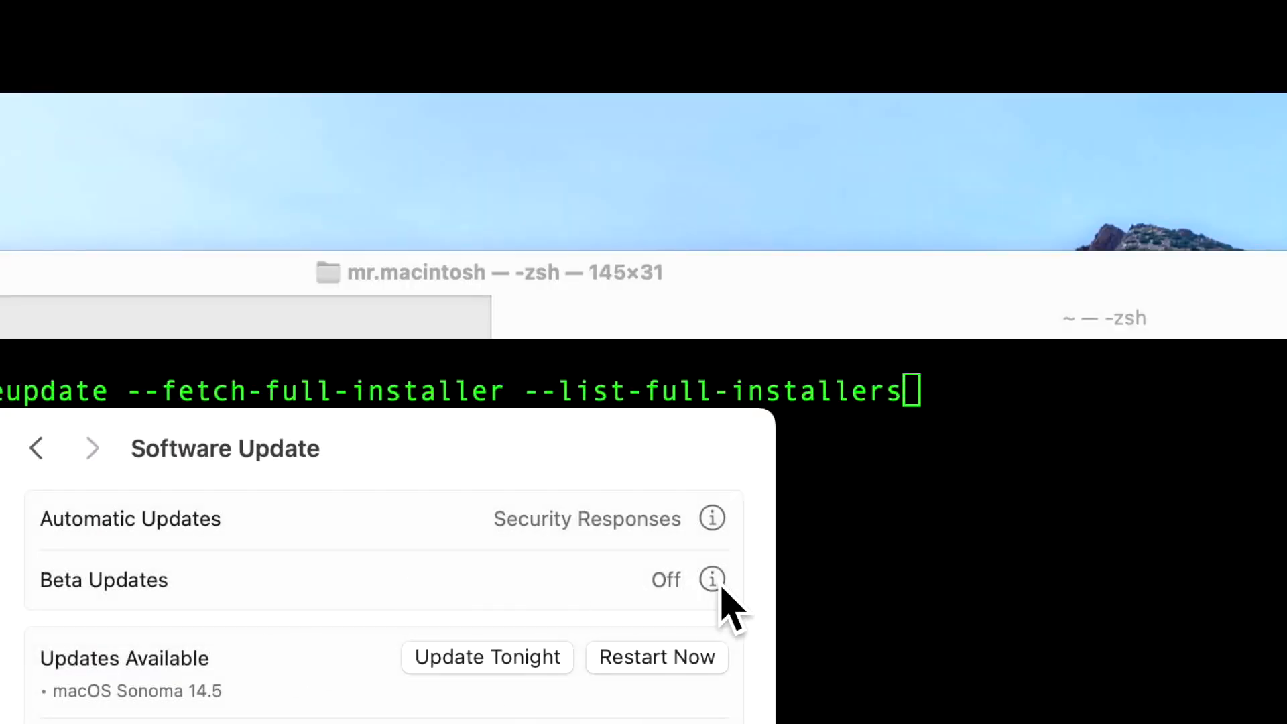
Set Beta Updates in Software Update to the macOS Sequoia Developer Beta channel.
left_click(710, 579)
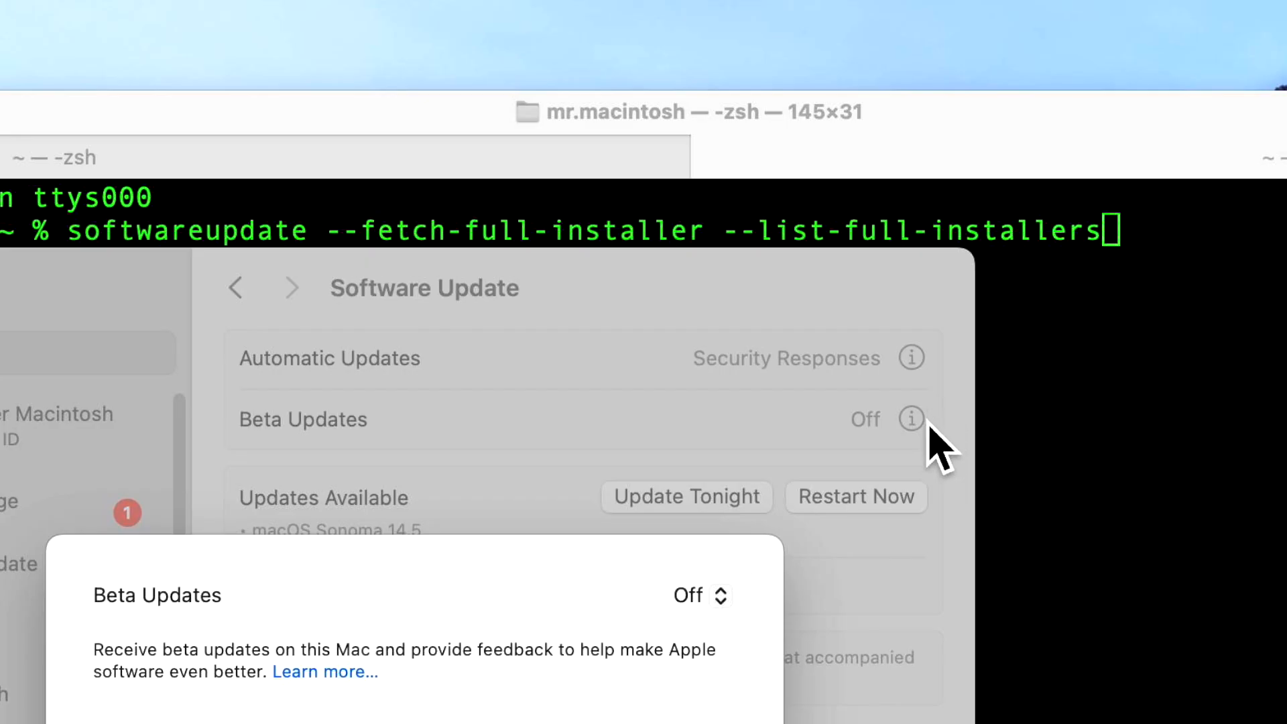
left_click(694, 614)
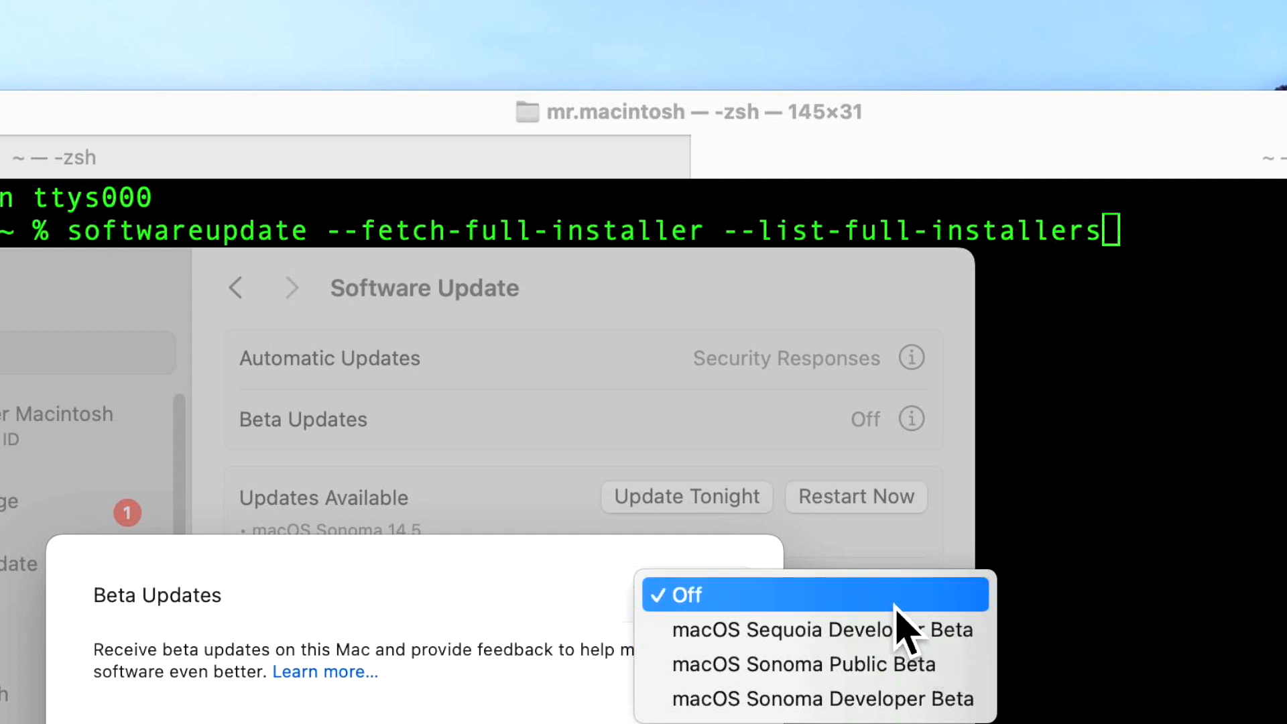
left_click(818, 630)
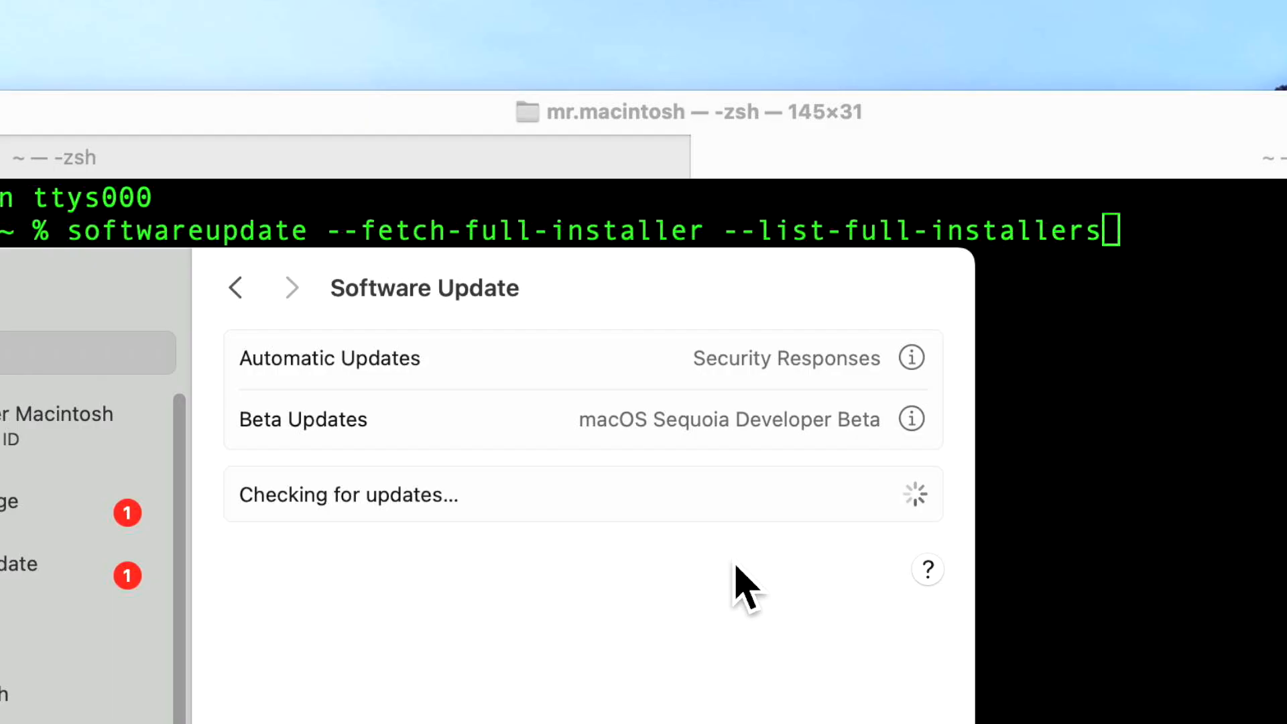
mouse_move(838, 607)
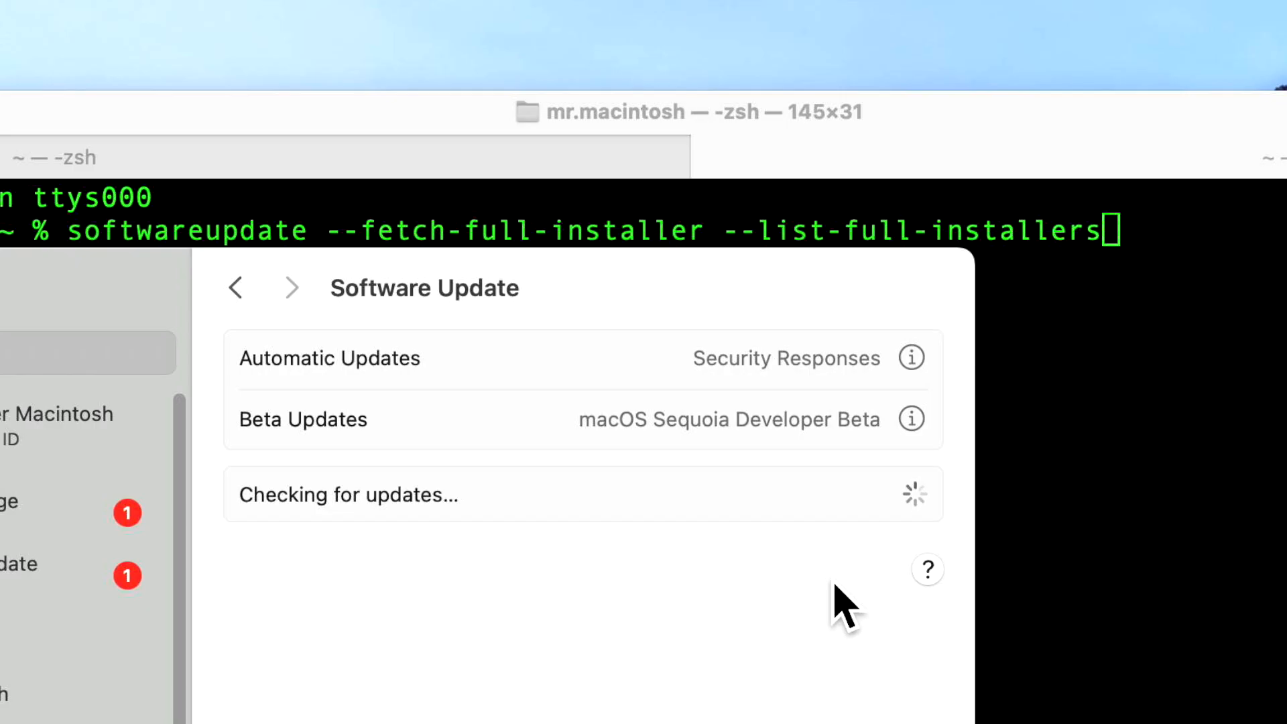
mouse_move(802, 457)
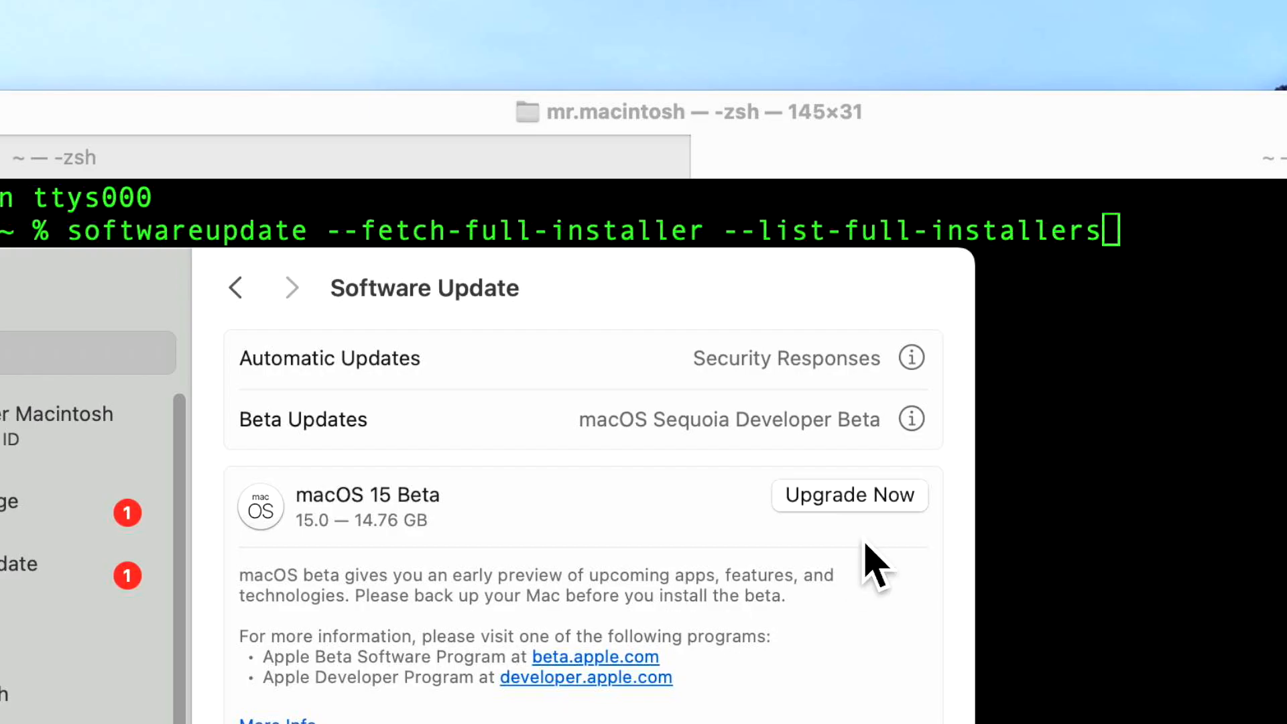
mouse_move(888, 539)
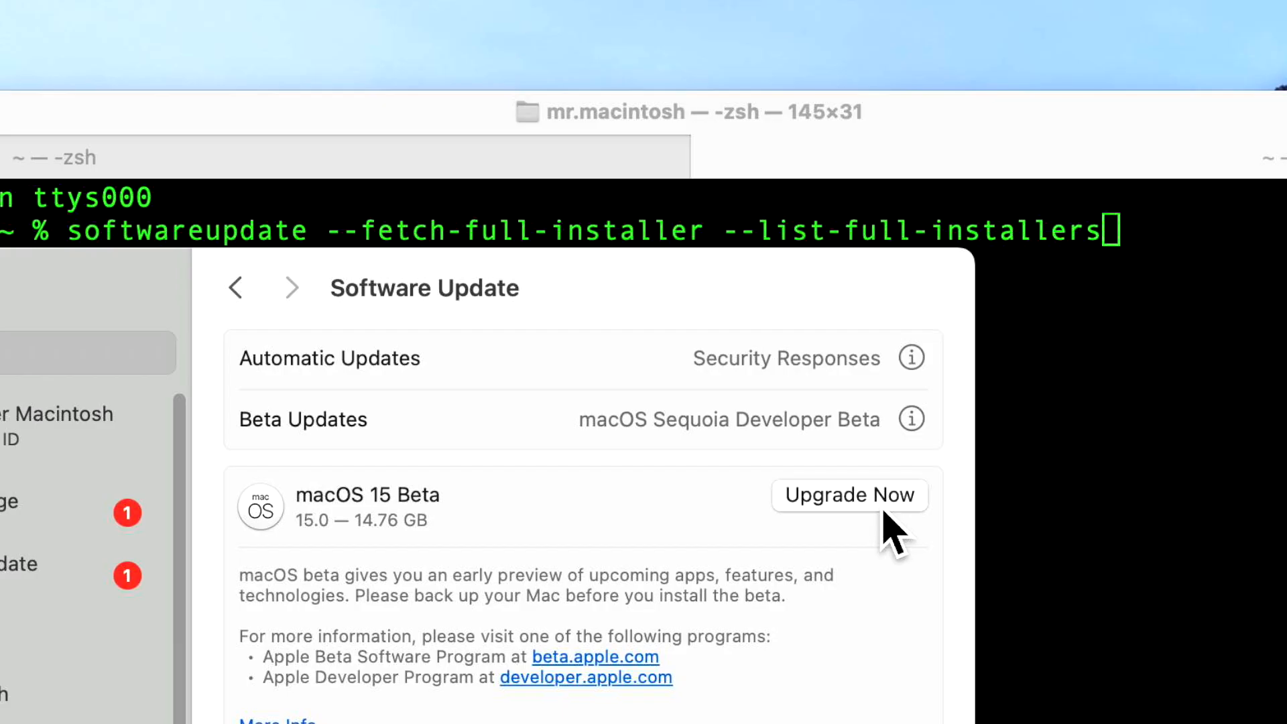
mouse_move(775, 502)
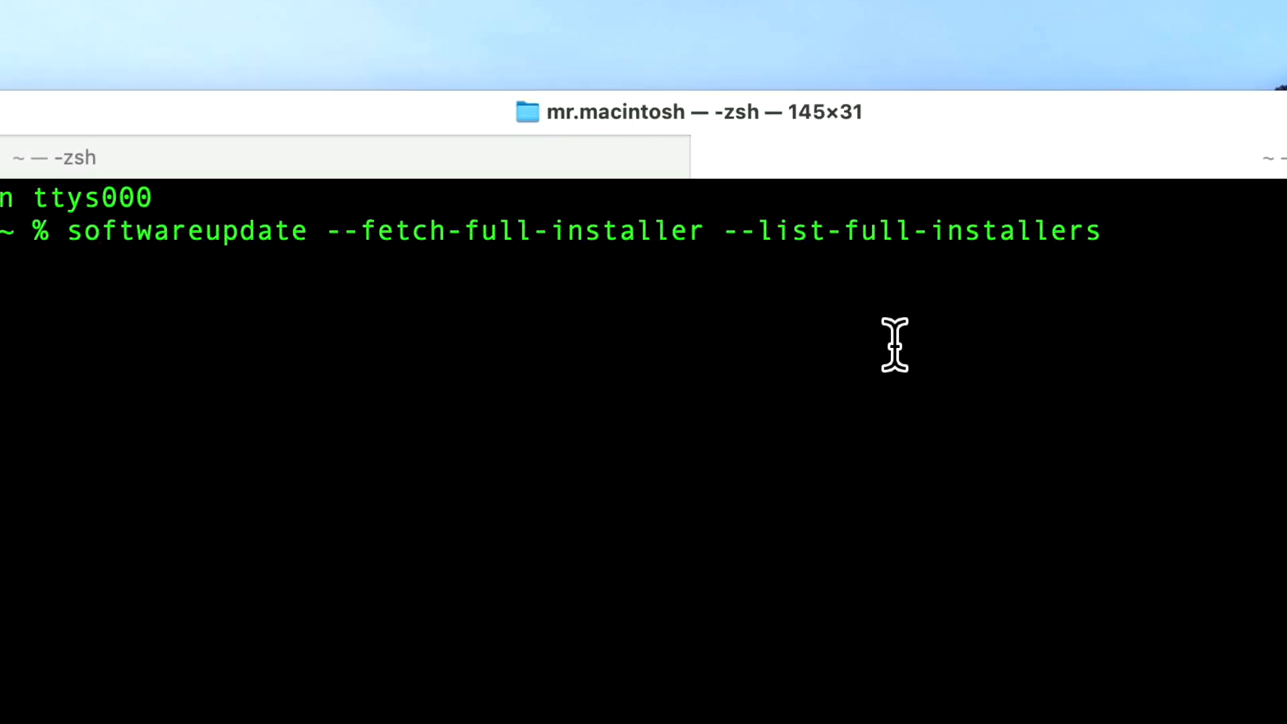
Run softwareupdate --list-full-installers to list installers from macOS 15 beta to Catalina 10.15.6.
key("Return")
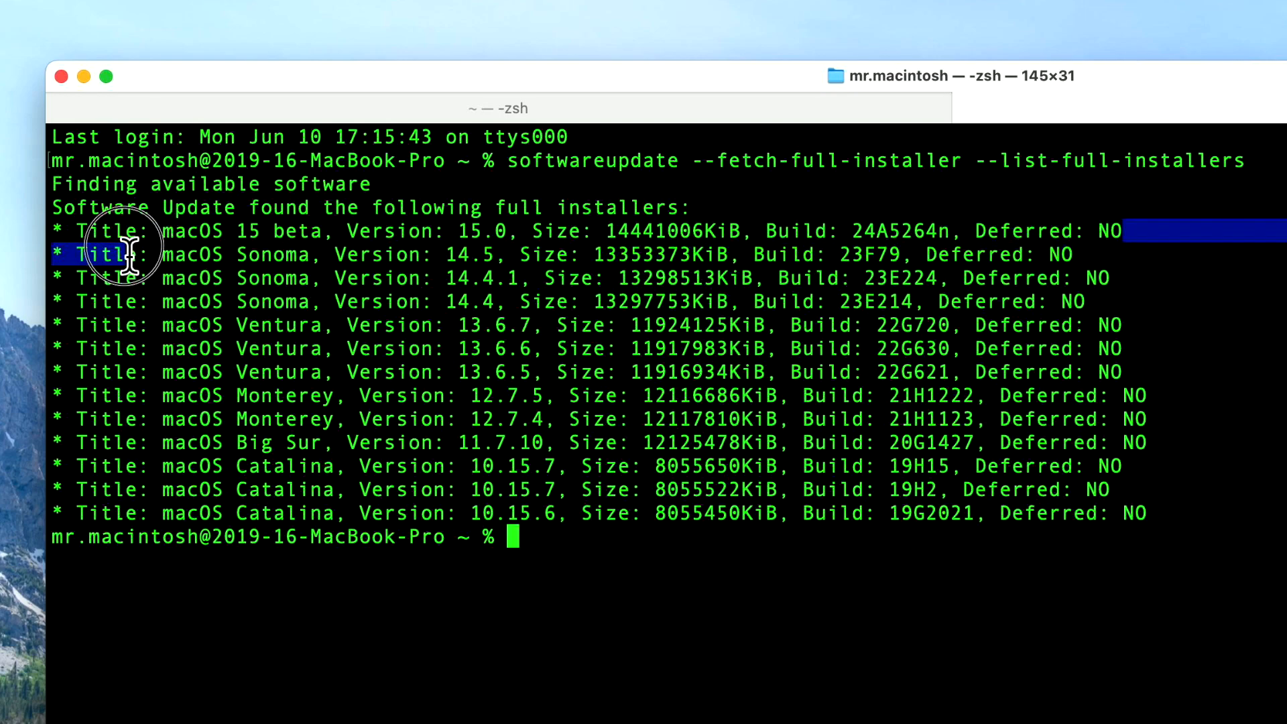
mouse_move(445, 319)
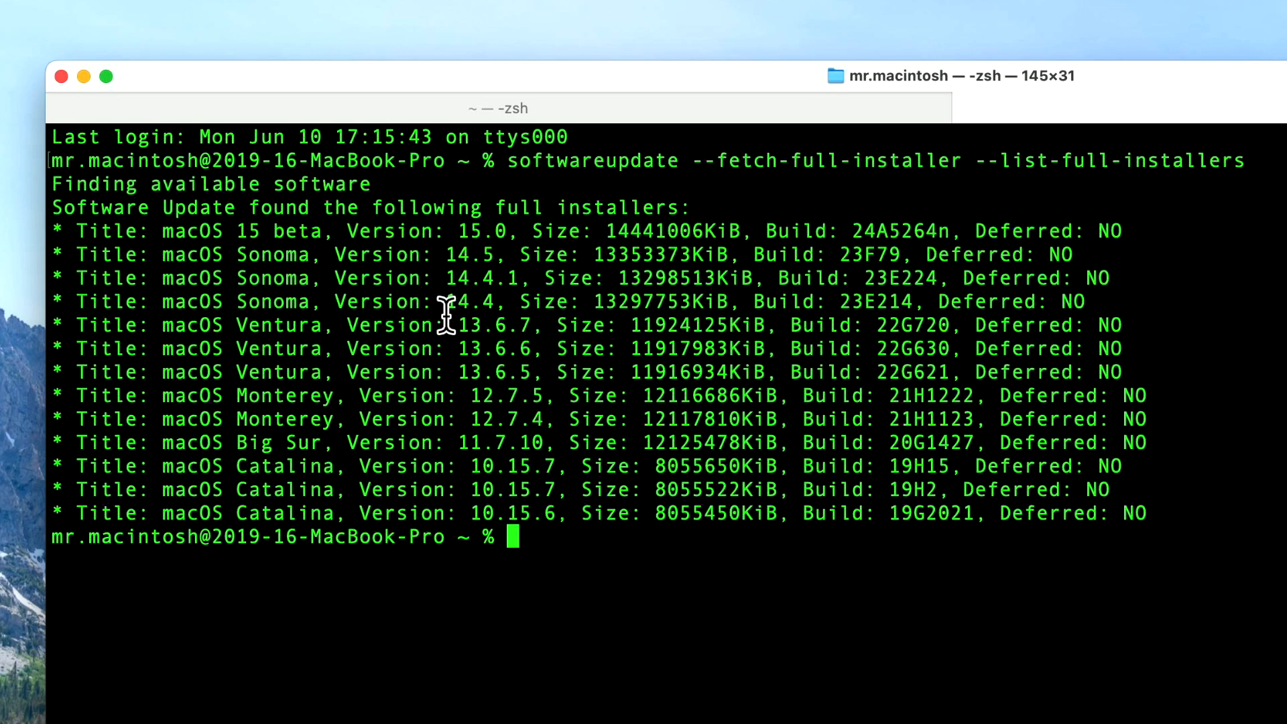
mouse_move(256, 279)
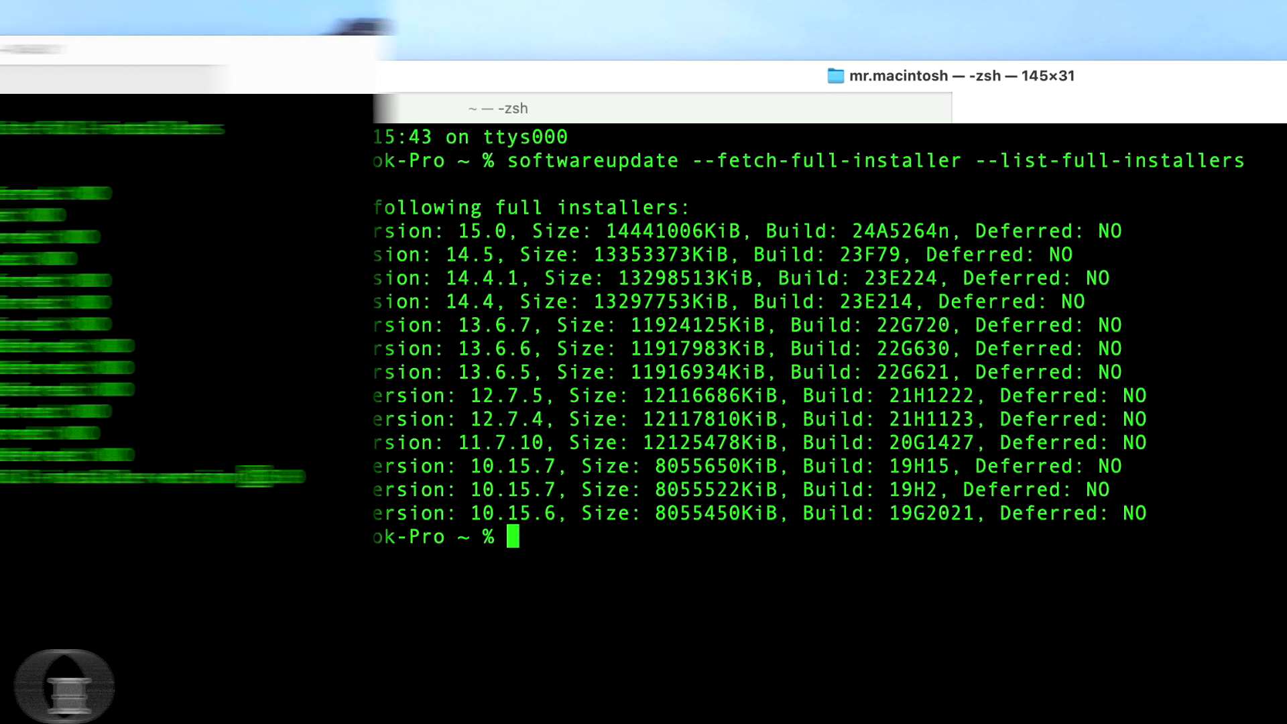
Enter softwareupdate --fetch-full-installer --full-installer-version 15.0 at the prompt.
type("softwareupdate --fetch-full-installer --full-installer-version 15.0")
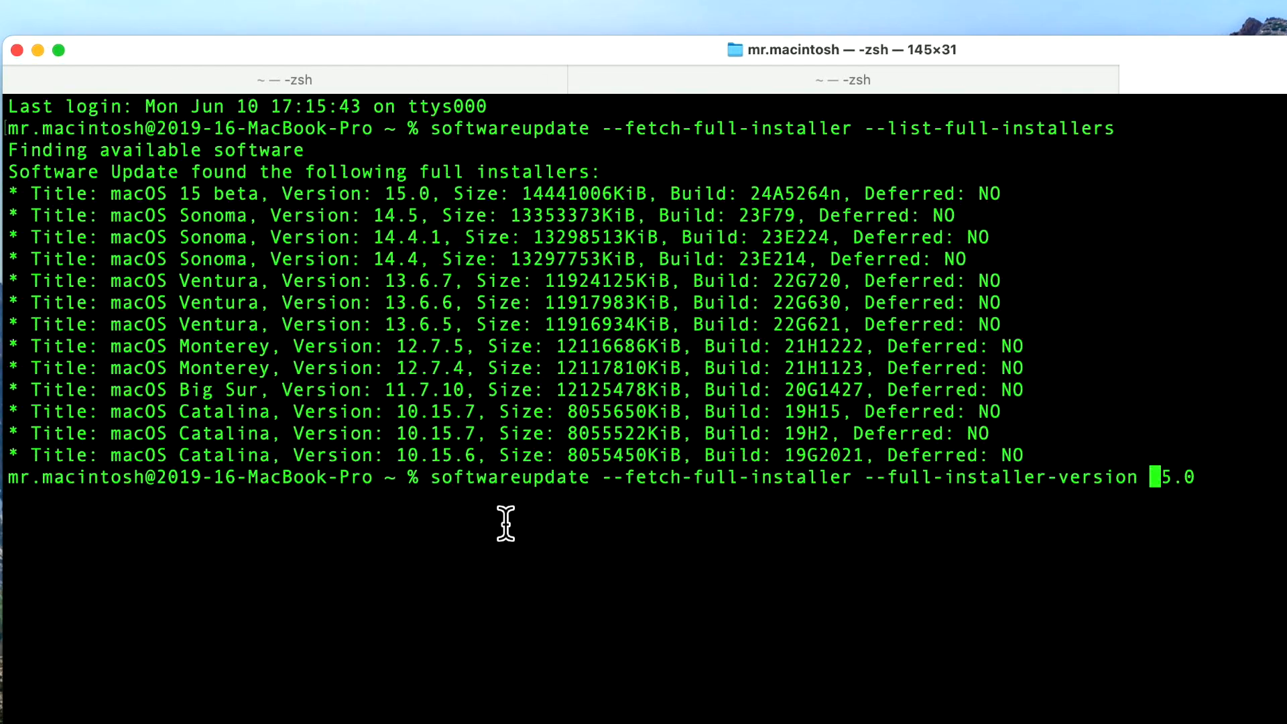
type("1")
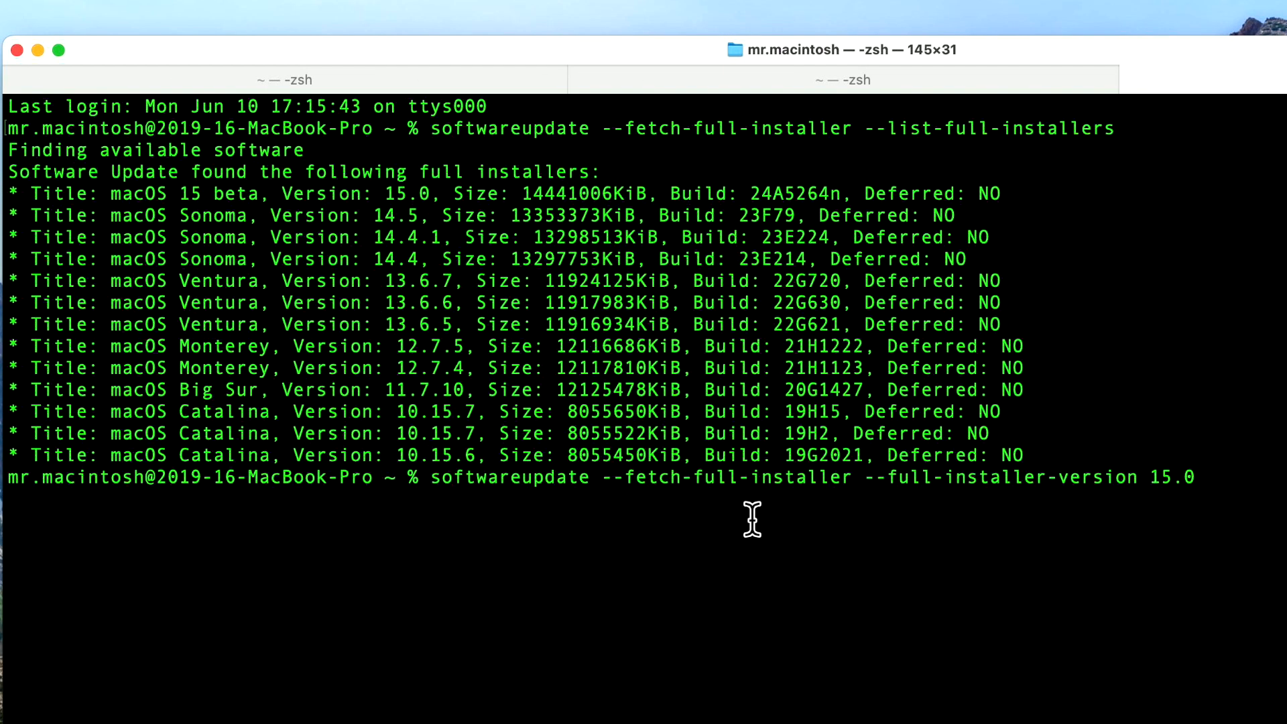
mouse_move(954, 528)
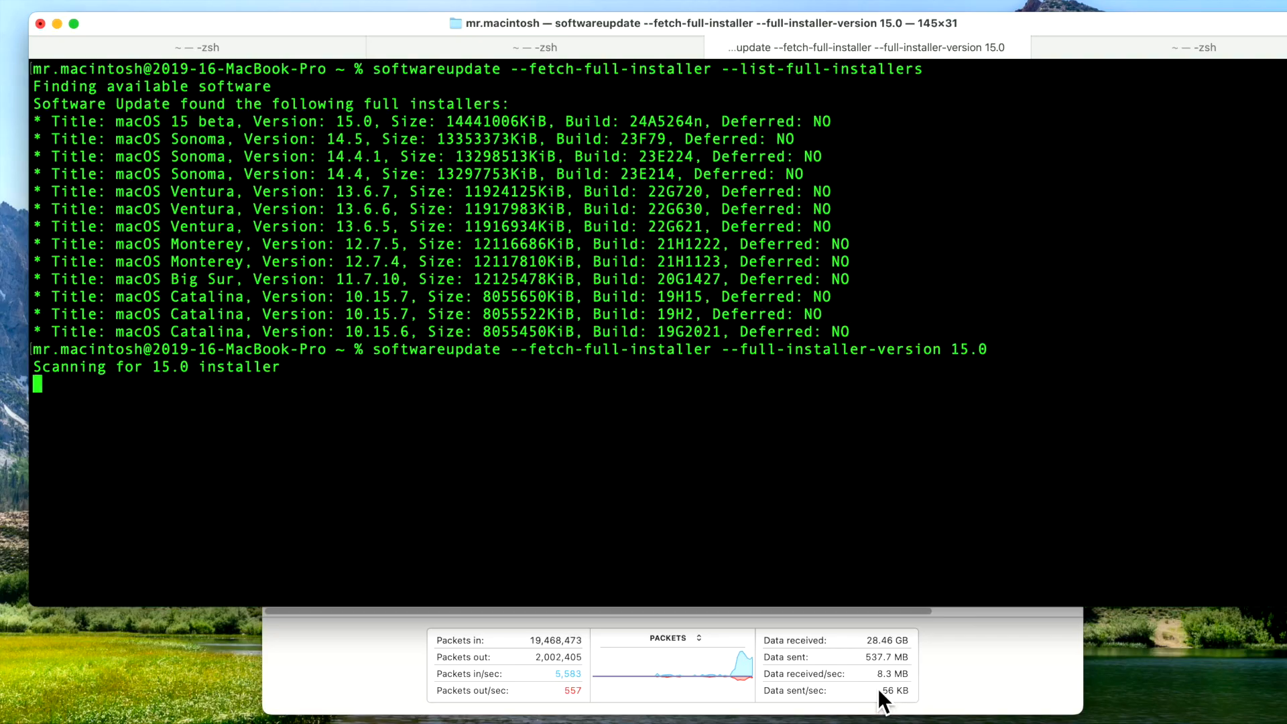
mouse_move(913, 697)
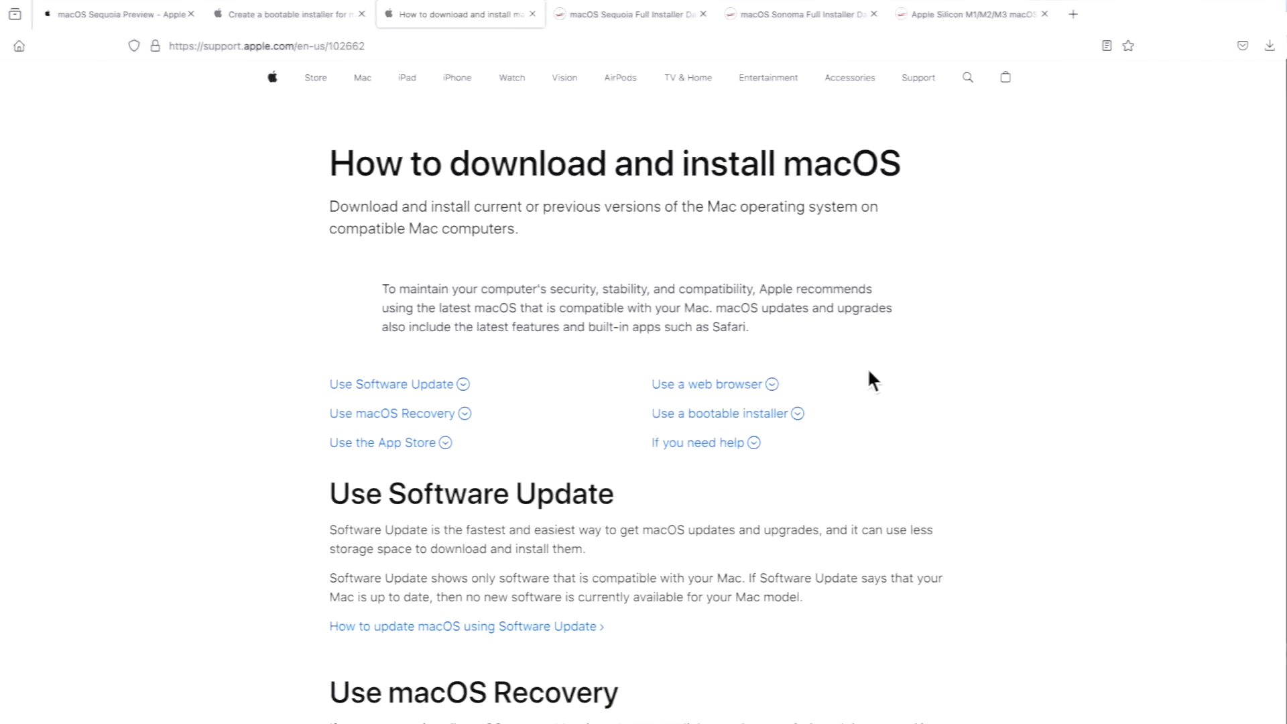
Scroll to Use the App Store and go to the Mr. Macintosh full installers article.
scroll("down", 3)
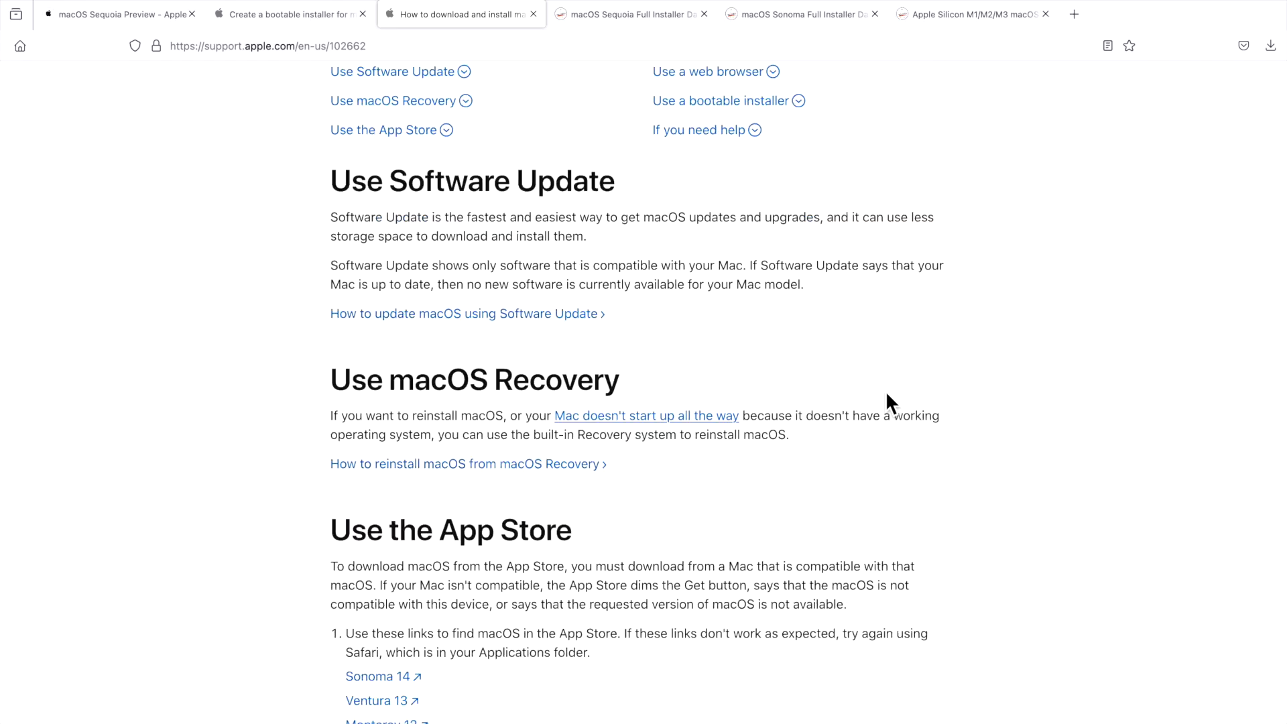
scroll("down", 3)
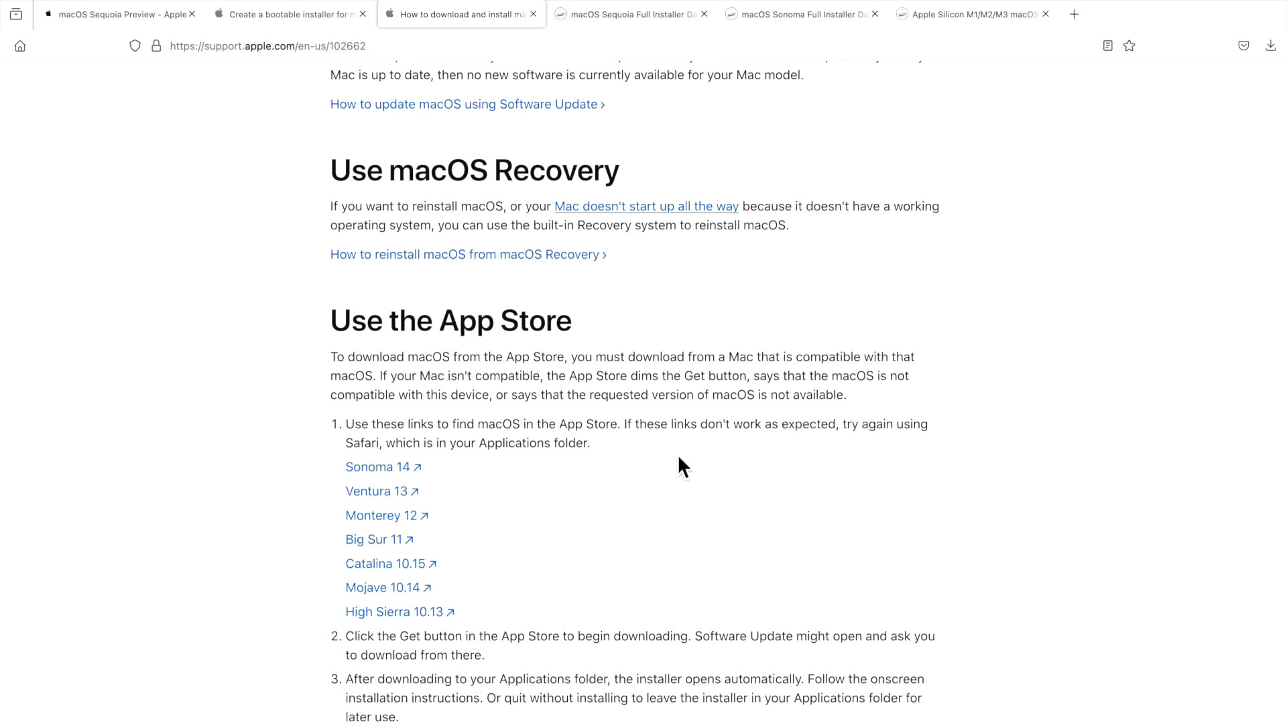
mouse_move(412, 485)
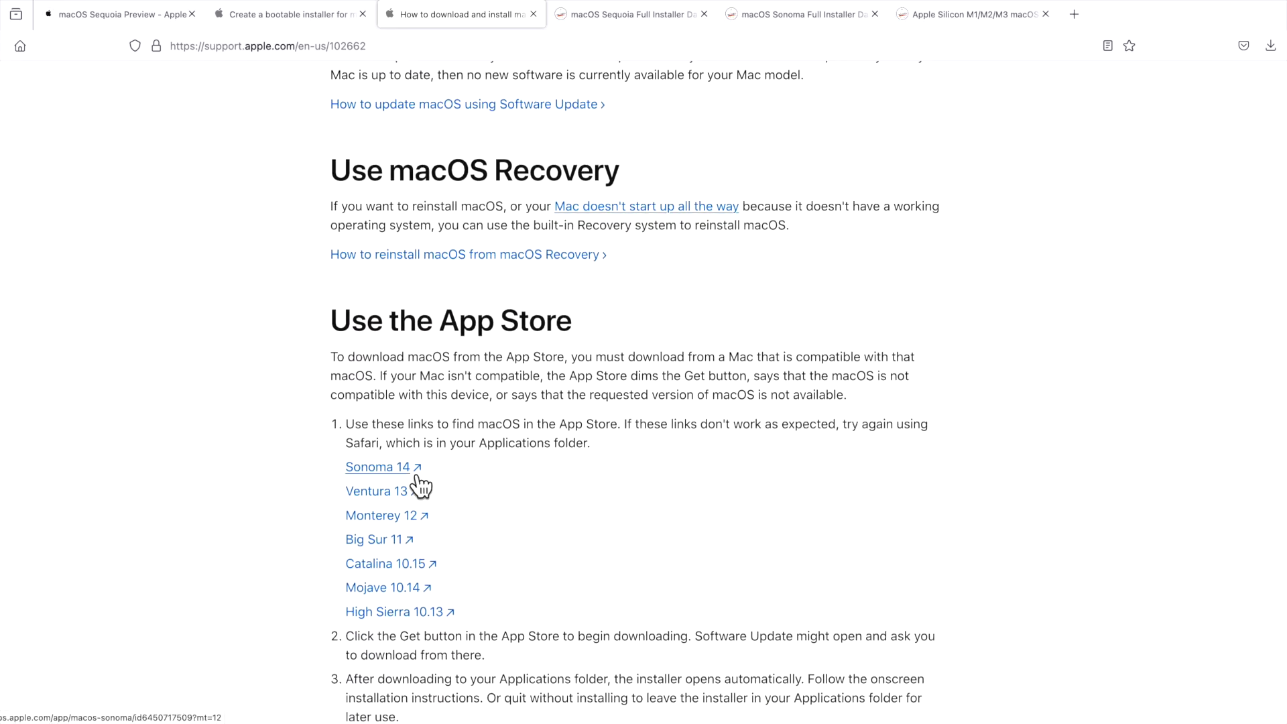
left_click(373, 467)
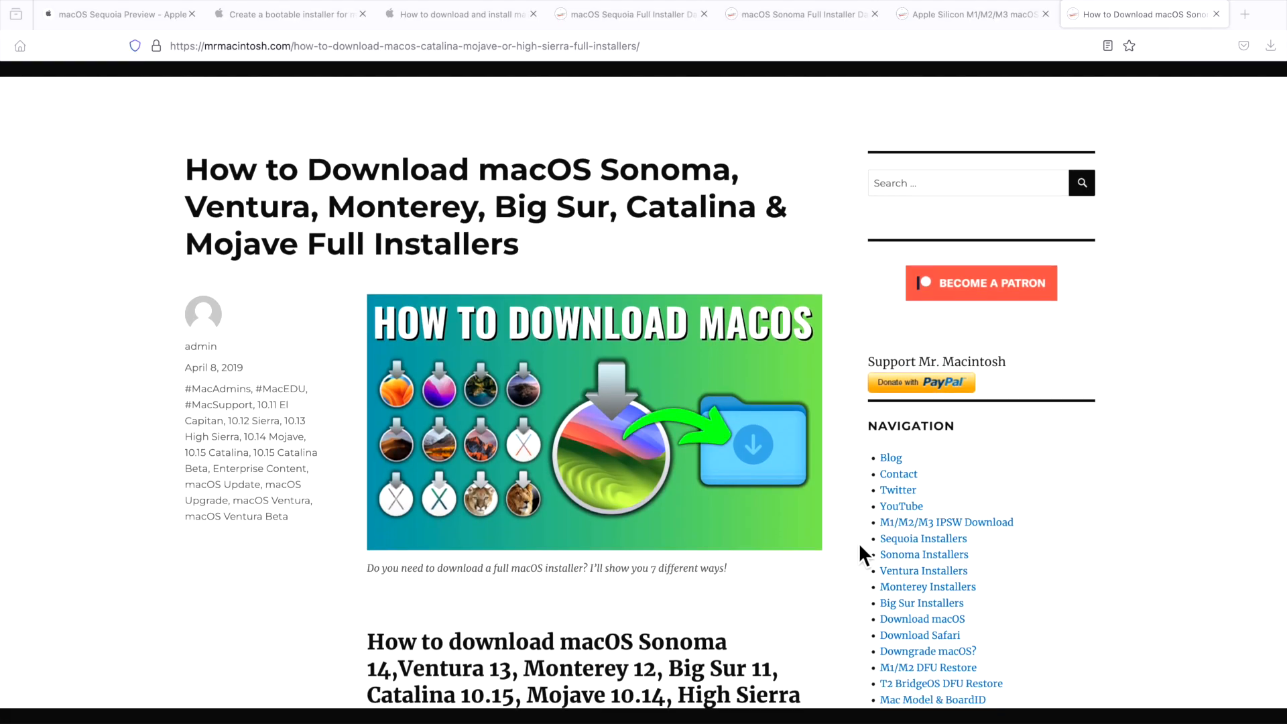
Scroll the Mr. Macintosh article past its App Store links to the softwareupdate section.
scroll("down", 3)
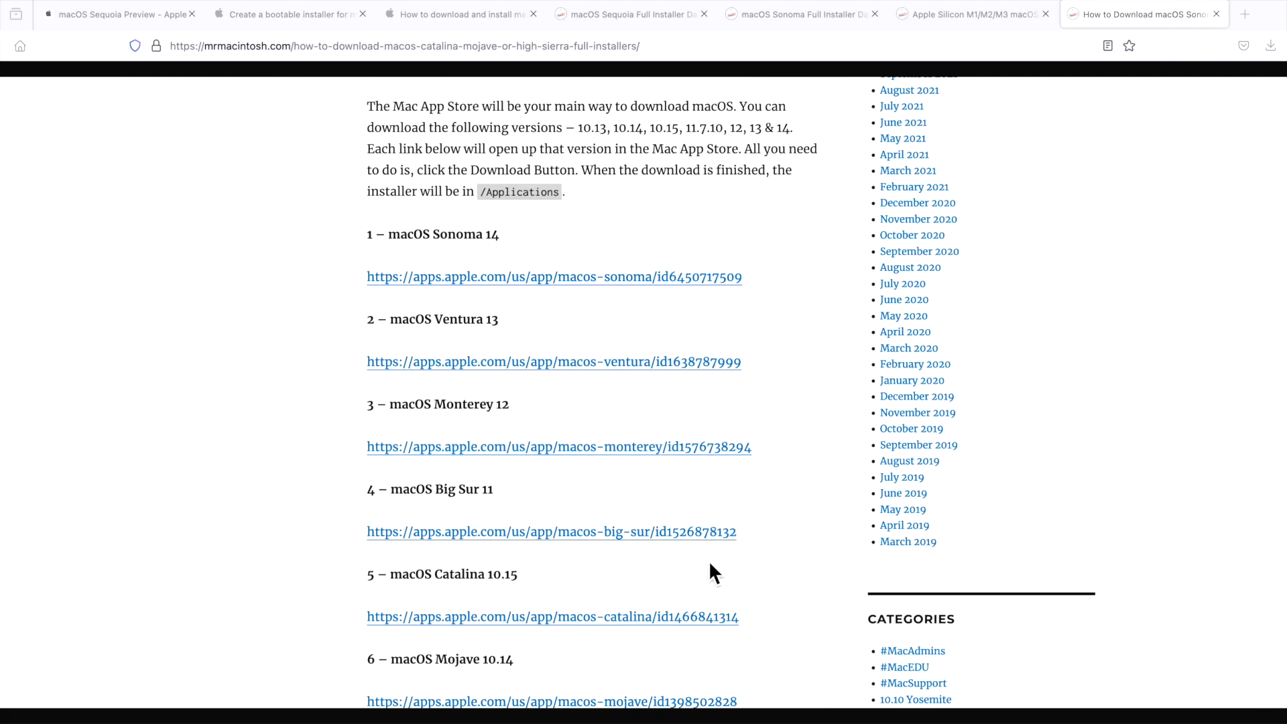
scroll("down", 3)
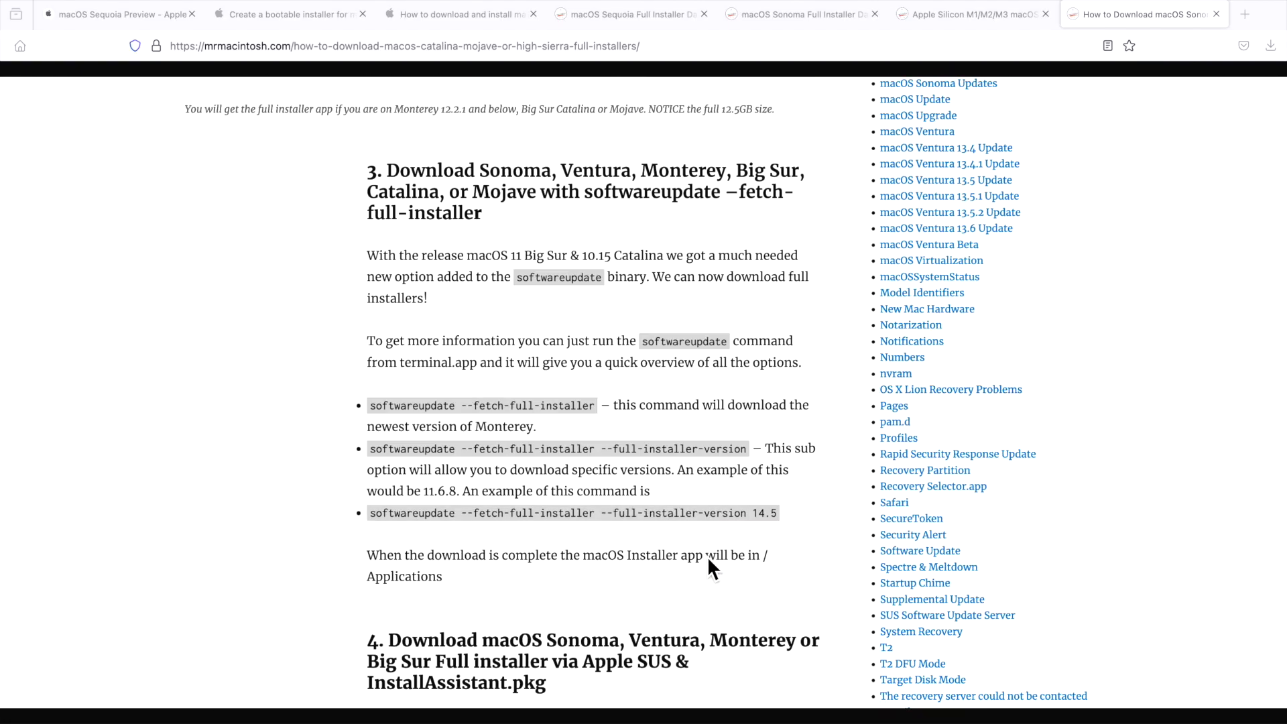
scroll("down", 3)
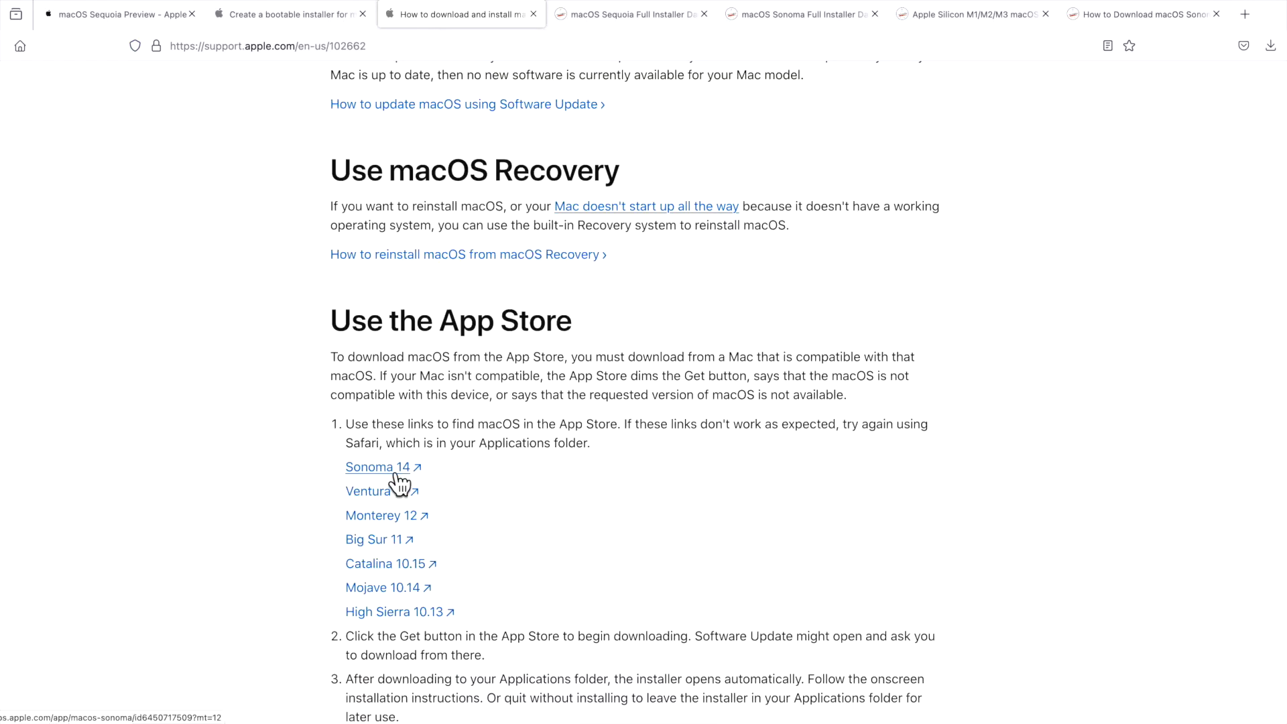
mouse_move(420, 496)
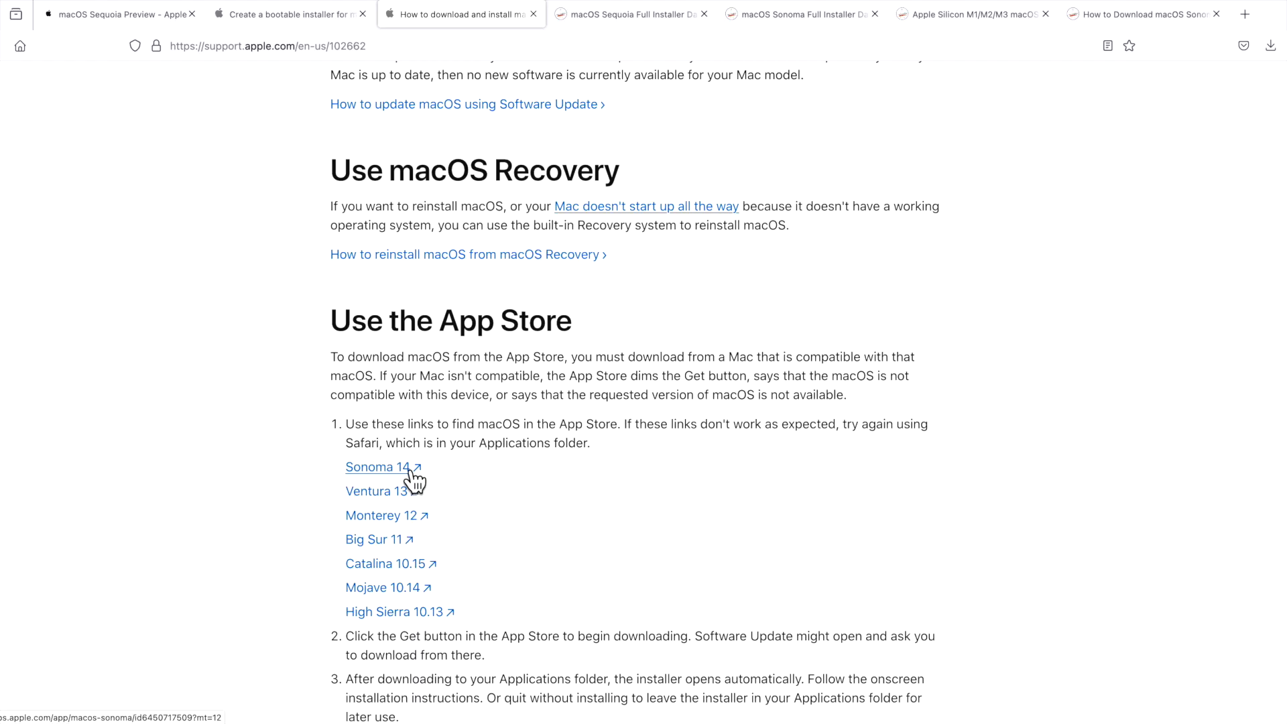
Follow the Sonoma 14 link and allow Firefox to hand it off to the App Store.
left_click(375, 467)
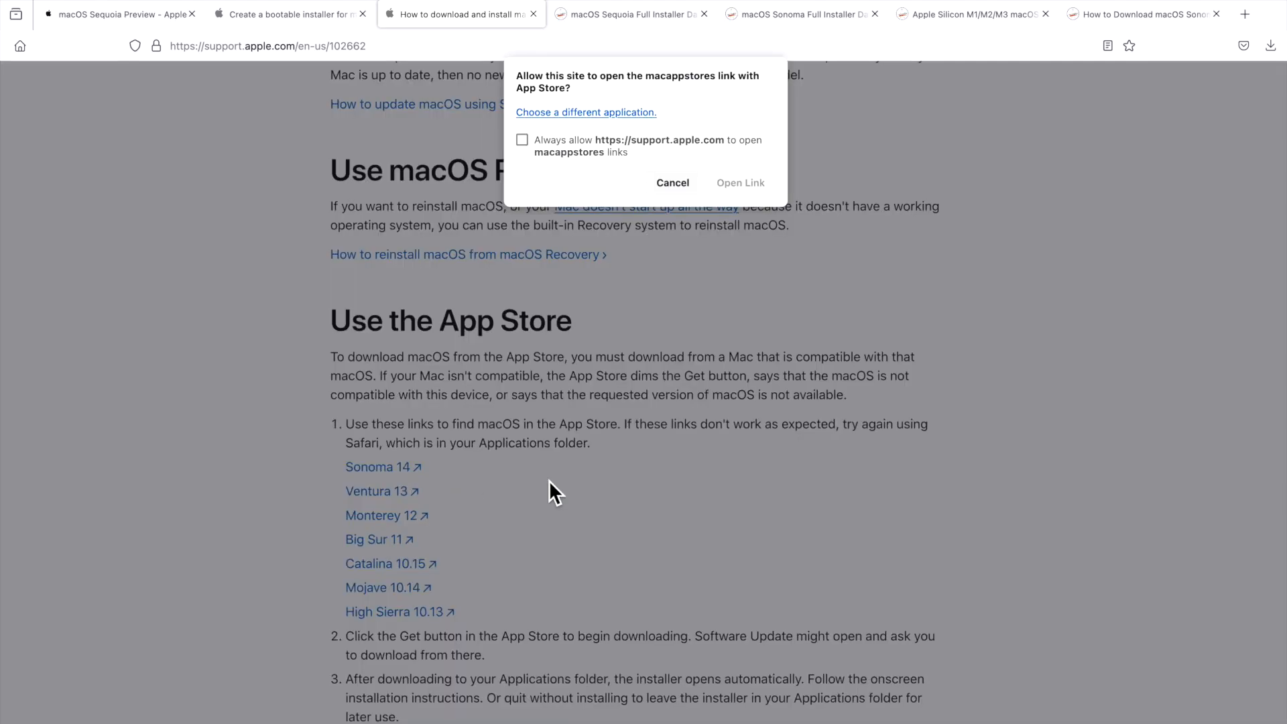
left_click(673, 182)
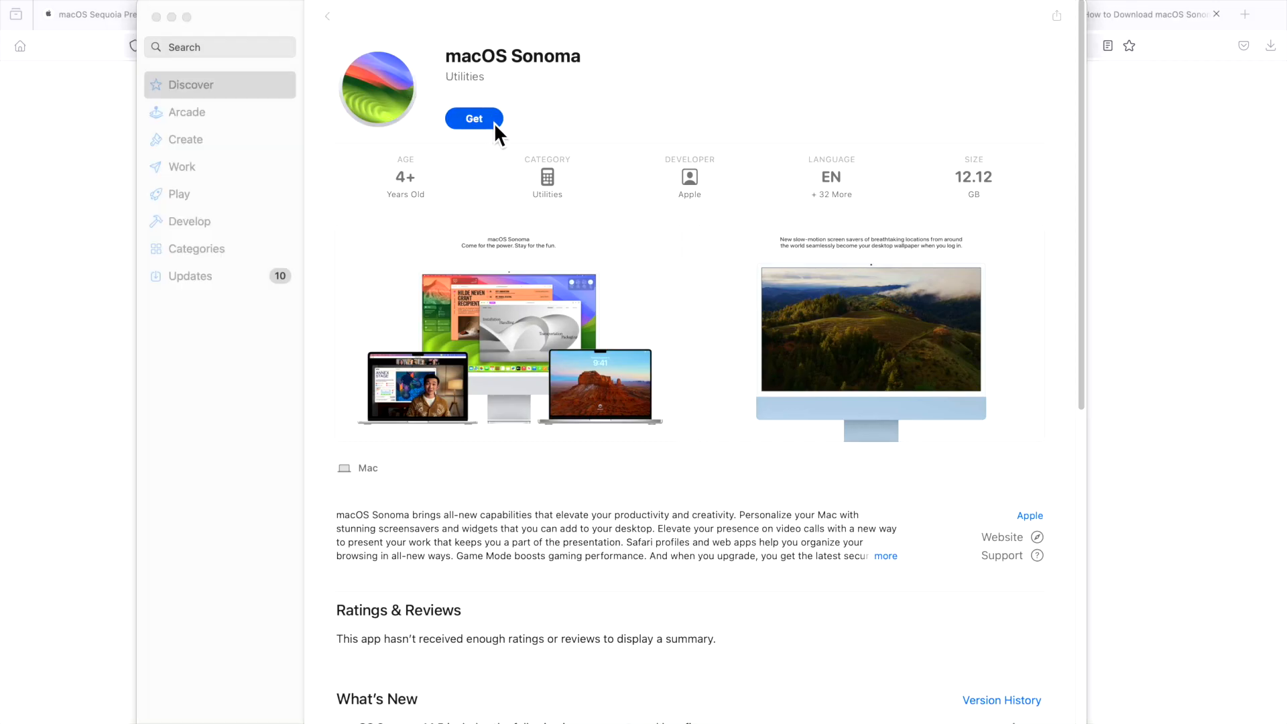
mouse_move(954, 450)
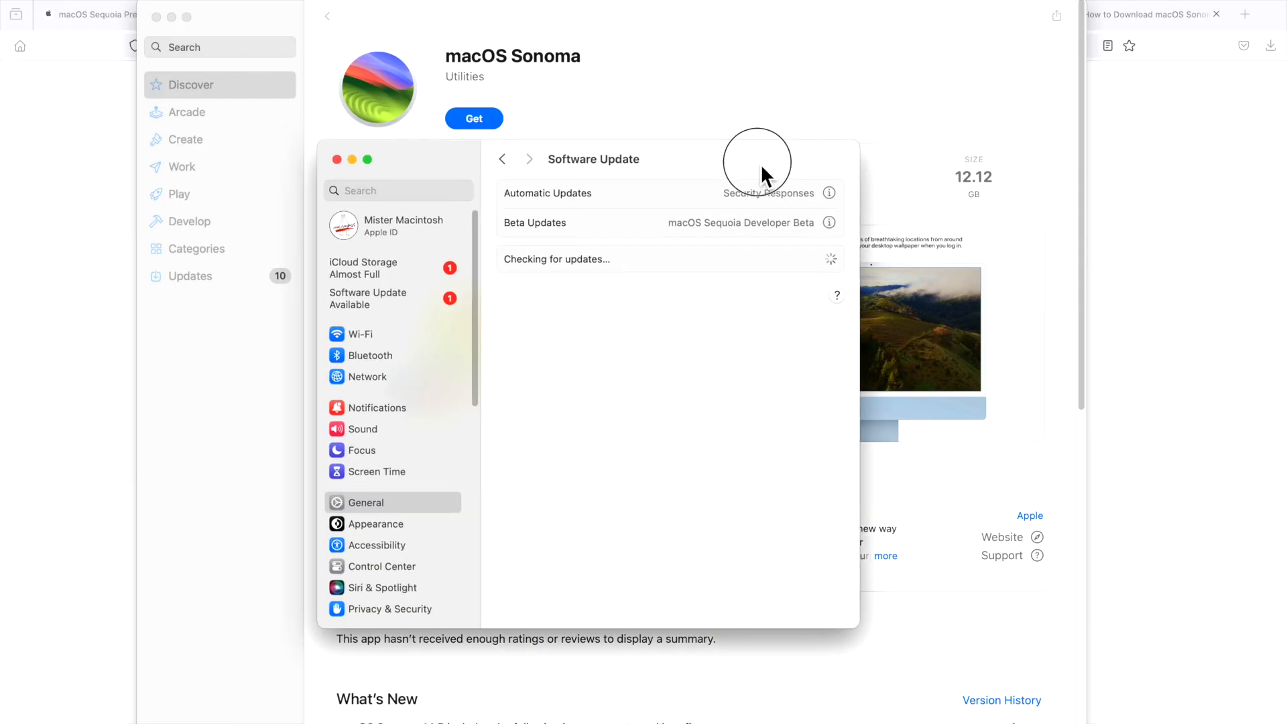
mouse_move(715, 279)
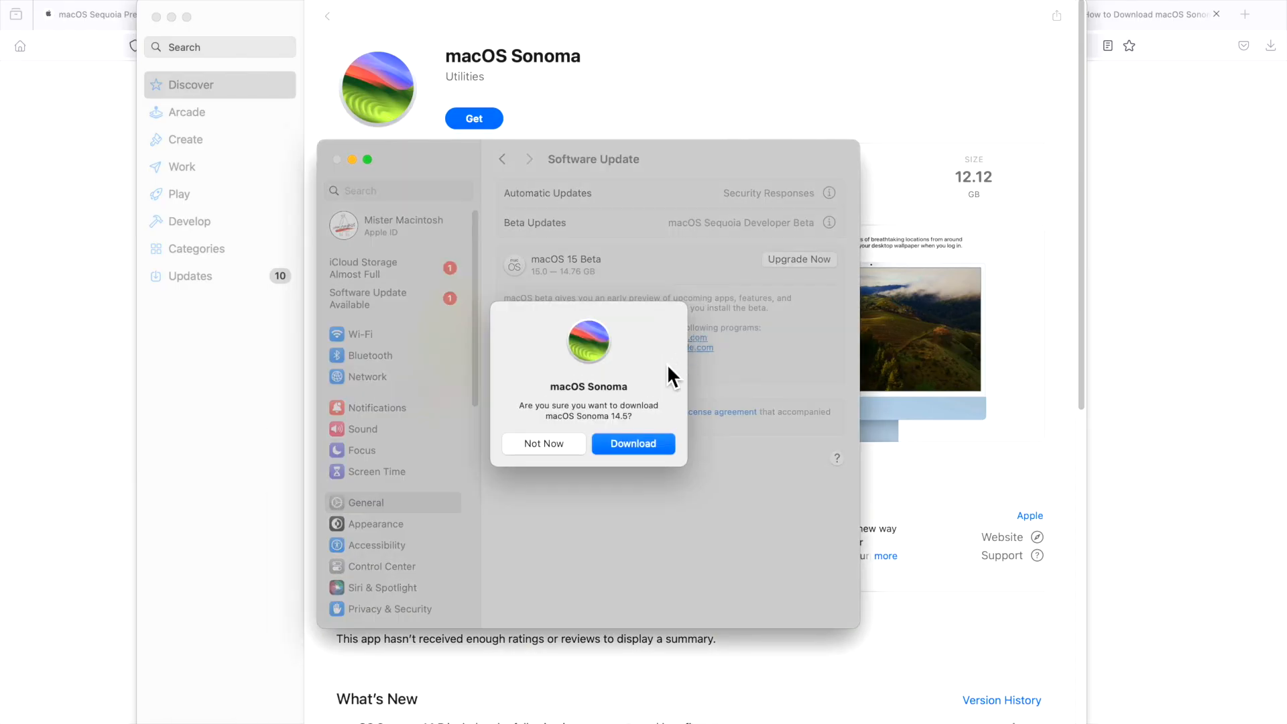
mouse_move(627, 408)
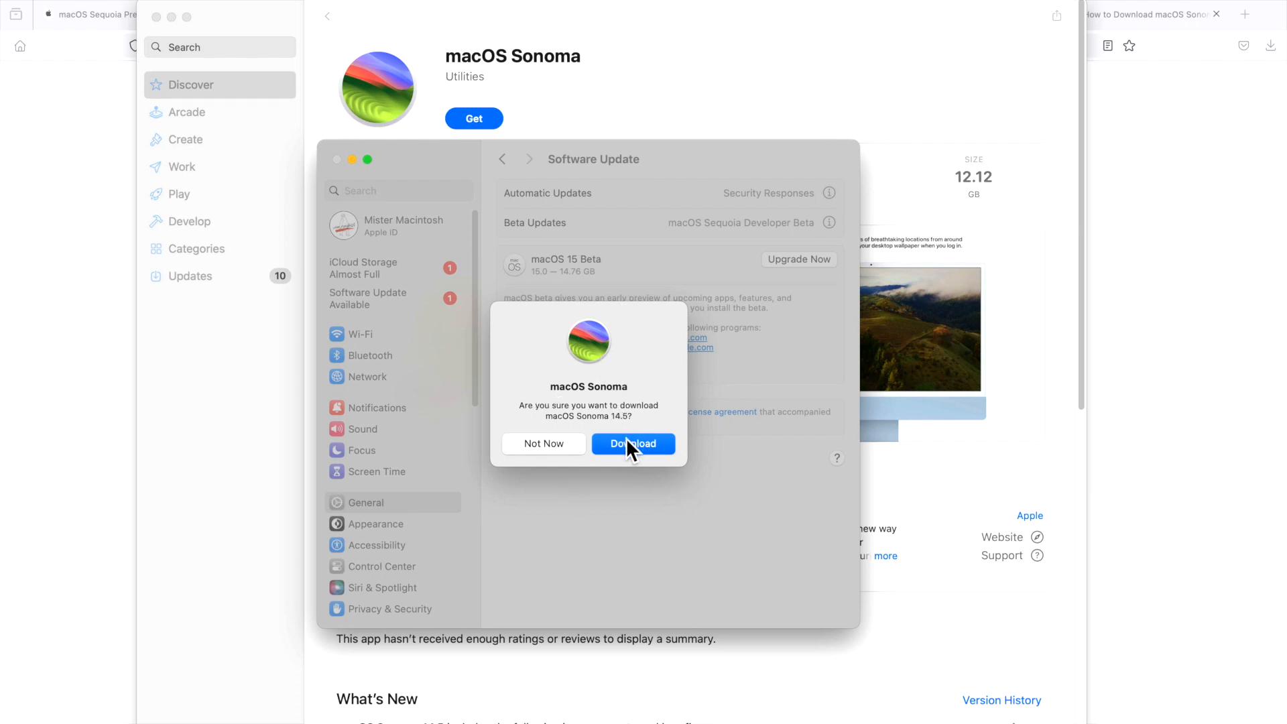
Confirm the Software Update download of the full macOS Sonoma 14.5 installer.
left_click(633, 444)
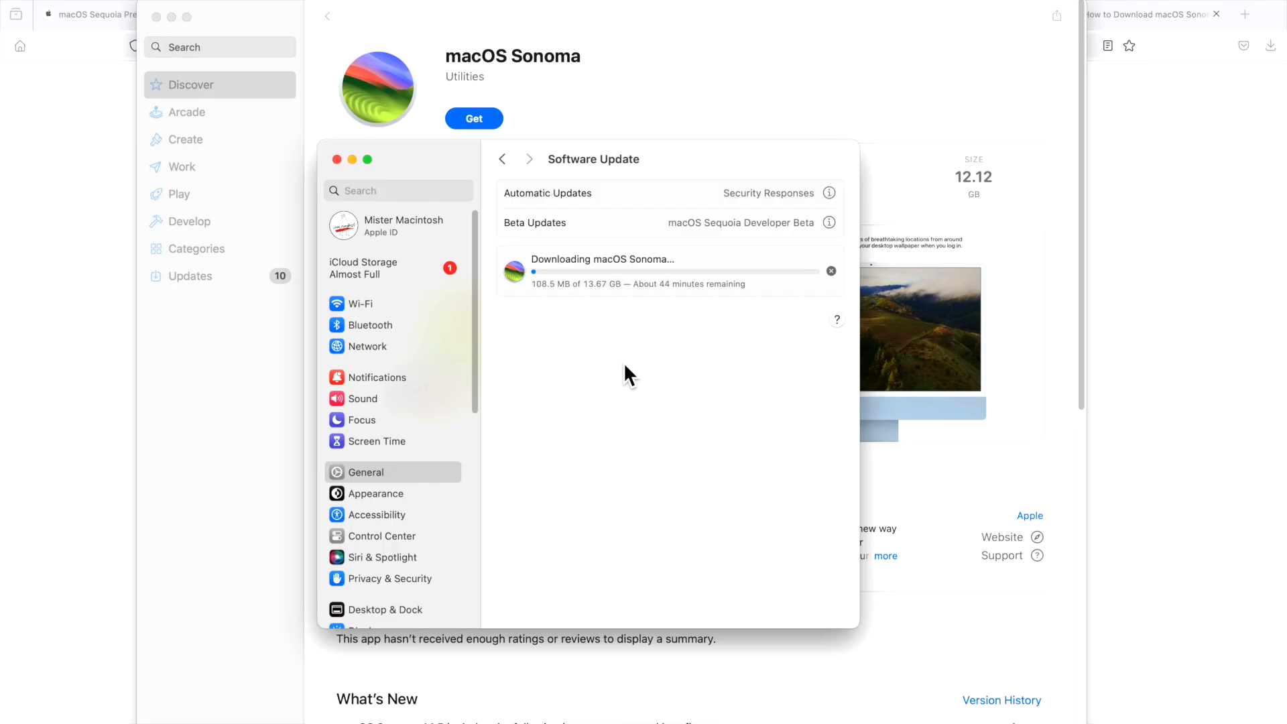
mouse_move(624, 387)
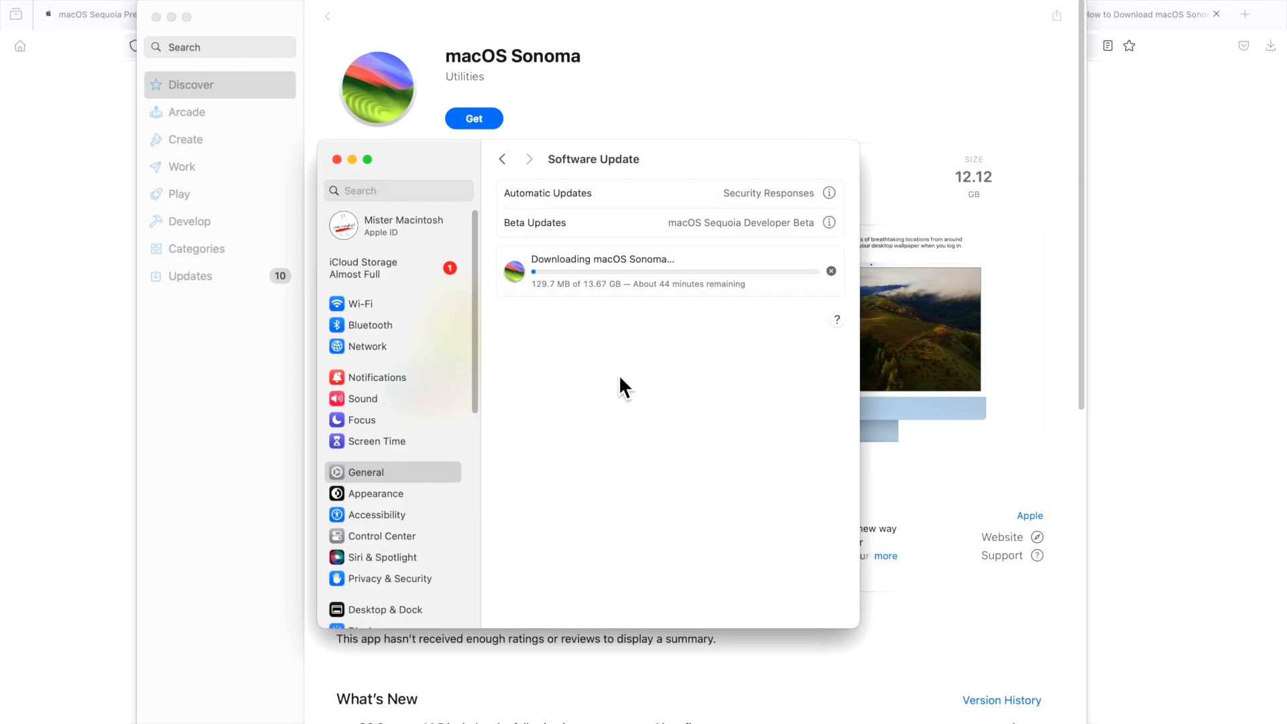
mouse_move(654, 355)
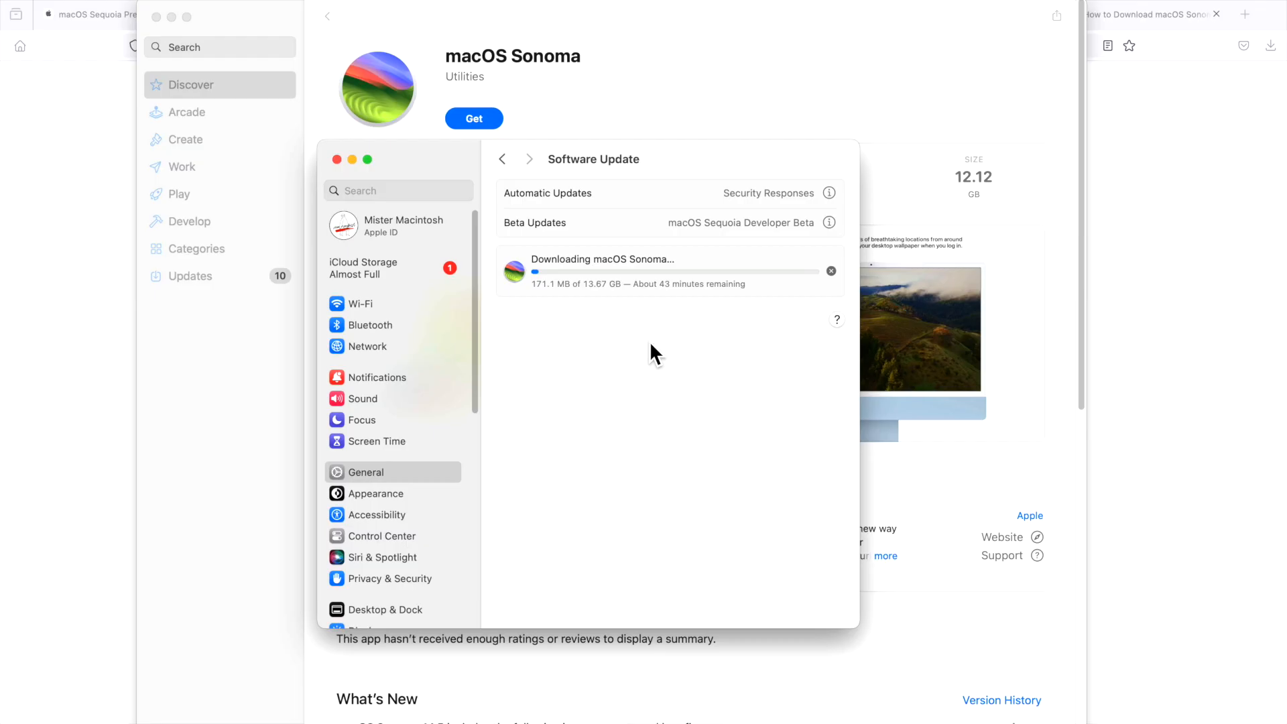
mouse_move(585, 107)
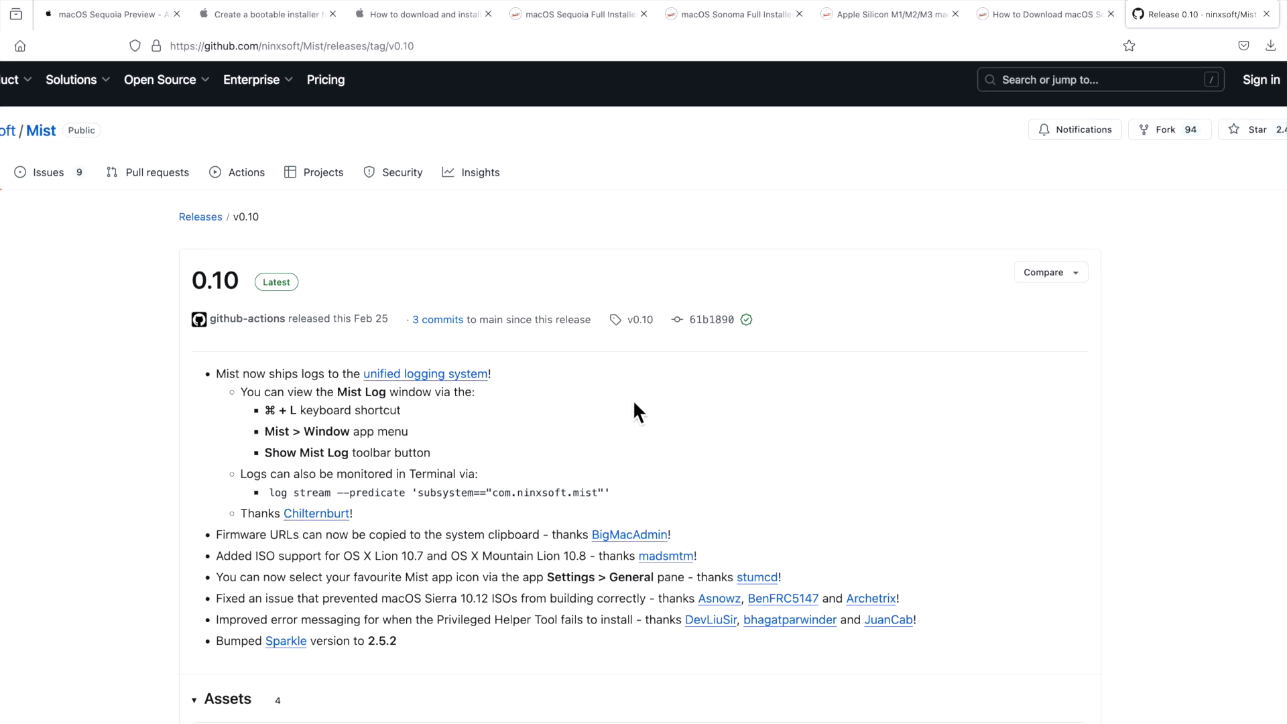
Scroll through the Mist v0.10 release notes on GitHub.
scroll("down", 3)
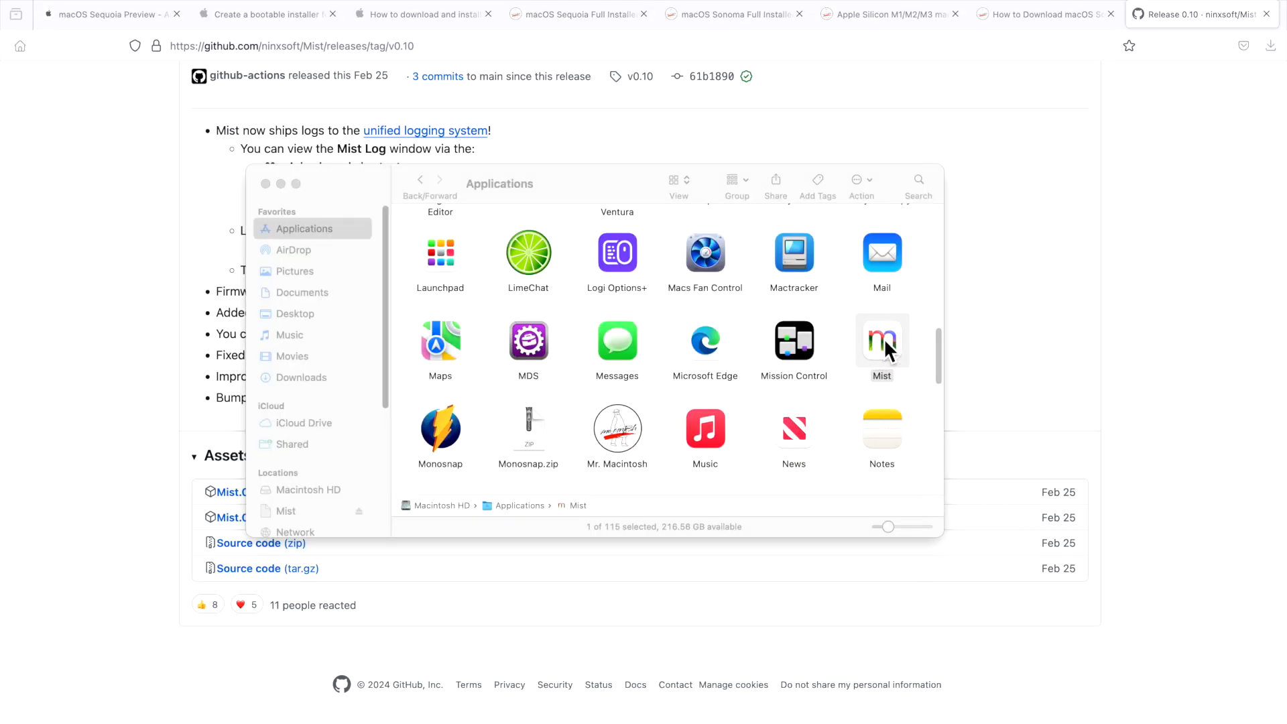
Launch Mist from Applications and refresh its Firmwares list of Sonoma and Ventura builds.
double_click(882, 341)
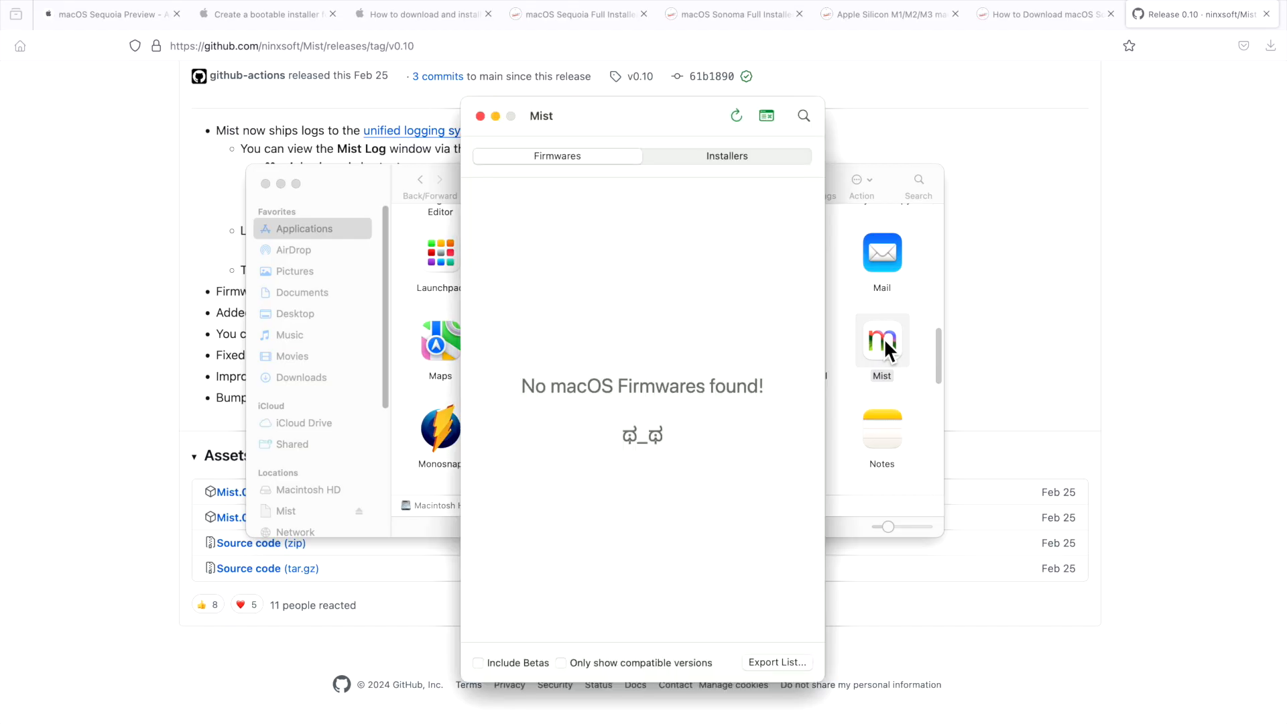
left_click(736, 115)
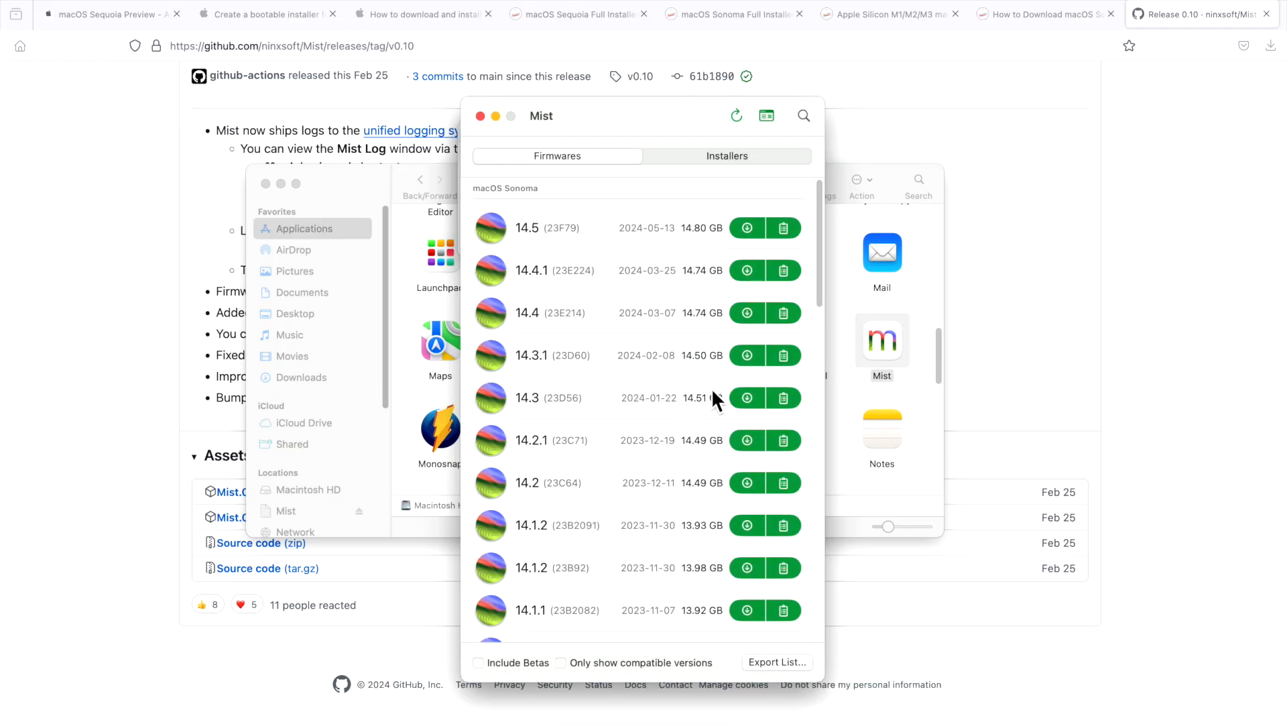
mouse_move(647, 297)
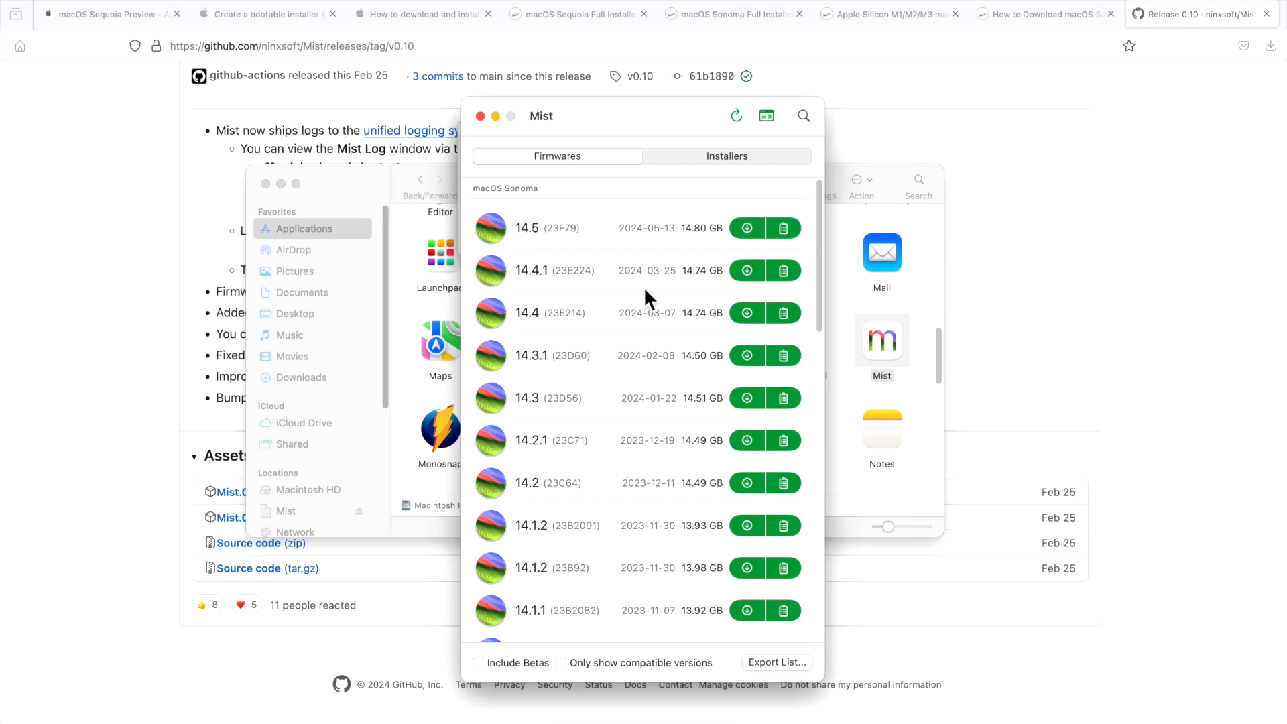
mouse_move(648, 327)
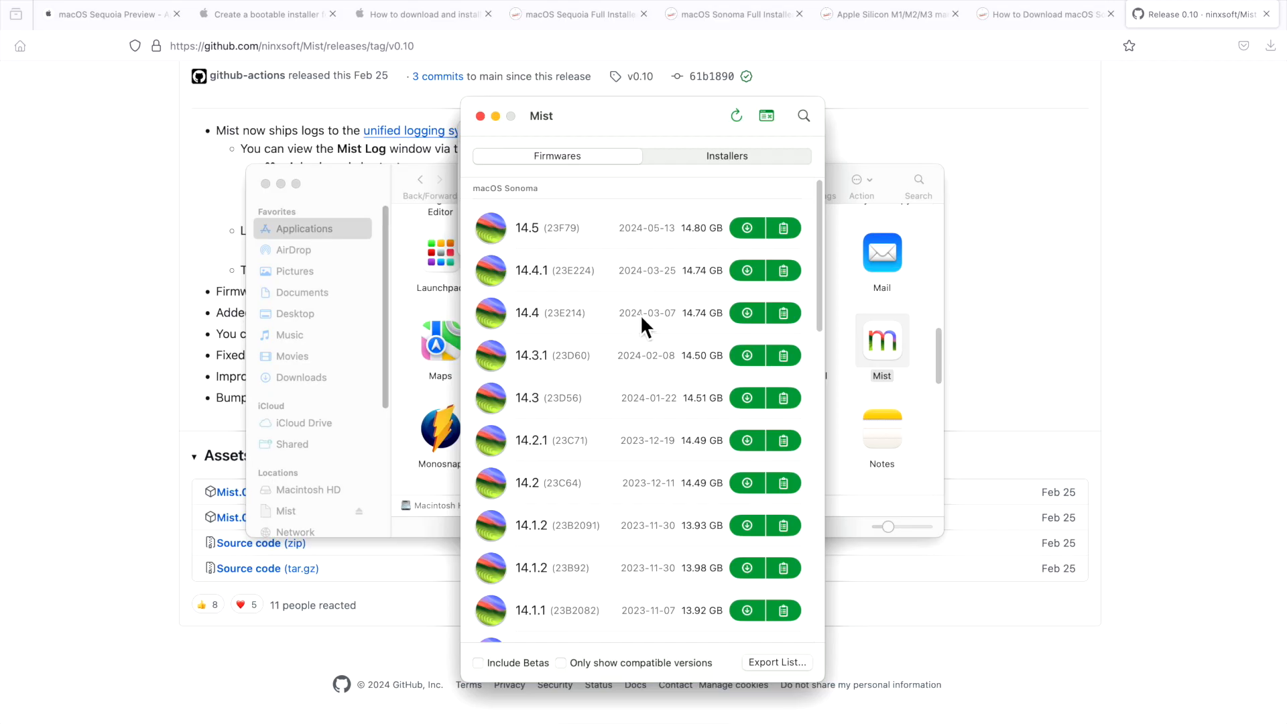
scroll("down", 3)
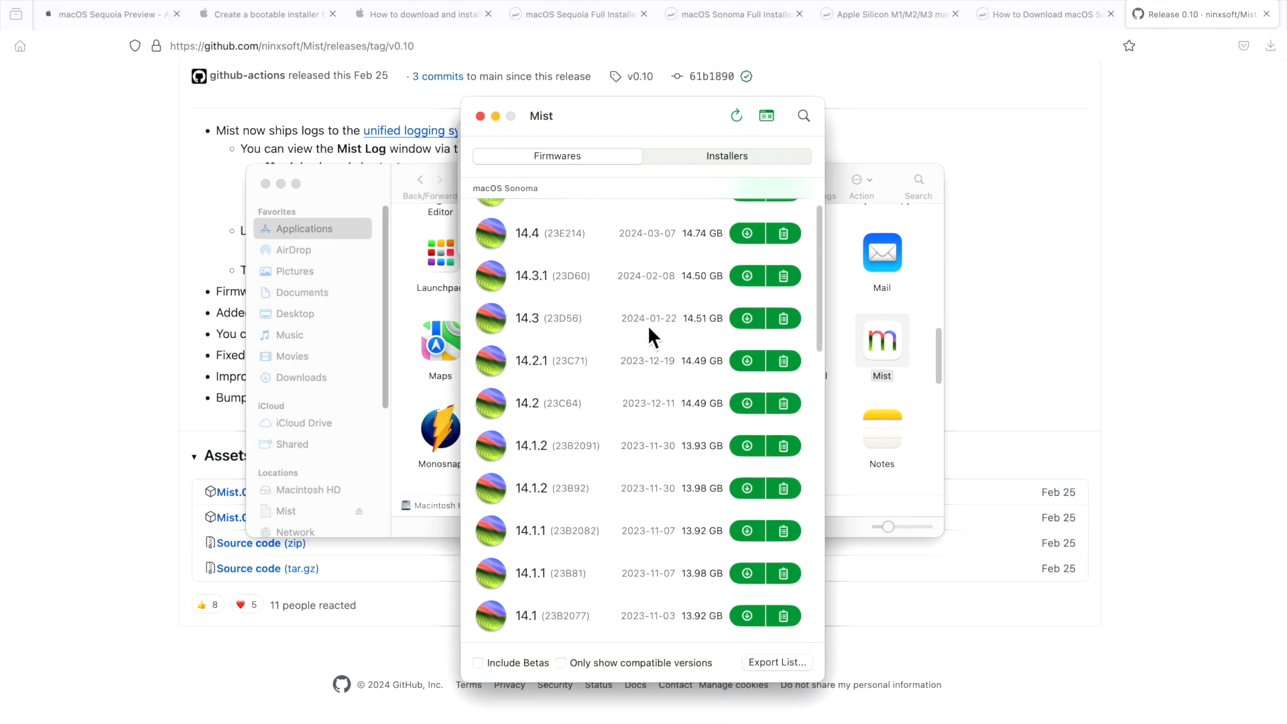
scroll("down", 3)
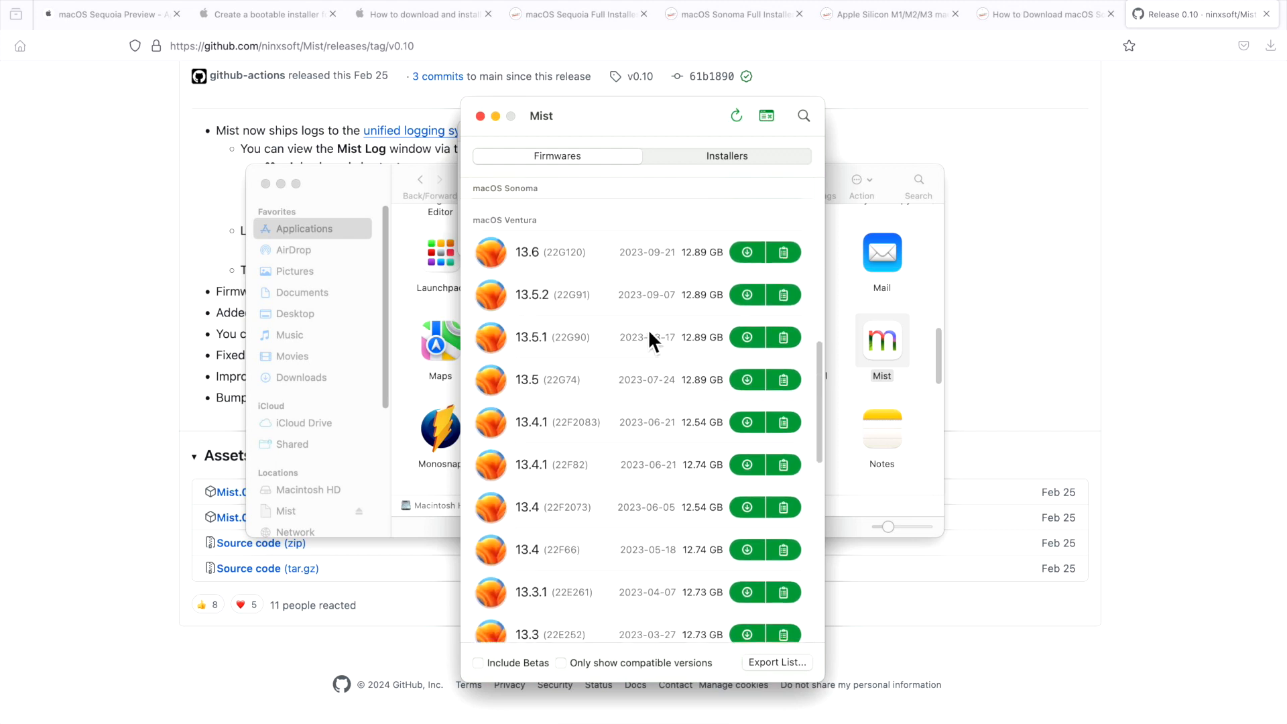
scroll("down", 3)
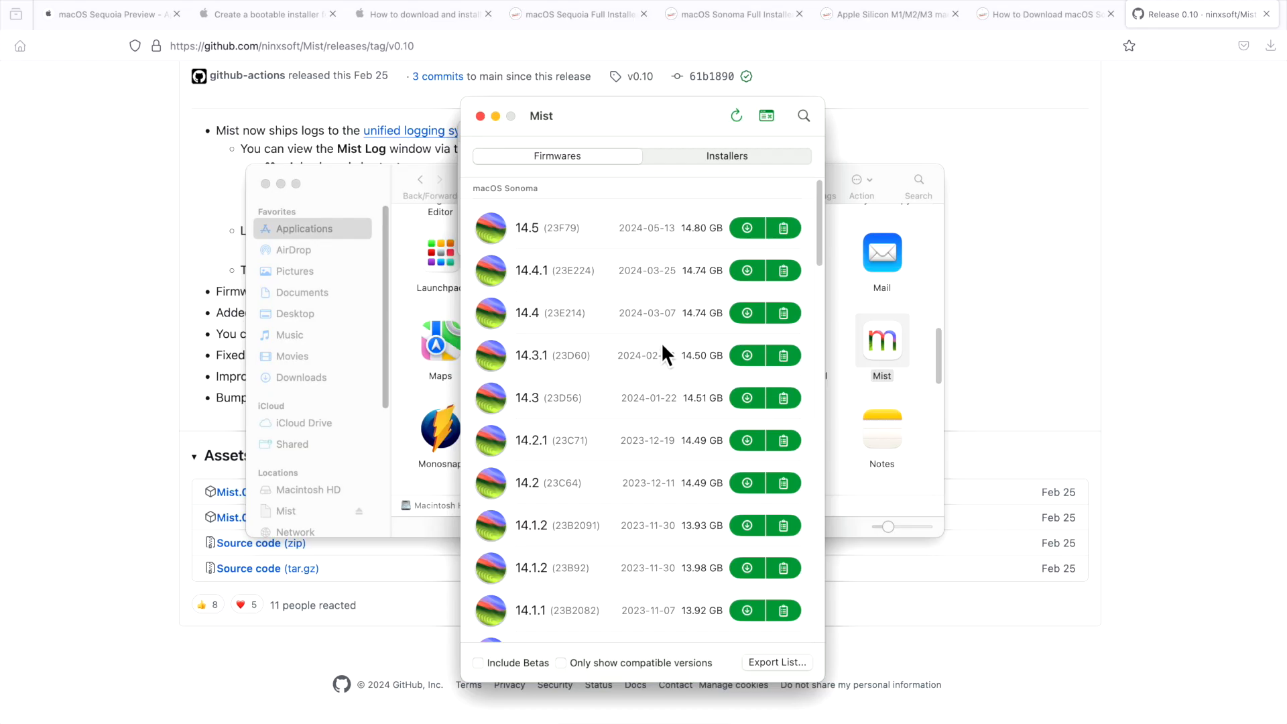
Browse Mist's Installers list from Sonoma back to Catalina, then return to the Apple support tab.
left_click(726, 155)
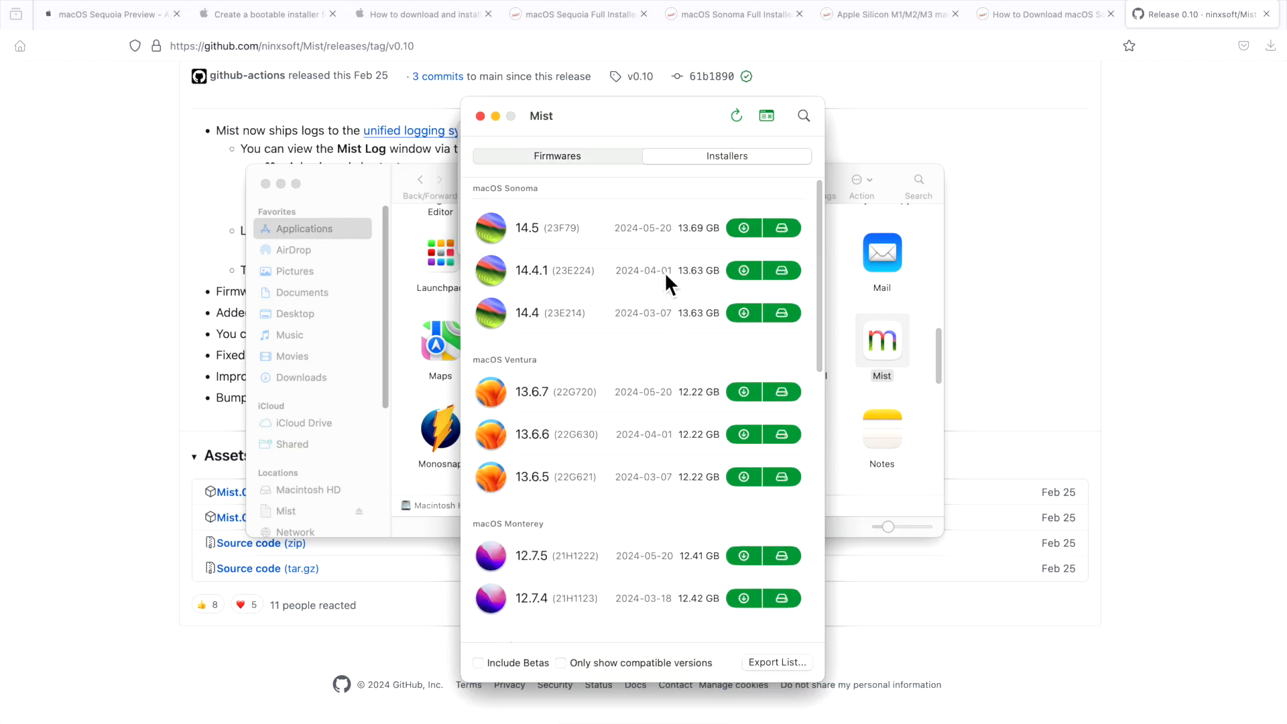
mouse_move(587, 265)
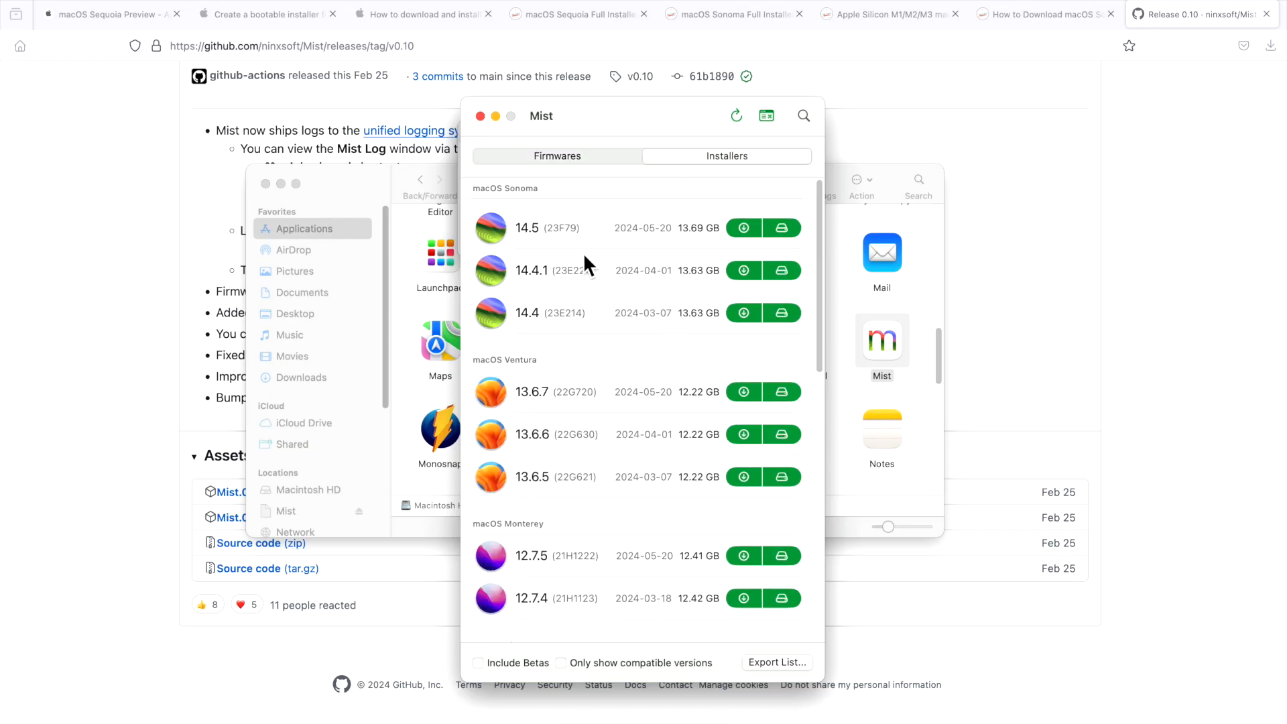
scroll("down", 3)
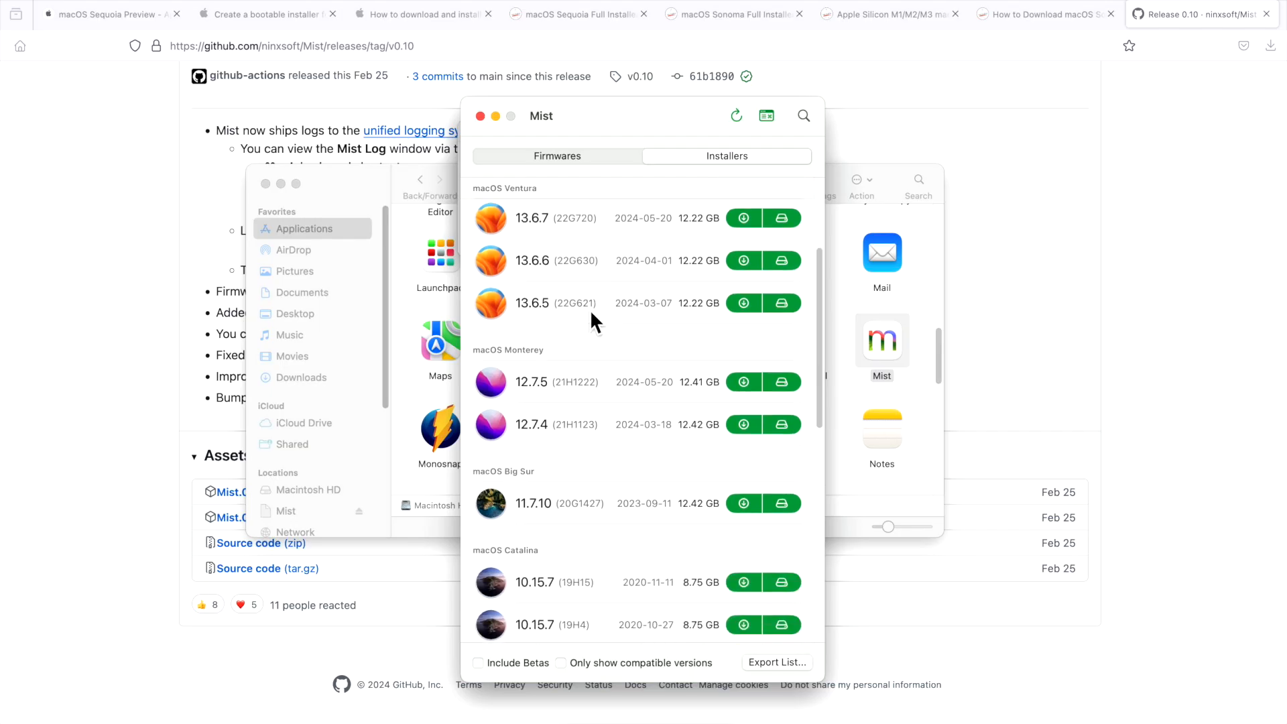
scroll("down", 3)
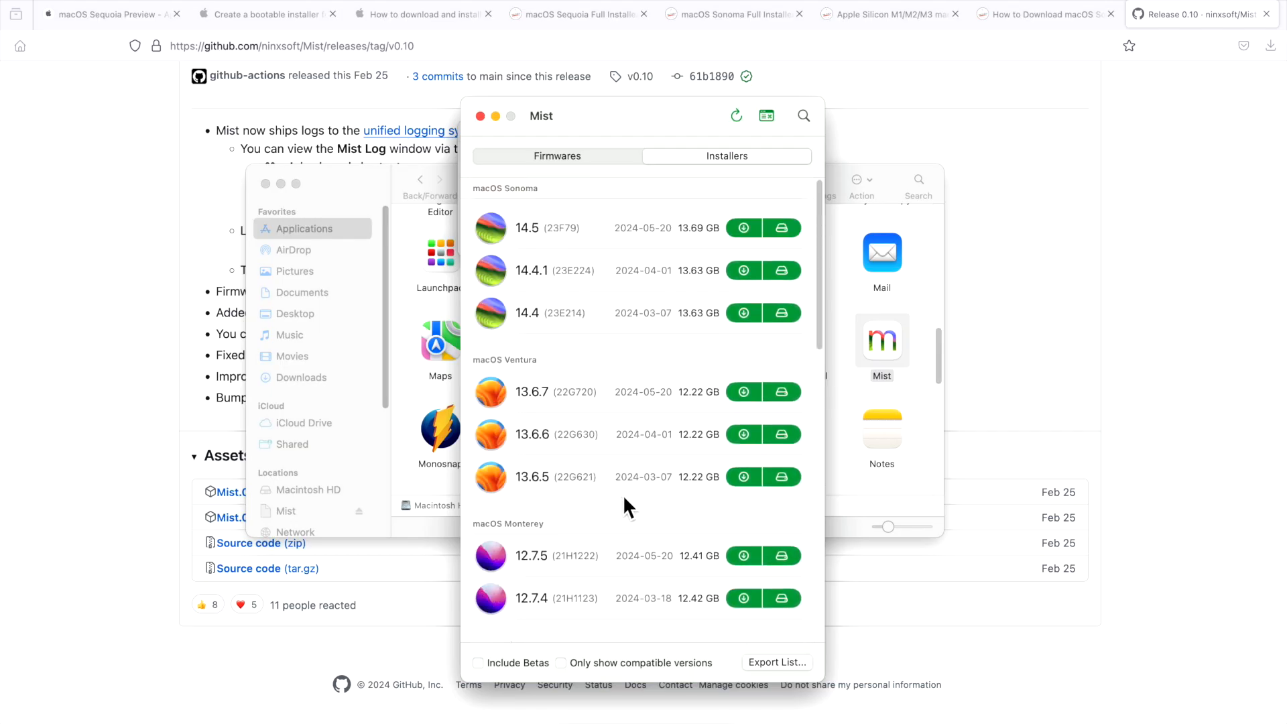
mouse_move(627, 473)
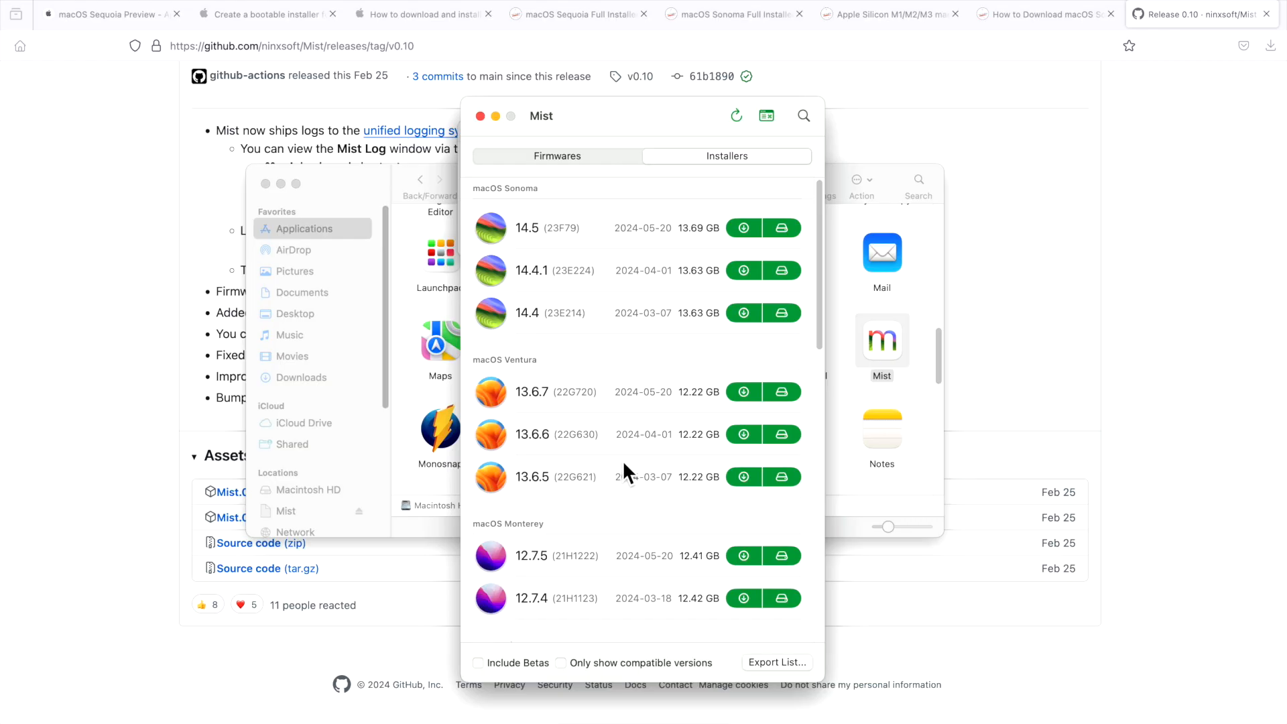
mouse_move(740, 242)
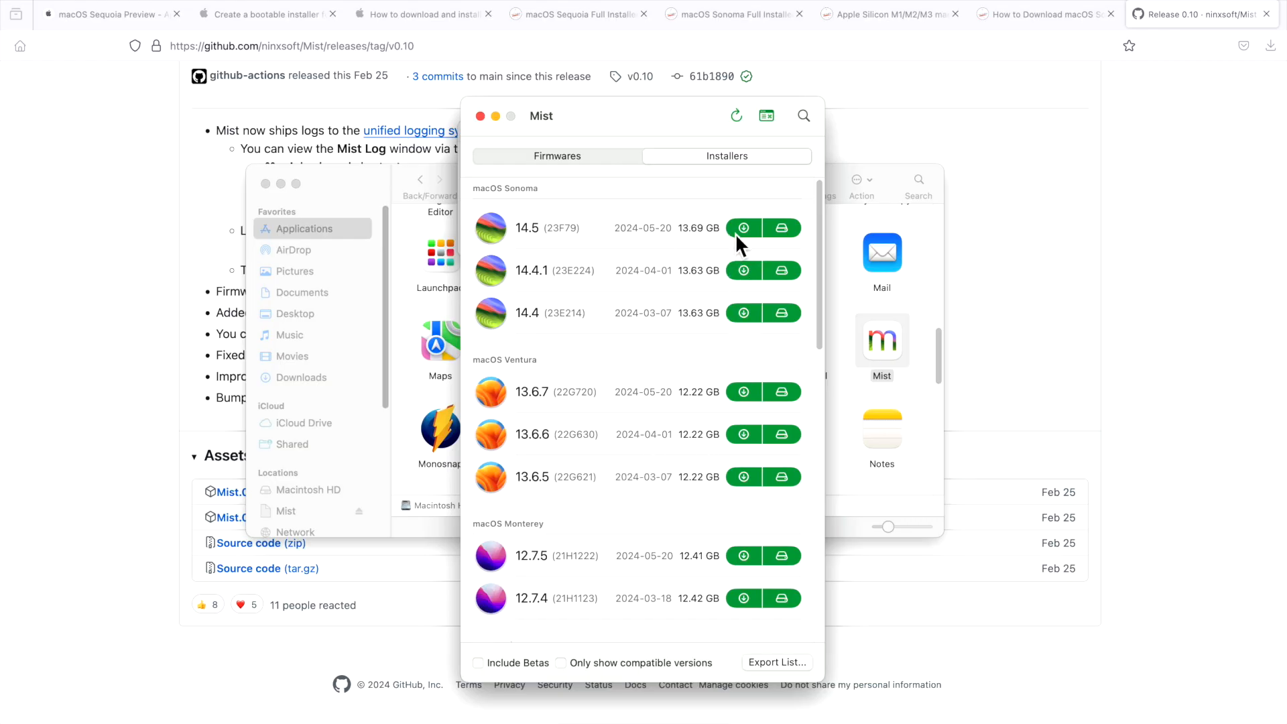
mouse_move(785, 254)
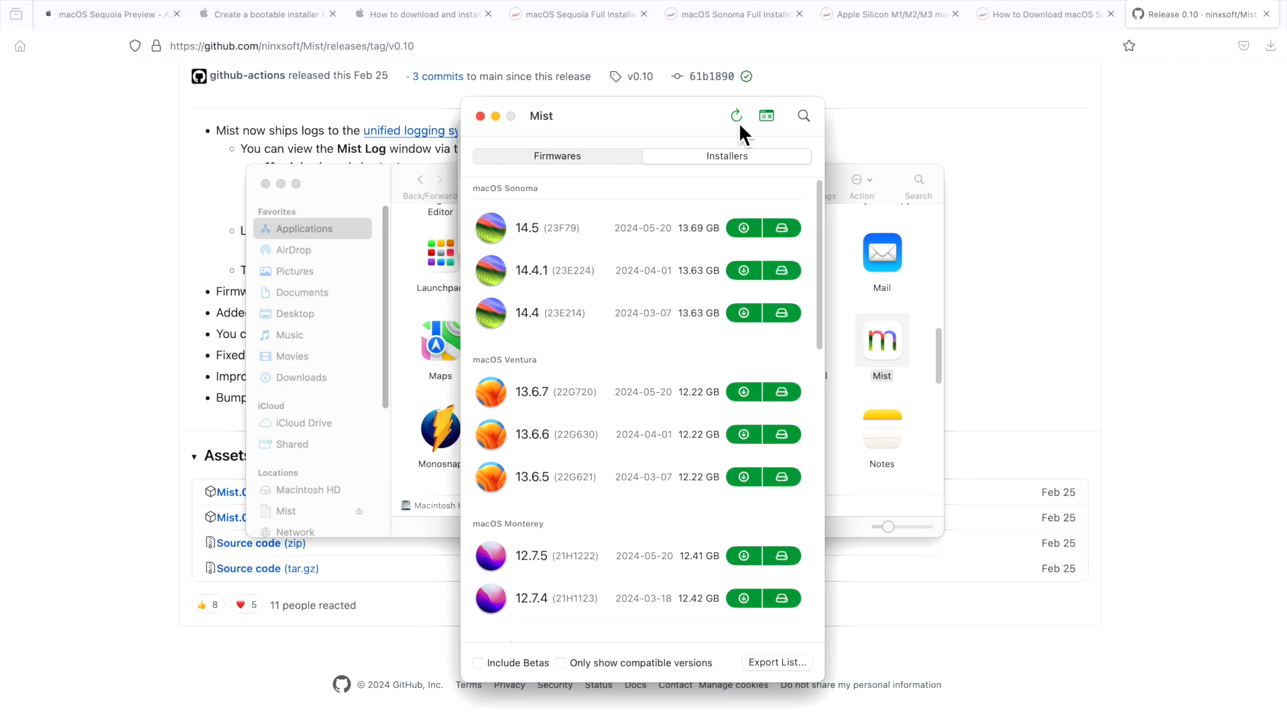
left_click(436, 13)
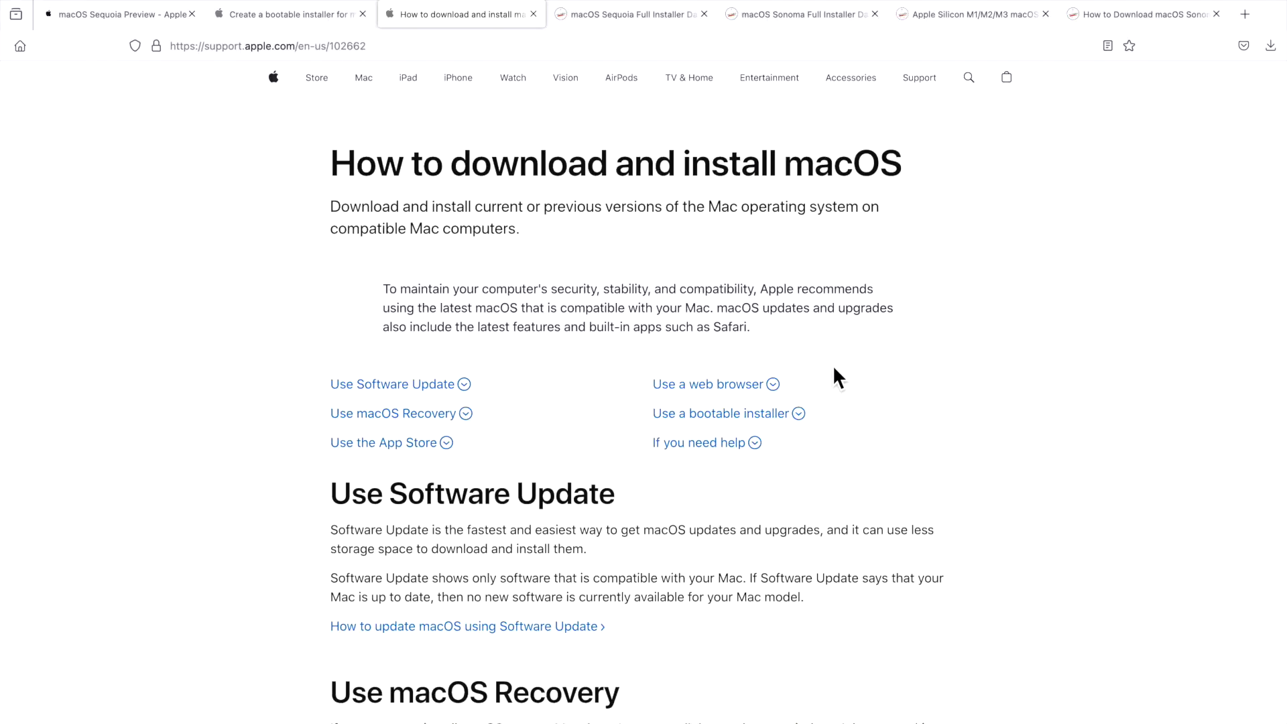